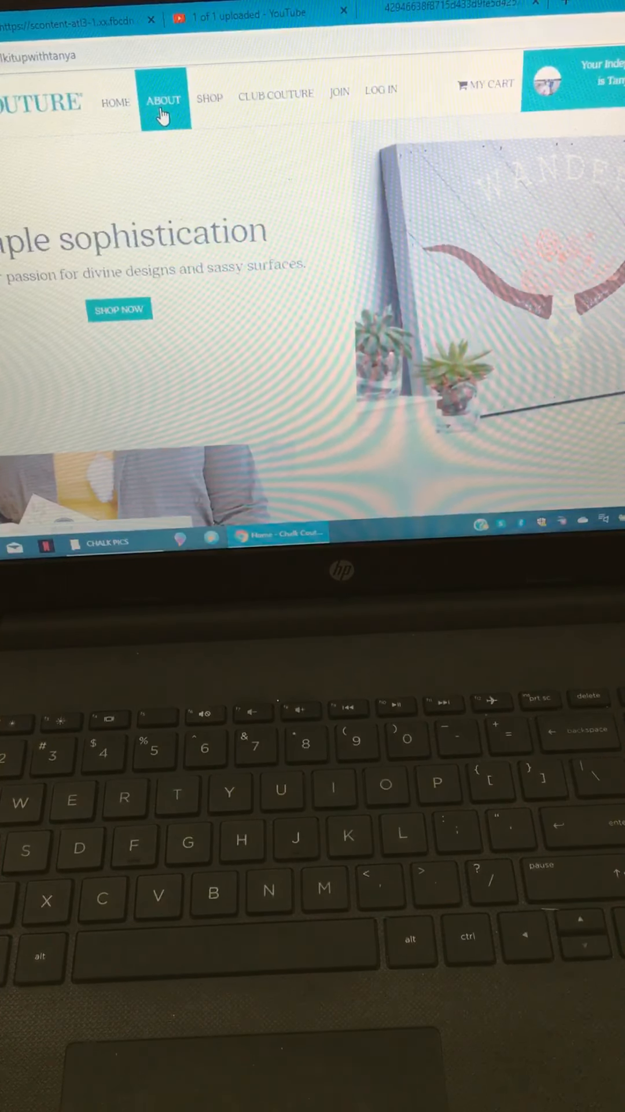
# Step: Go to the ABOUT page showing the Chalk Couture blurb and designer contact links
pyautogui.click(165, 98)
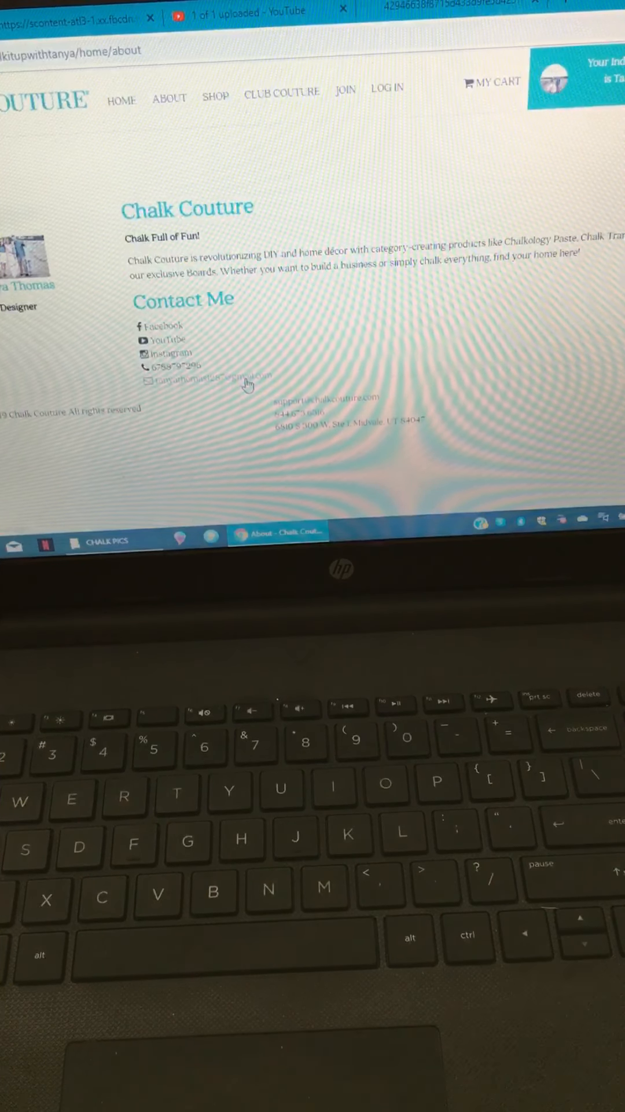
pyautogui.moveTo(192, 390)
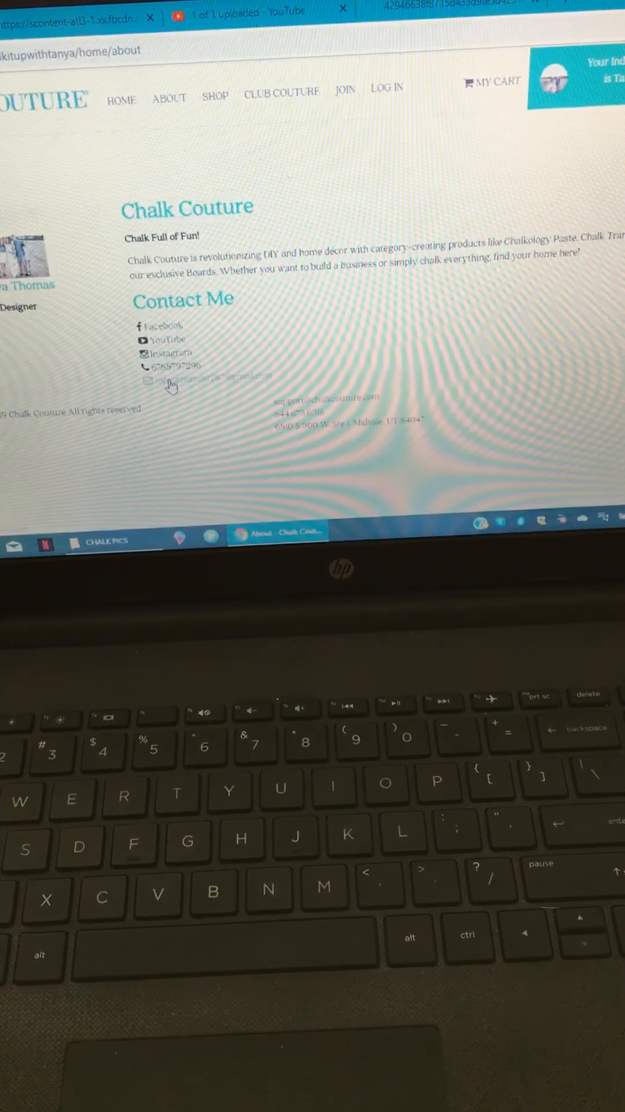
pyautogui.moveTo(202, 249)
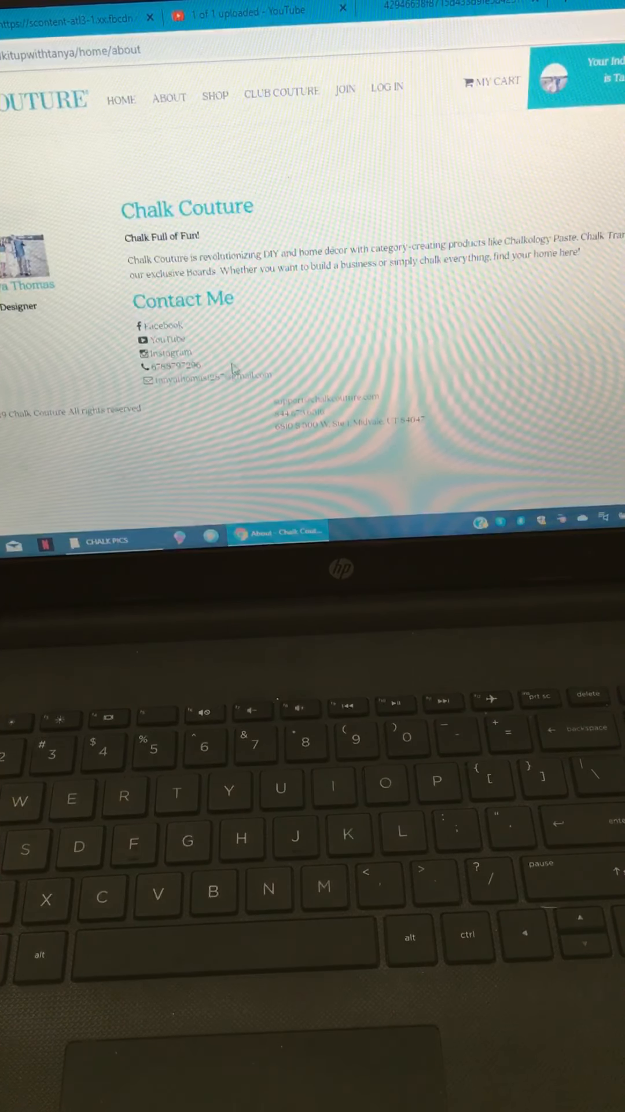
pyautogui.moveTo(234, 408)
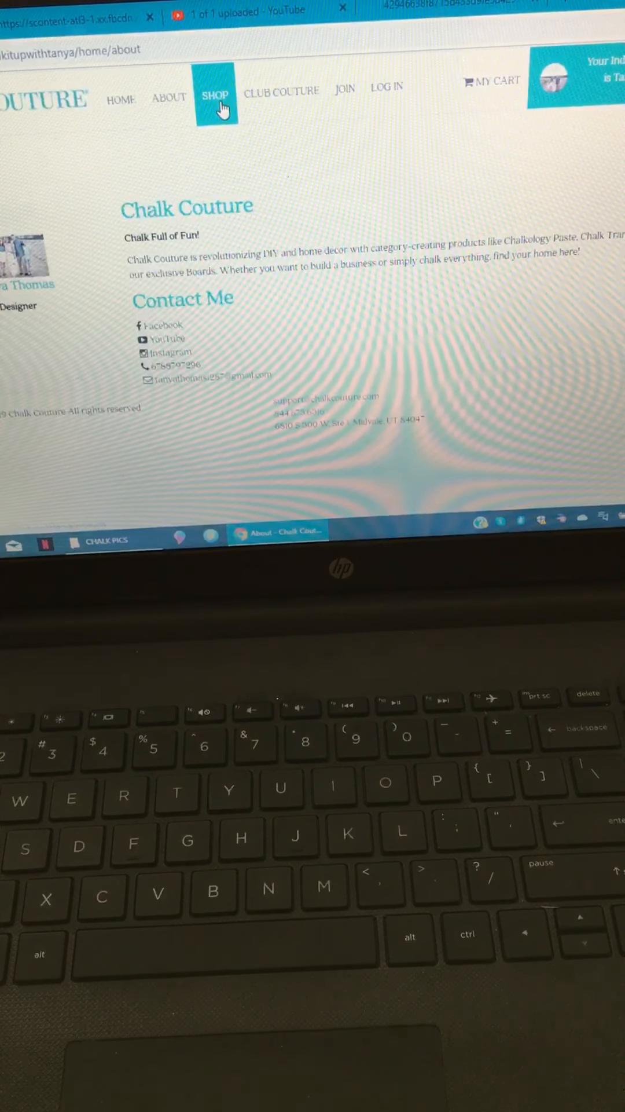
# Step: Go to SHOP, listing Chalkology Paste products with prices and categories
pyautogui.click(212, 92)
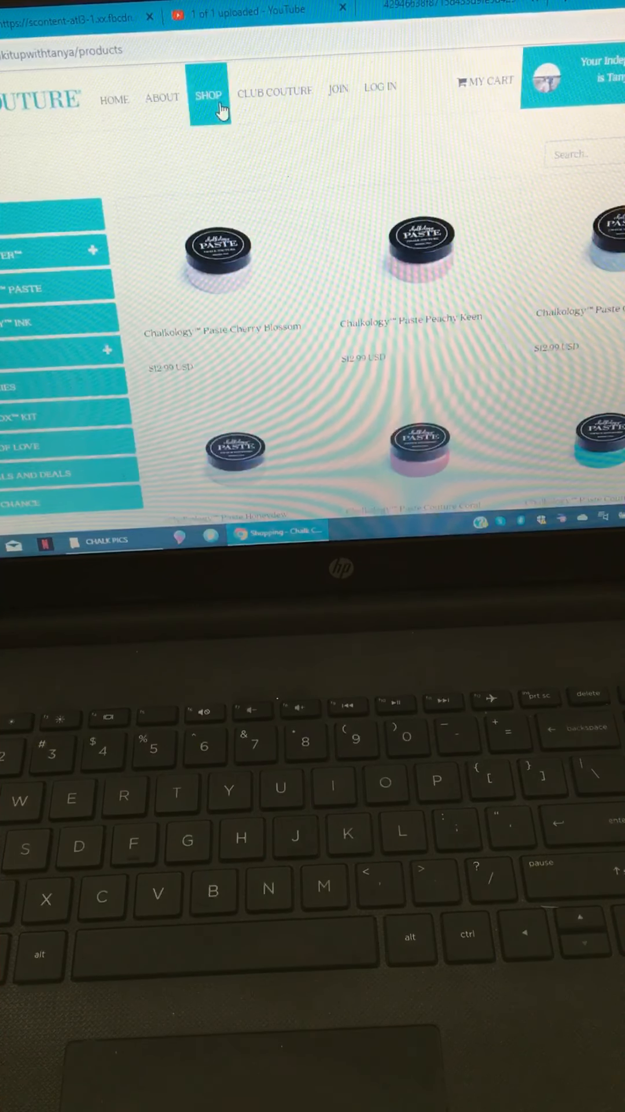
pyautogui.moveTo(155, 196)
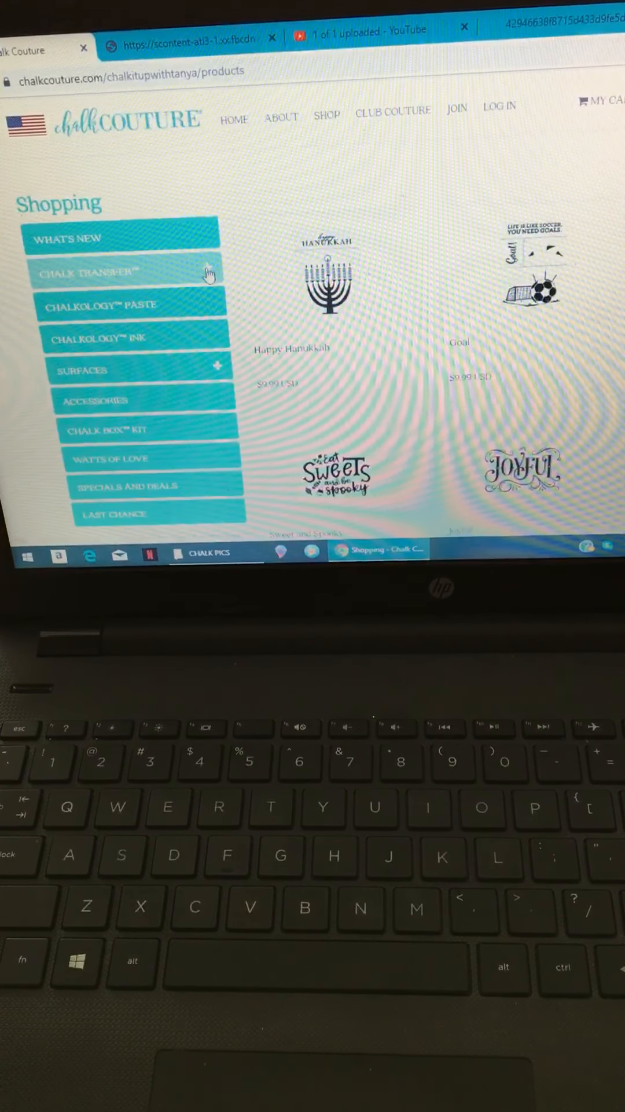
pyautogui.moveTo(114, 280)
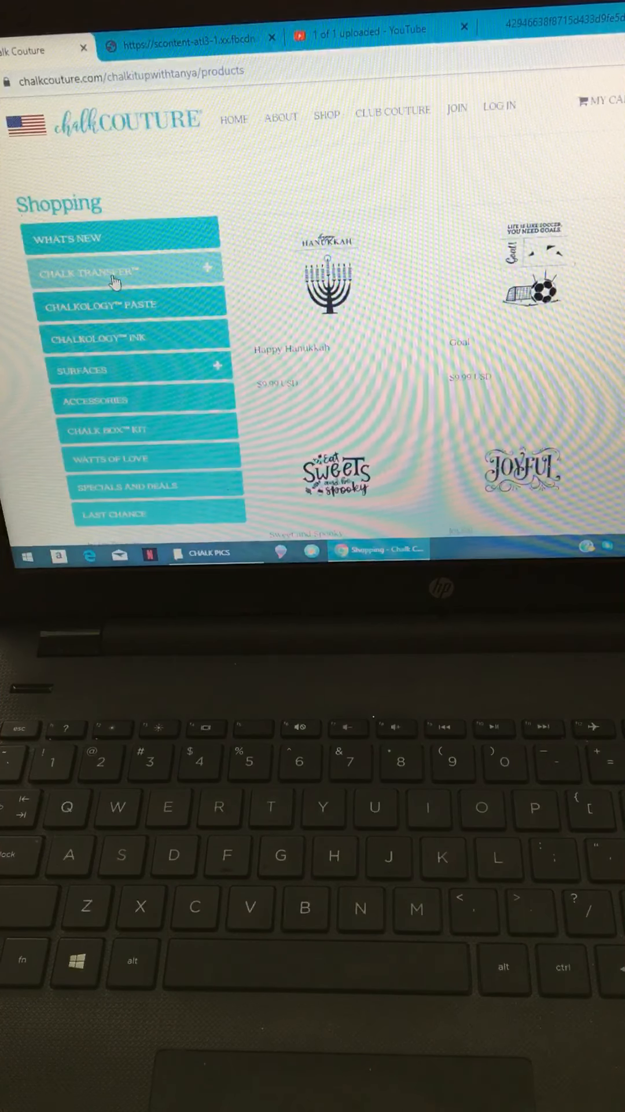
pyautogui.moveTo(212, 273)
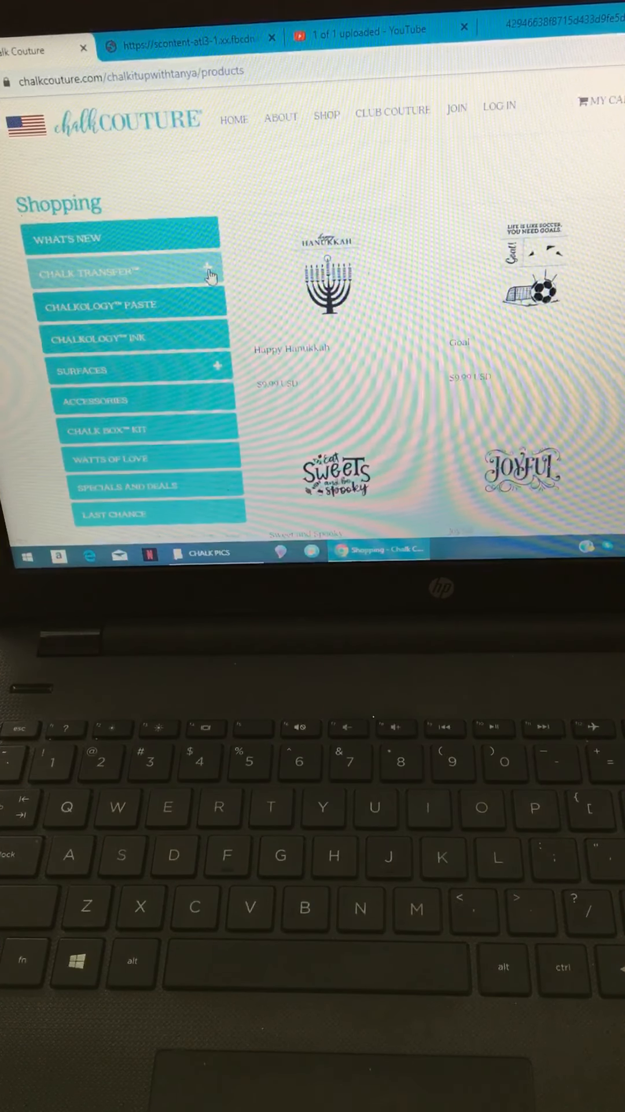
# Step: Expand CHALK TRANSFER into subcategories and scroll through its transfer designs and prices
pyautogui.click(124, 273)
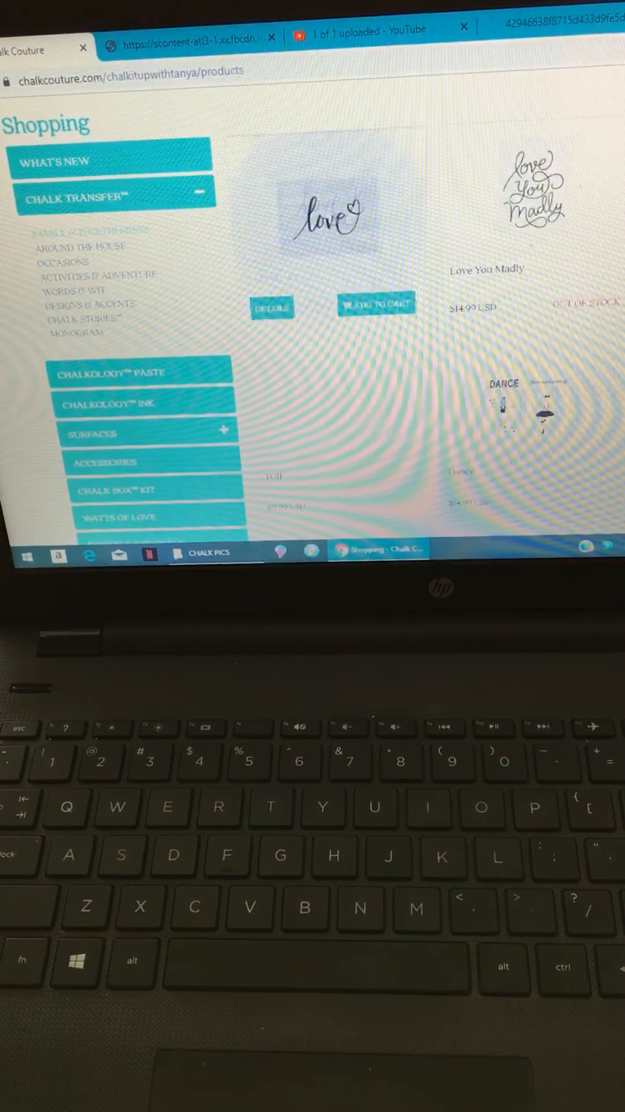
pyautogui.scroll(-3)
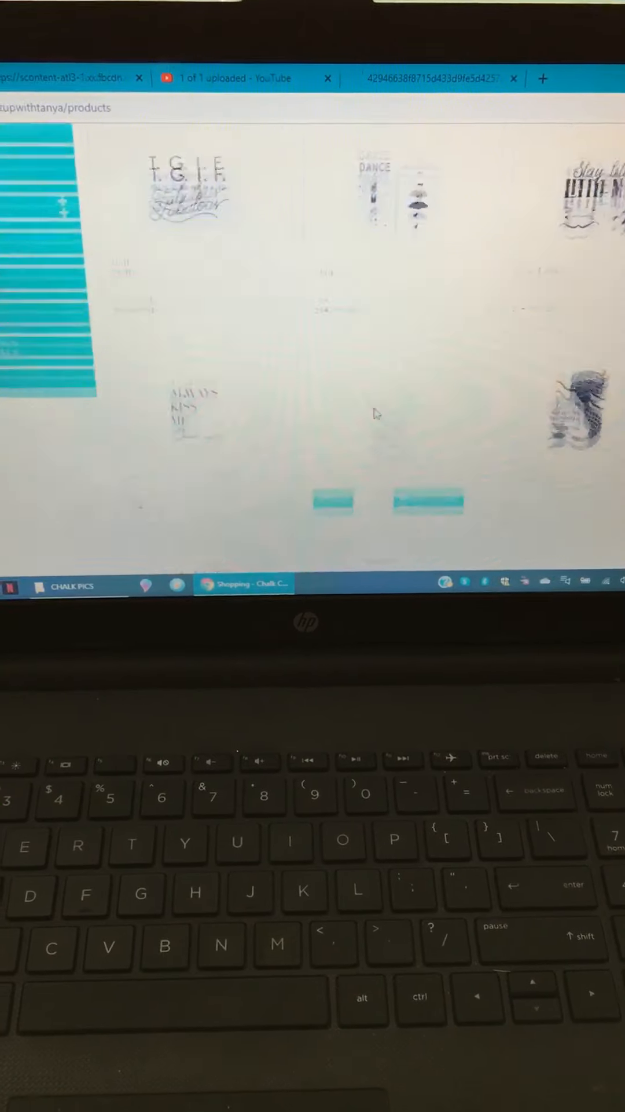
pyautogui.scroll(-3)
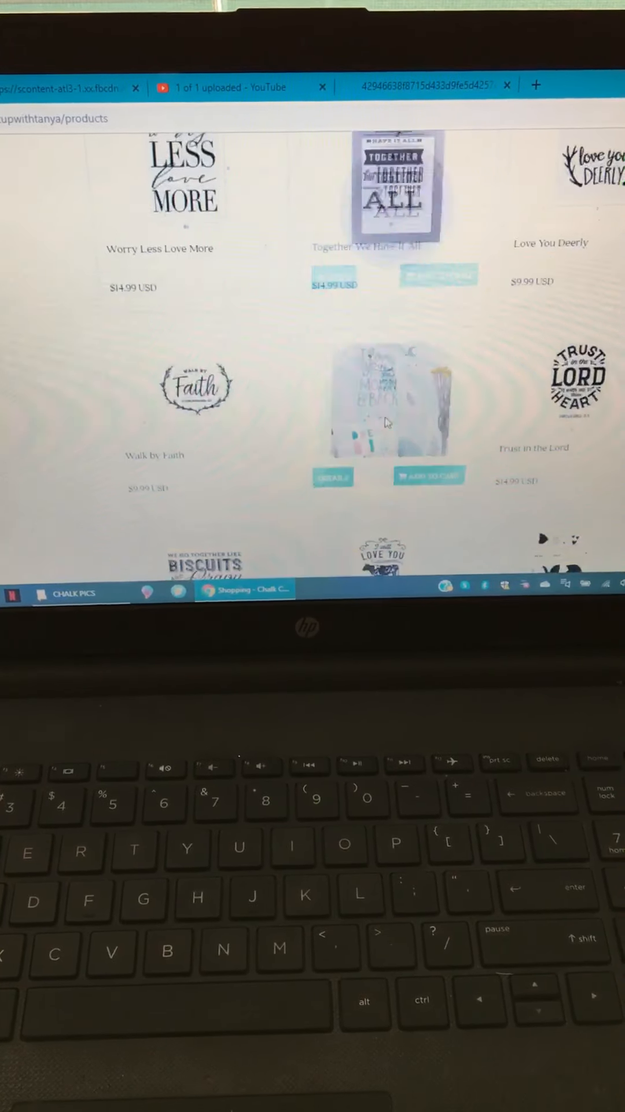
pyautogui.scroll(-3)
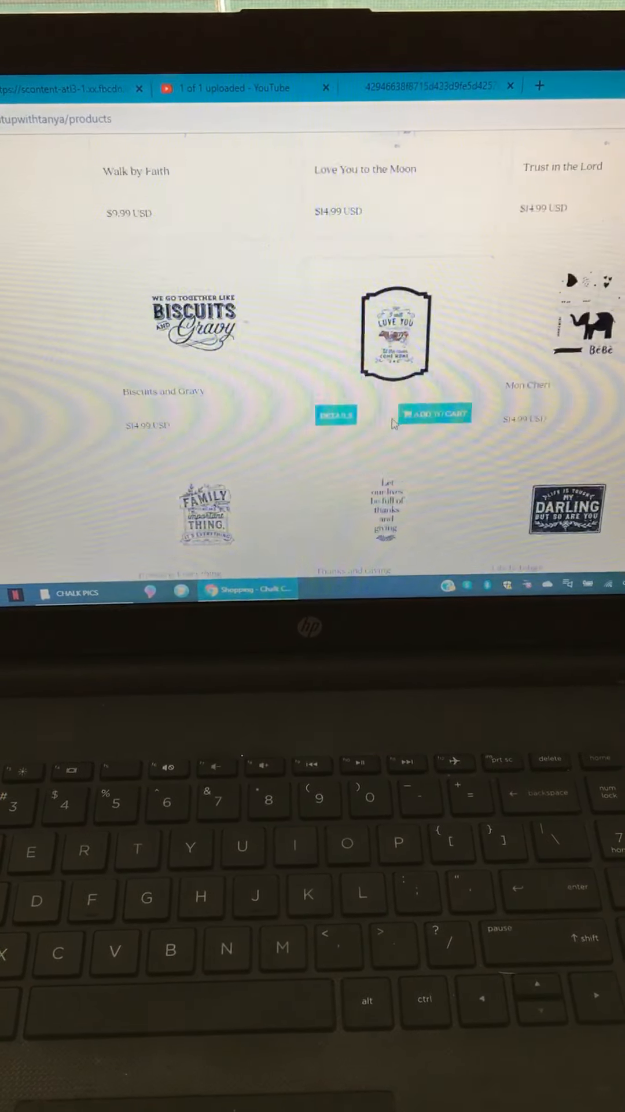
pyautogui.scroll(-3)
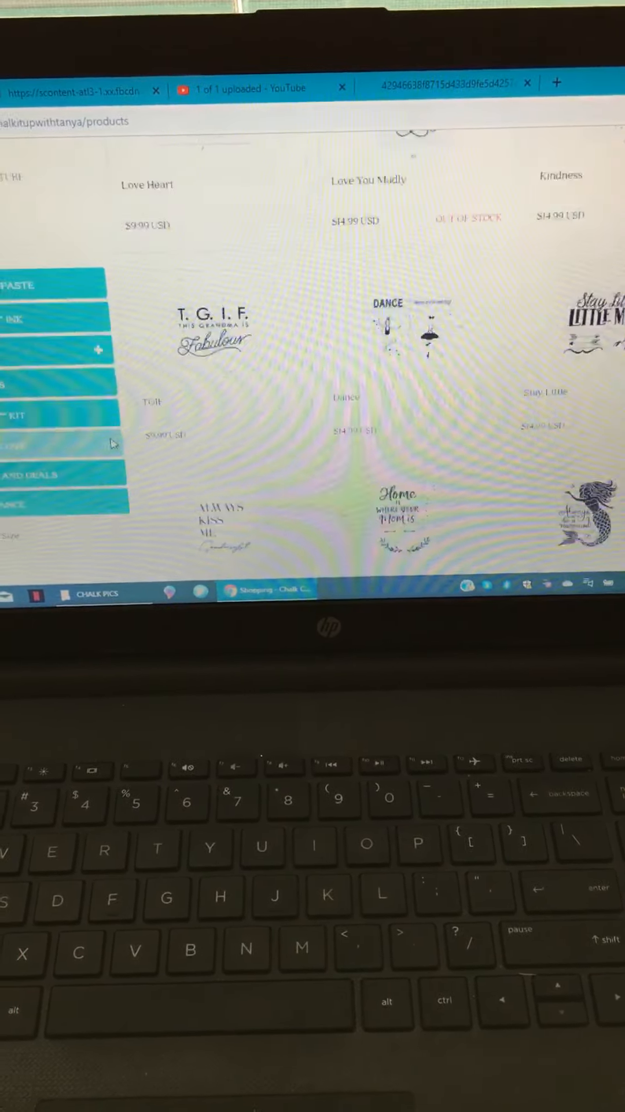
# Step: Scroll the transfer grid to Farmhouse Kitchen, Vintage Truck, Cute Chick and Happy Birthday Cupcake
pyautogui.scroll(3)
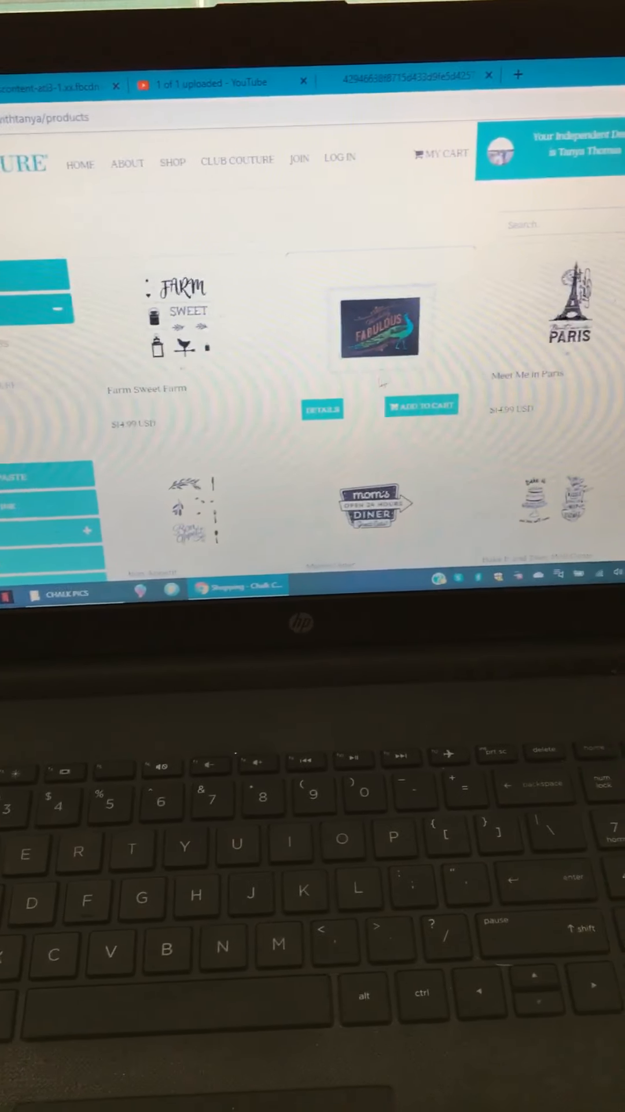
pyautogui.scroll(-3)
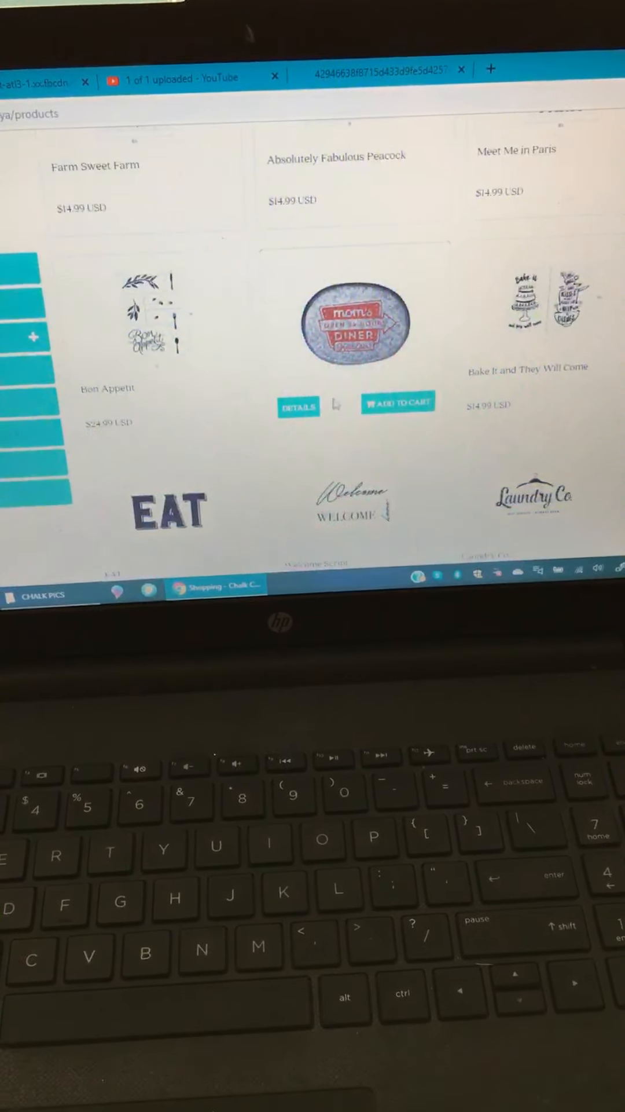
pyautogui.scroll(-3)
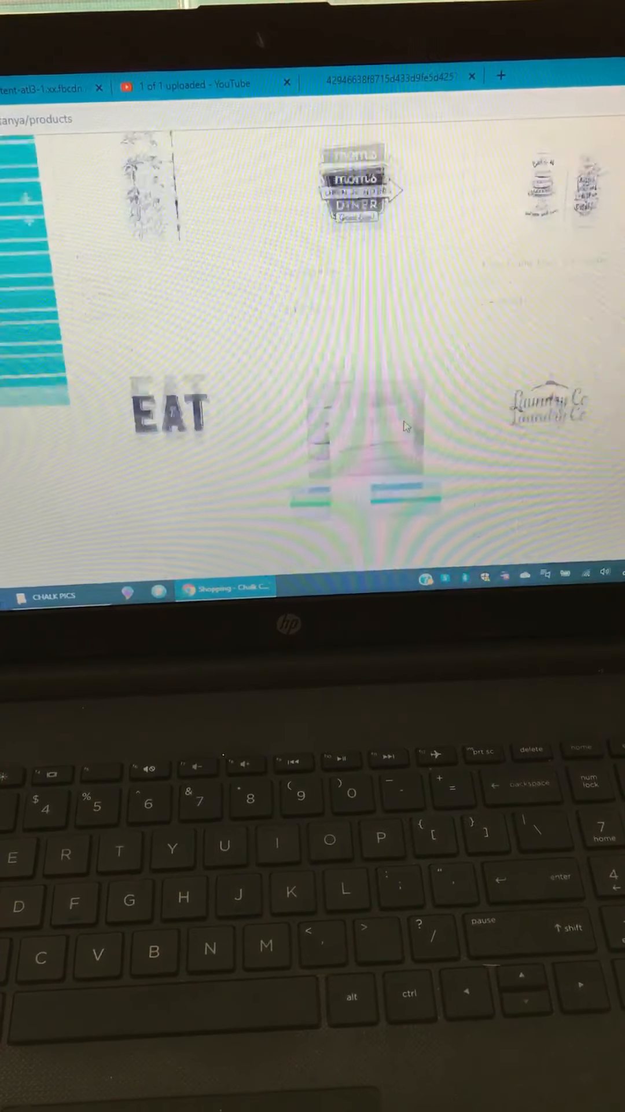
pyautogui.scroll(-3)
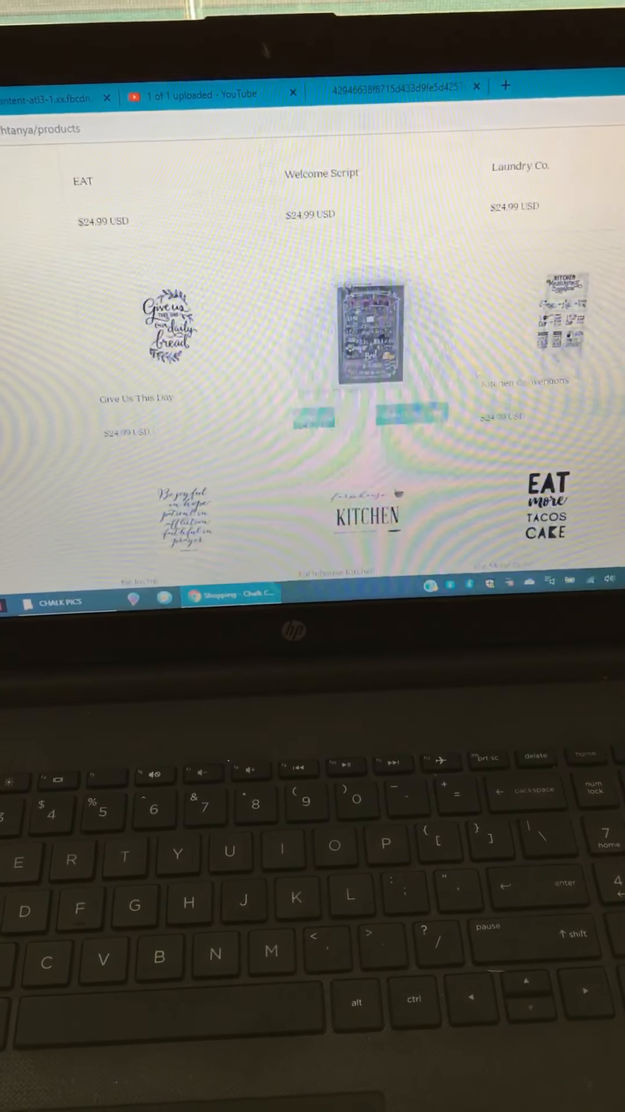
pyautogui.scroll(-3)
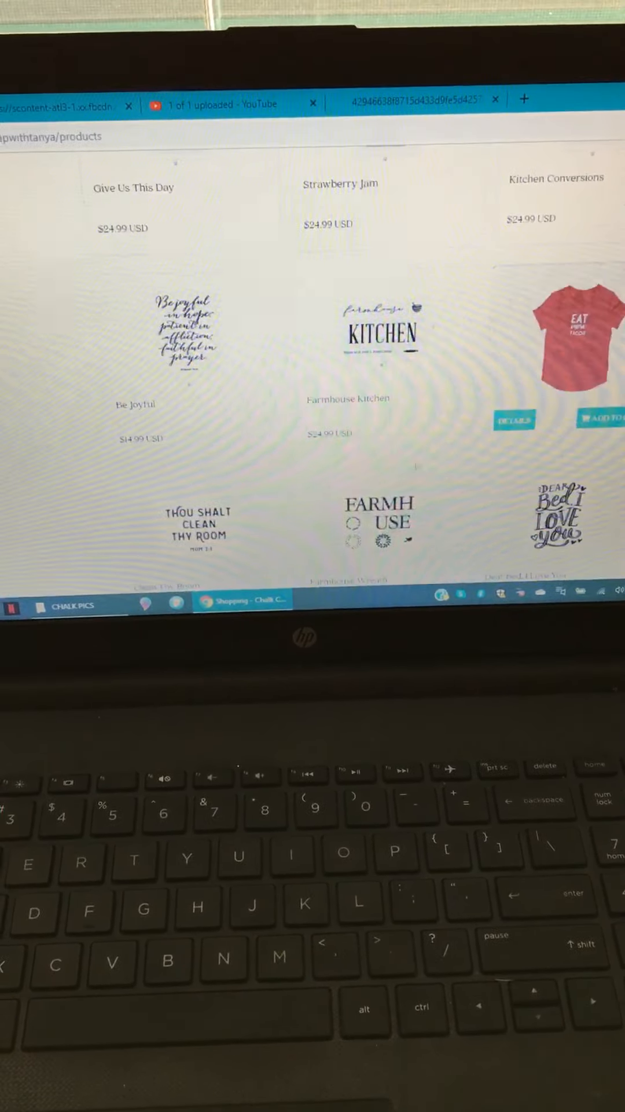
pyautogui.scroll(-3)
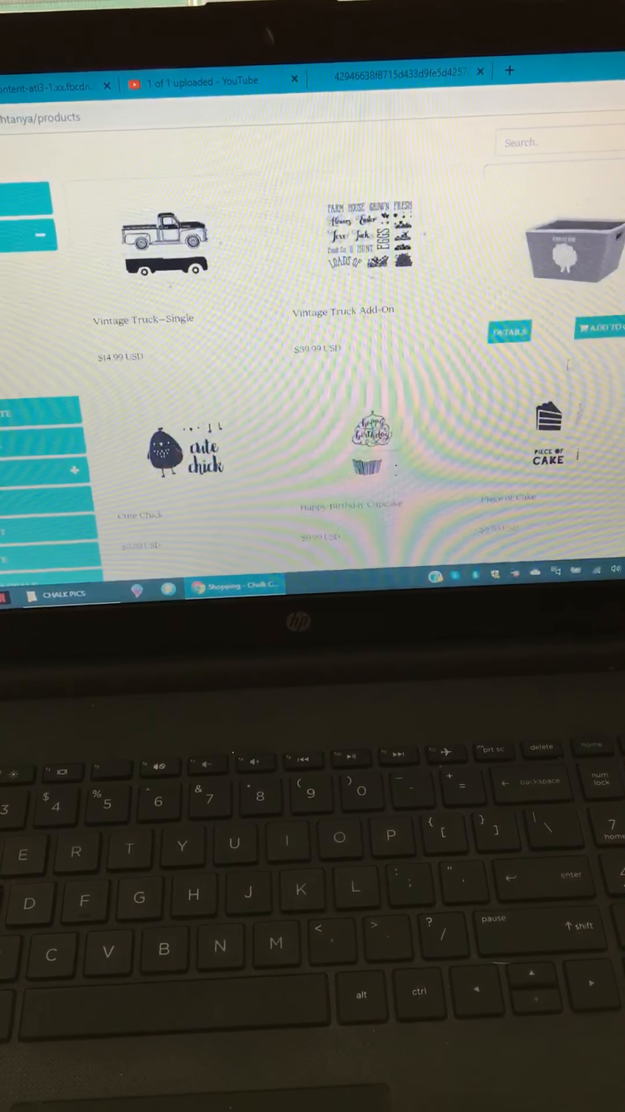
# Step: Scroll past the birthday, Halloween and Christmas transfers to the page numbers
pyautogui.scroll(-3)
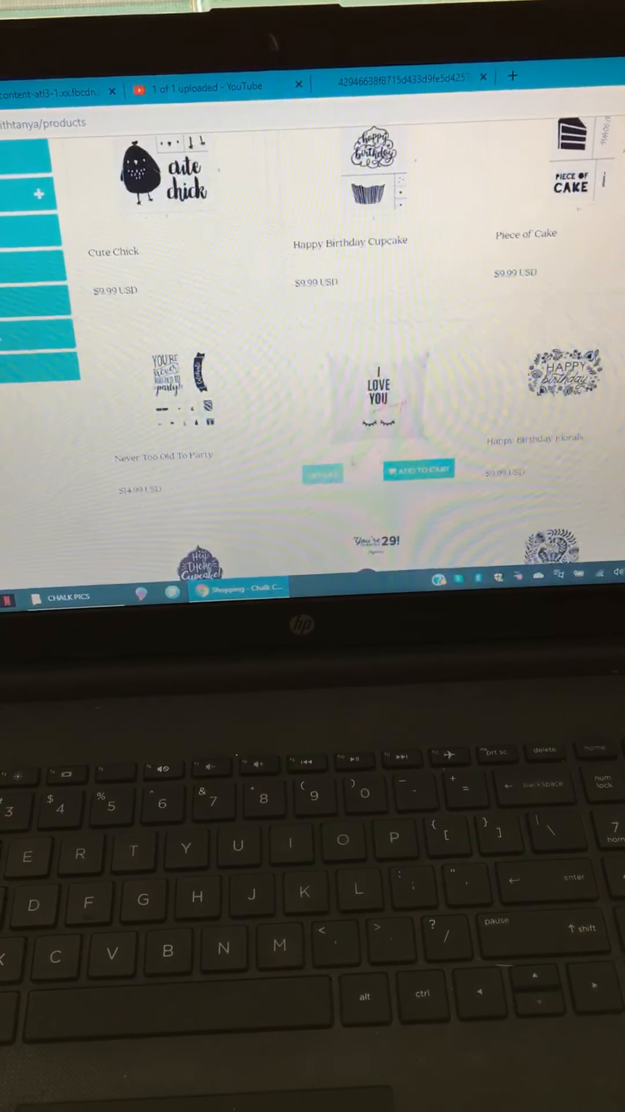
pyautogui.scroll(-3)
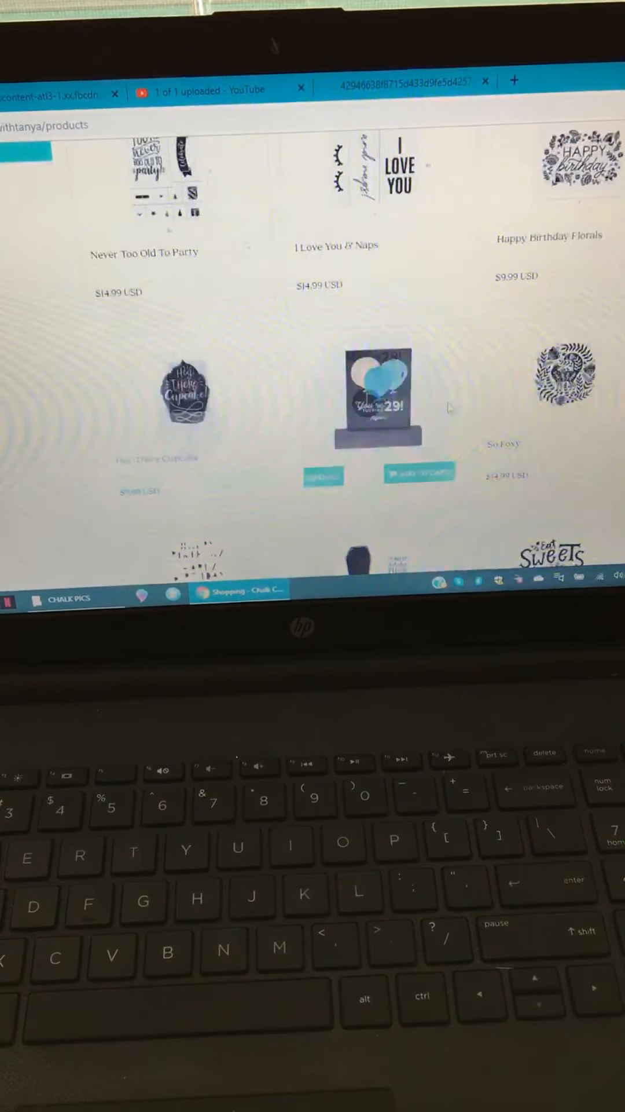
pyautogui.scroll(-3)
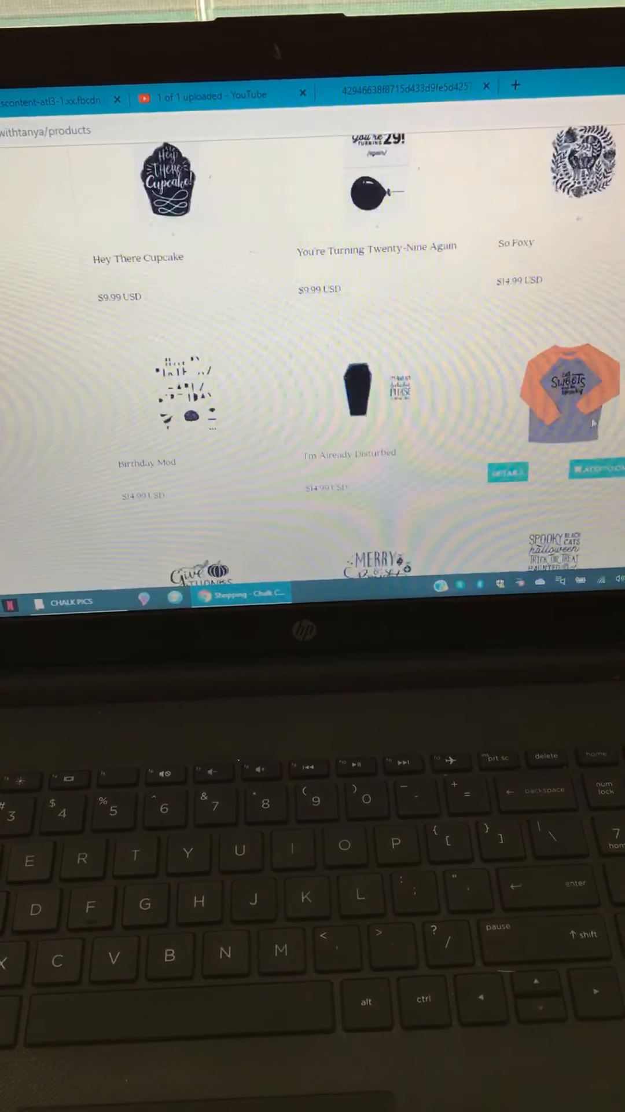
pyautogui.scroll(-3)
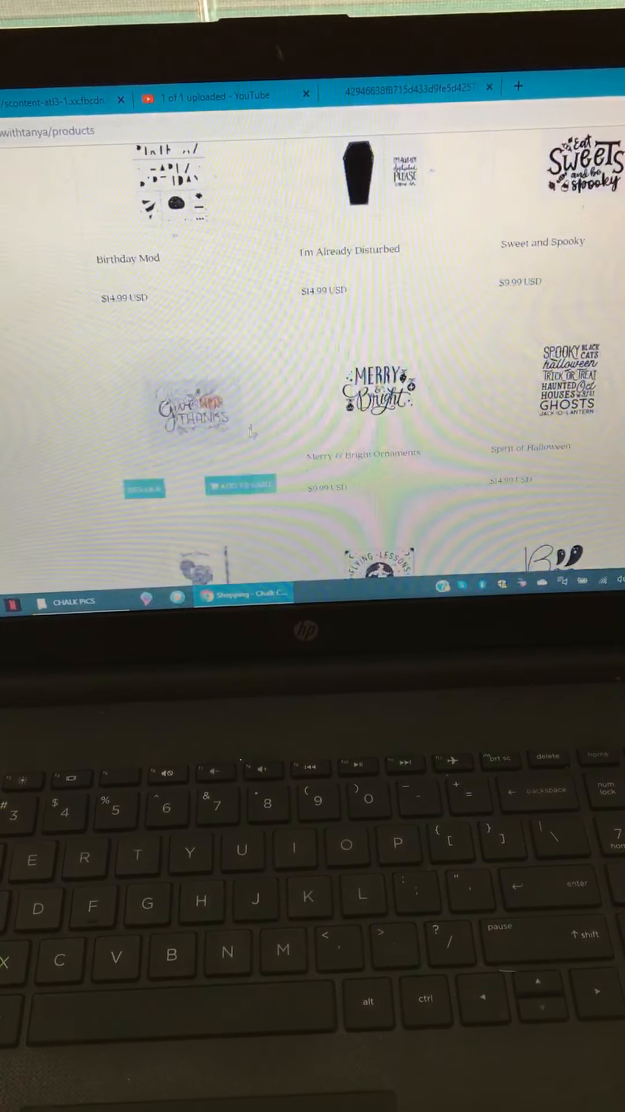
pyautogui.scroll(-3)
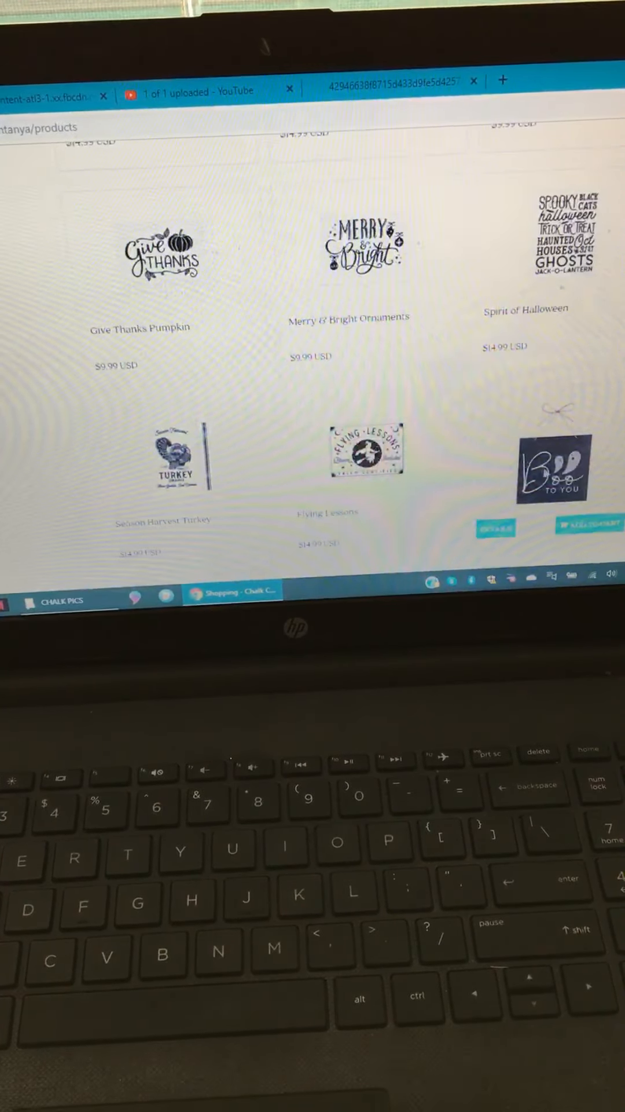
pyautogui.scroll(3)
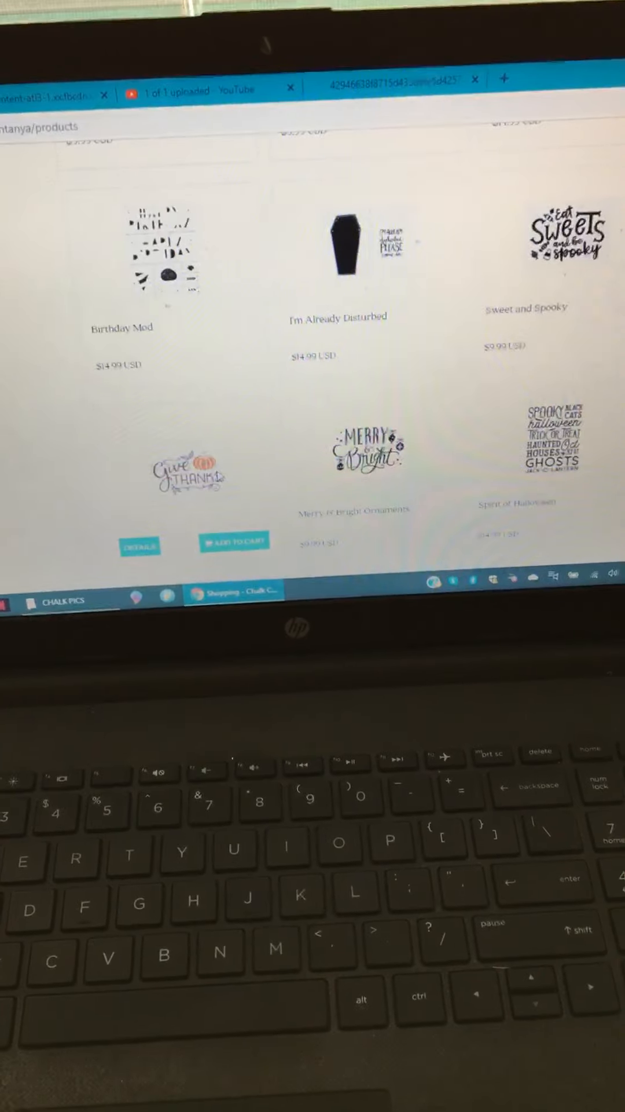
pyautogui.scroll(-3)
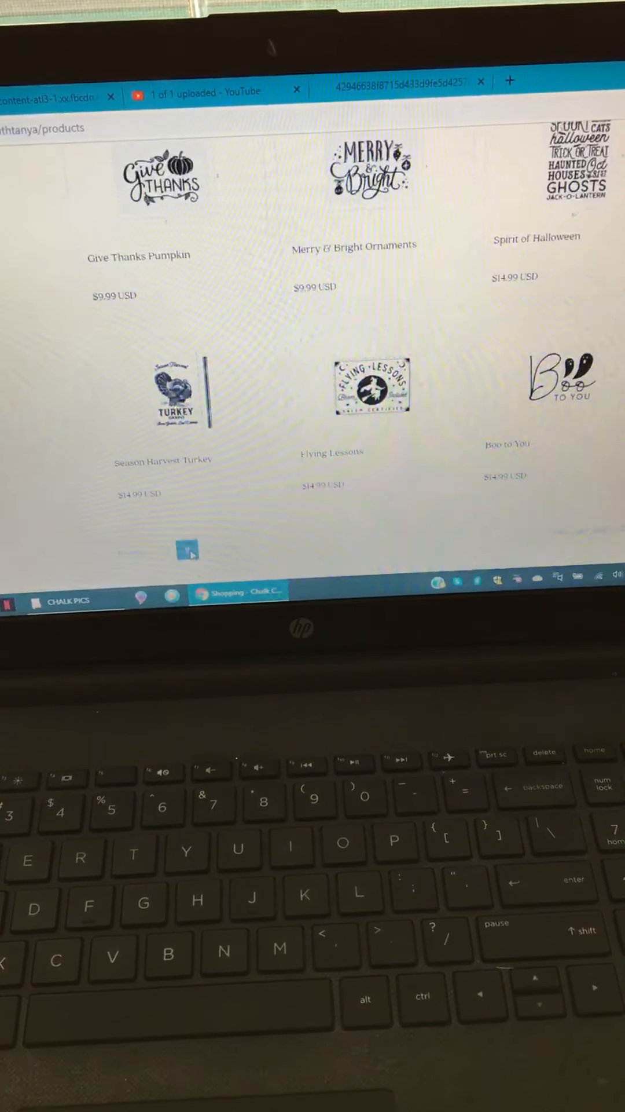
pyautogui.scroll(-3)
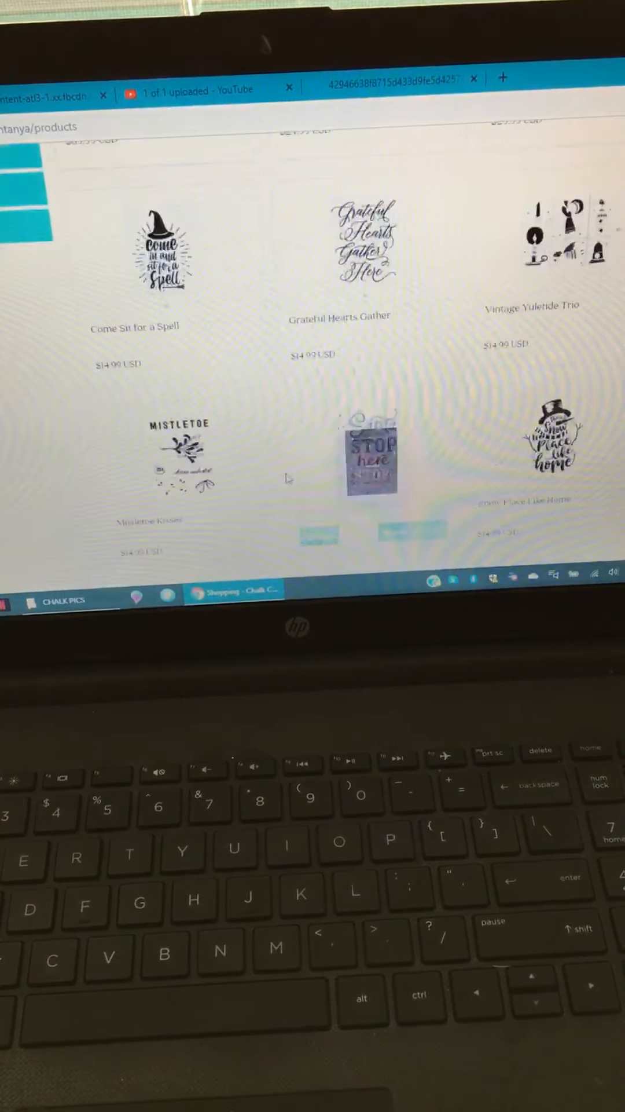
pyautogui.scroll(-3)
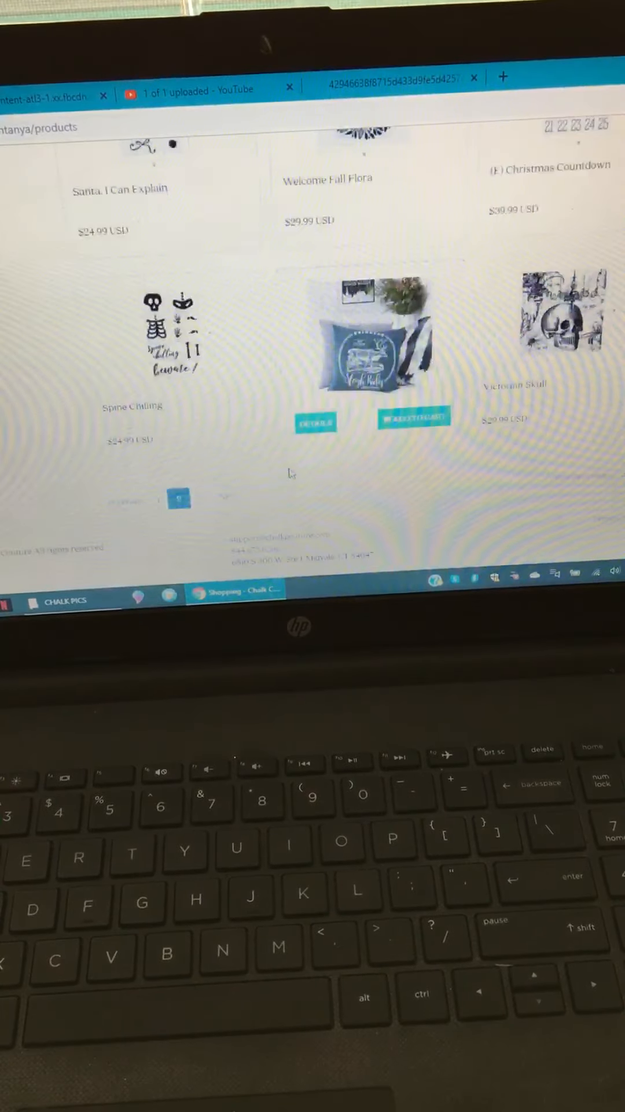
pyautogui.scroll(3)
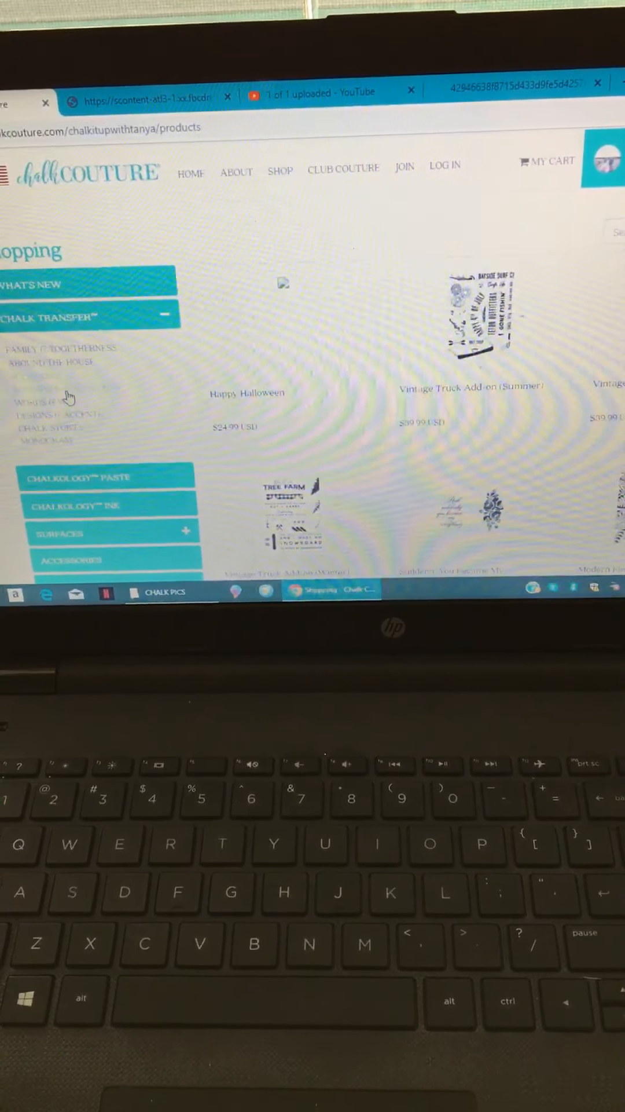
# Step: Scroll past Life is a Beautiful Ride and Off the Grid to O Canada and Stay Curious
pyautogui.scroll(-3)
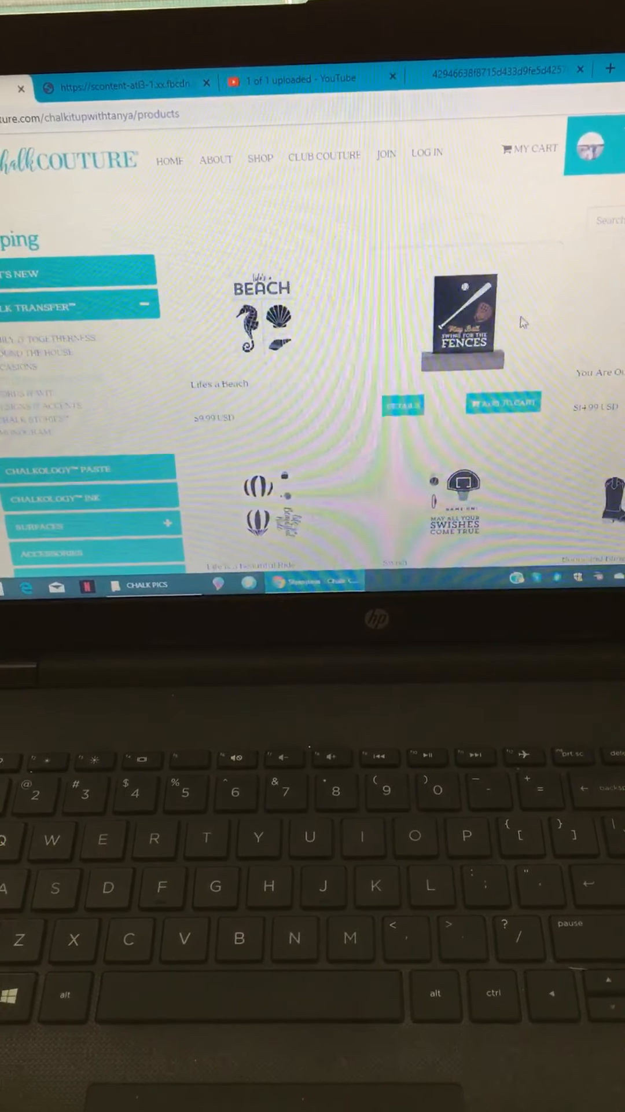
pyautogui.scroll(-3)
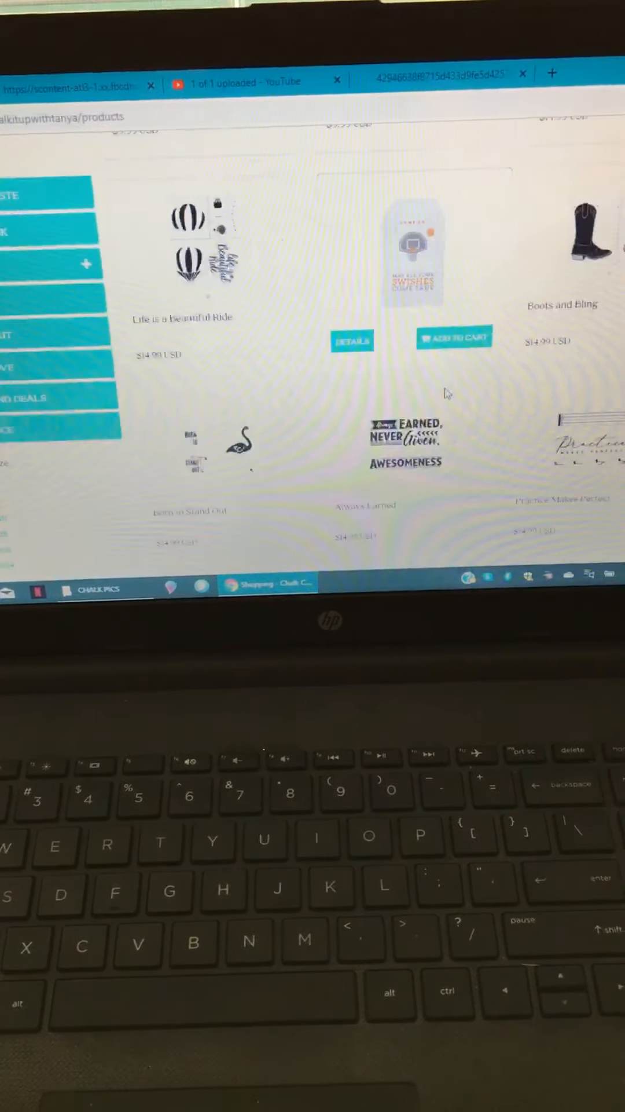
pyautogui.scroll(-3)
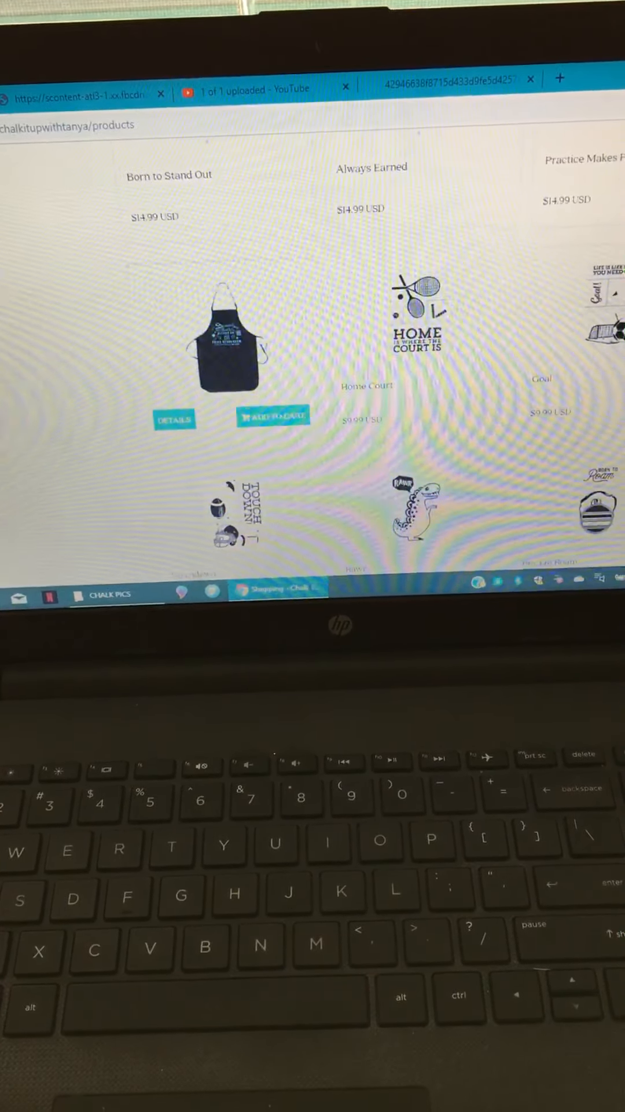
pyautogui.scroll(-3)
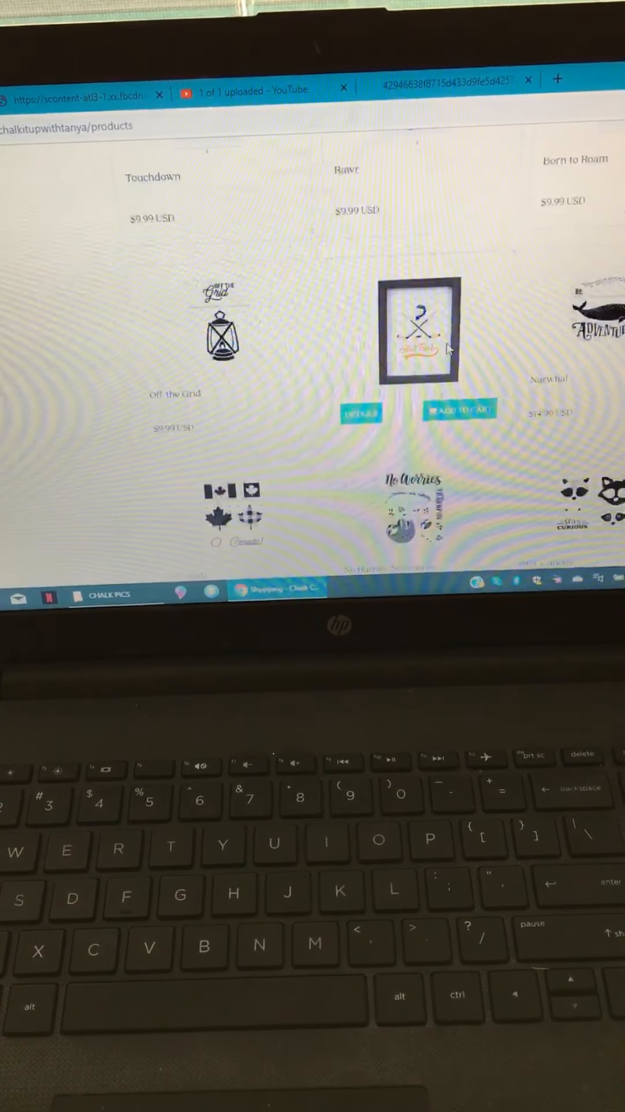
pyautogui.scroll(-3)
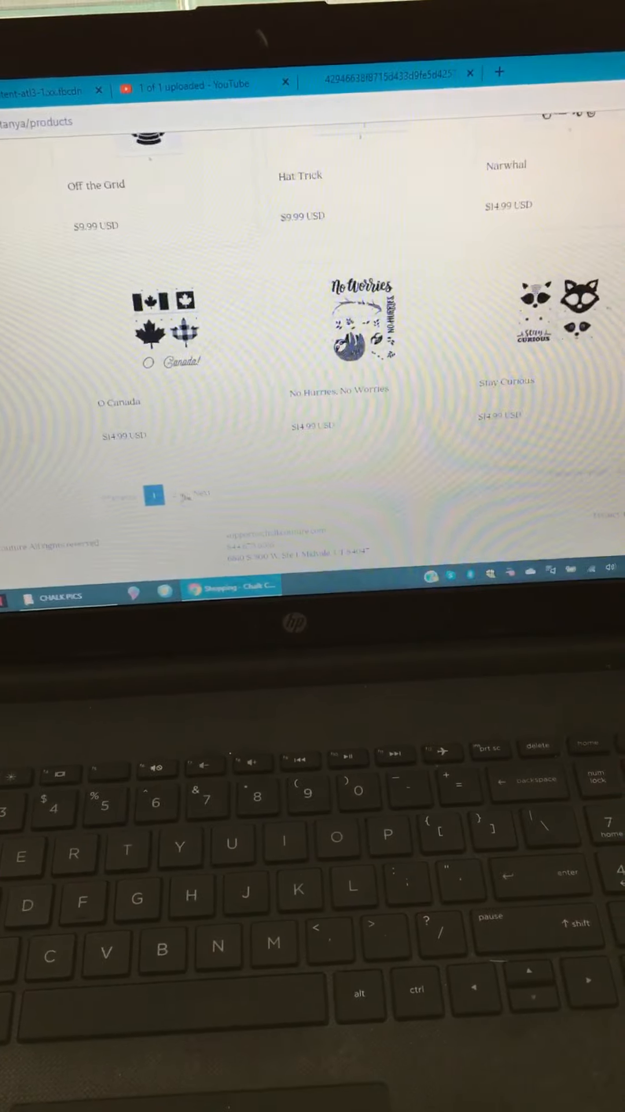
pyautogui.scroll(3)
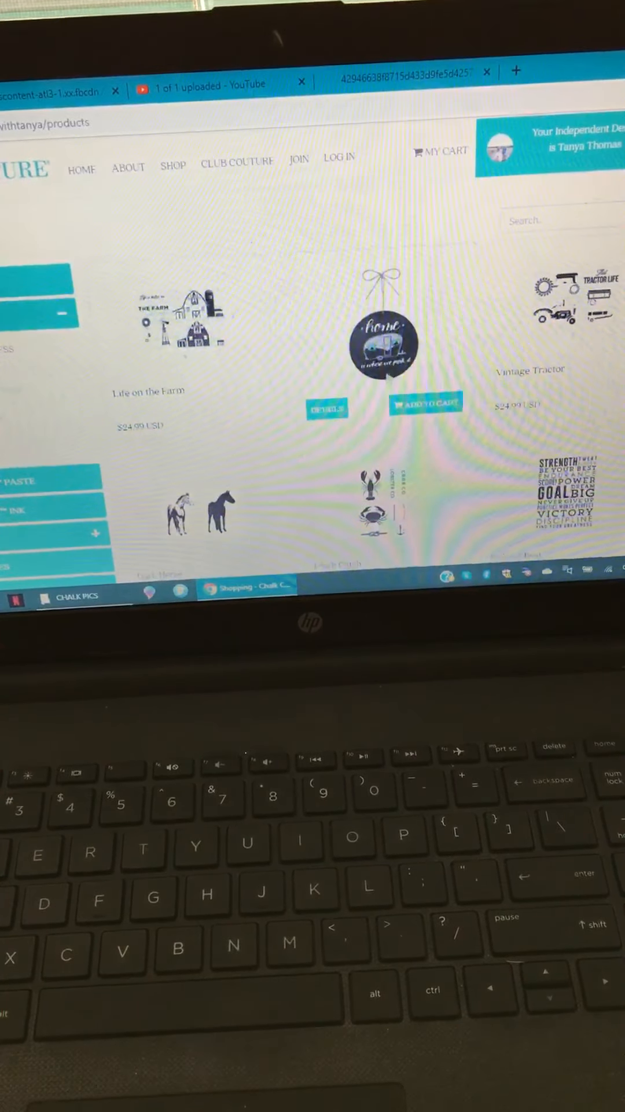
# Step: Scroll the Life on the Farm listing through to Ooh La La
pyautogui.scroll(-3)
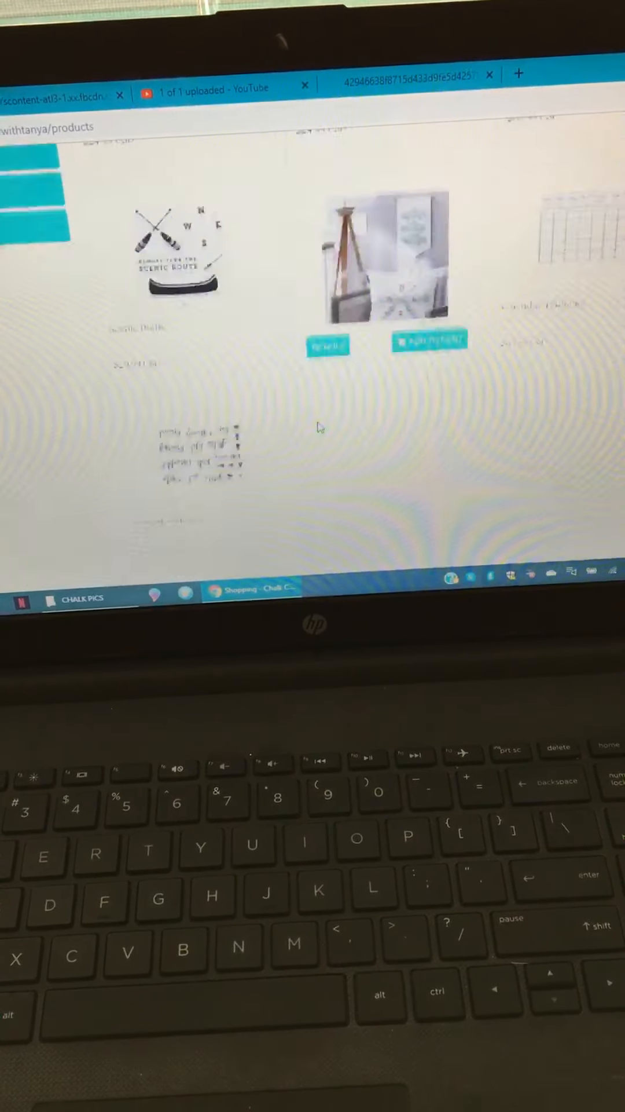
pyautogui.scroll(3)
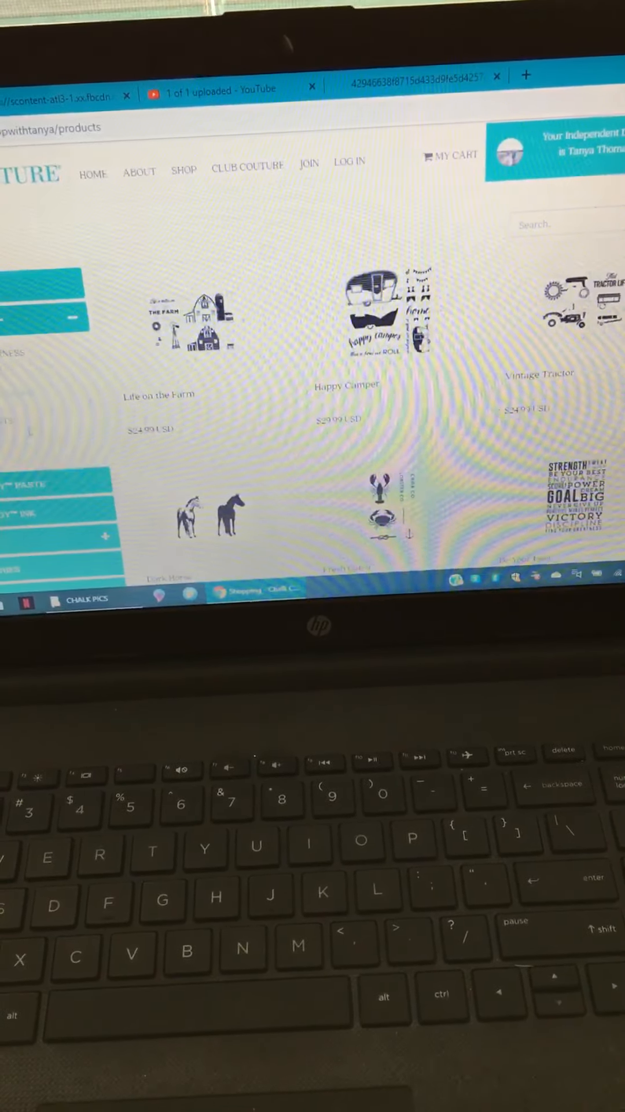
pyautogui.scroll(-3)
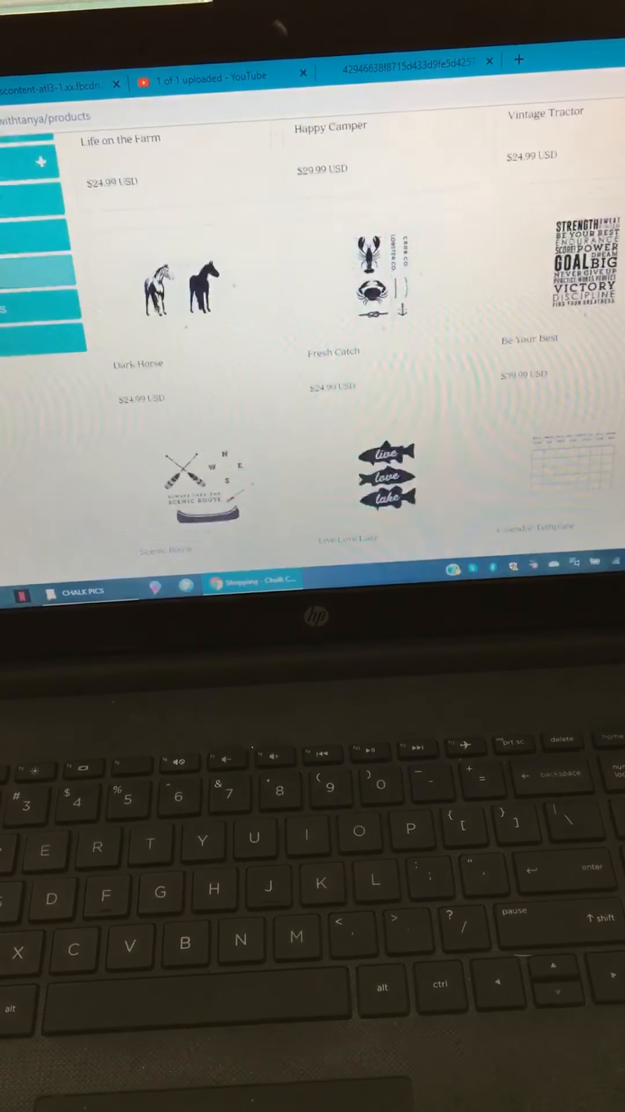
pyautogui.scroll(3)
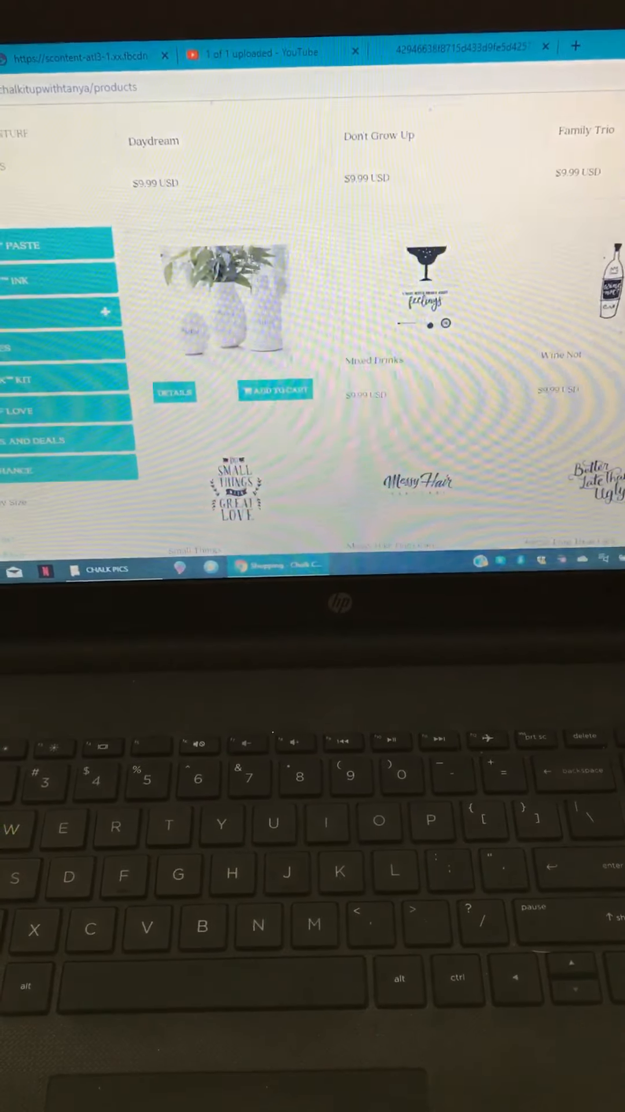
# Step: Scroll the next listing from I Can Do Hard Things and Bonjour Trio to Hello Owl
pyautogui.scroll(-3)
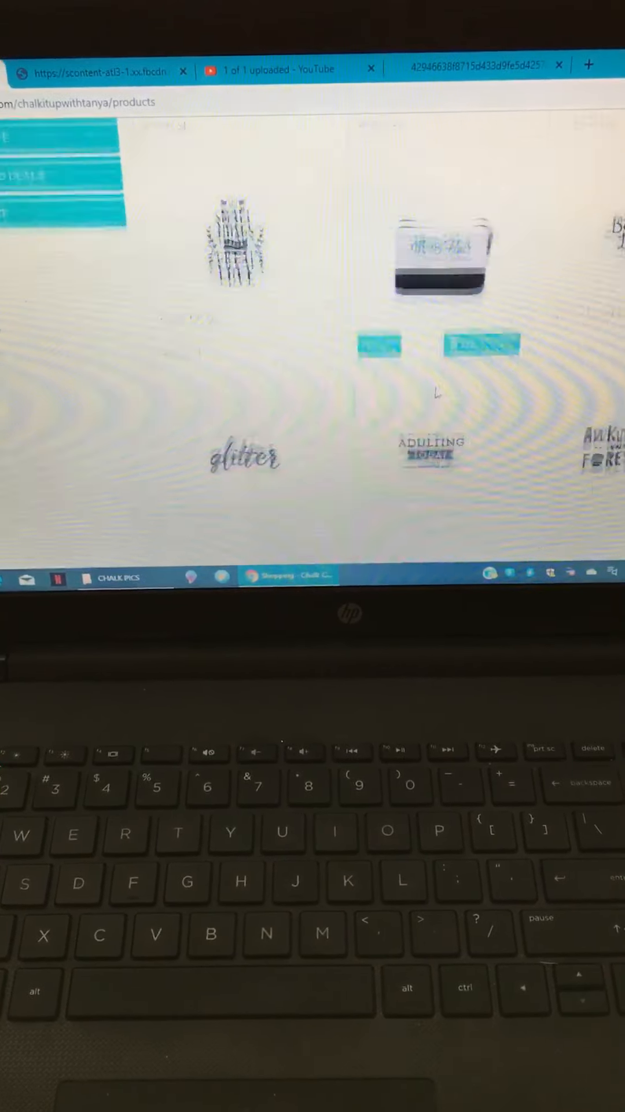
pyautogui.scroll(-3)
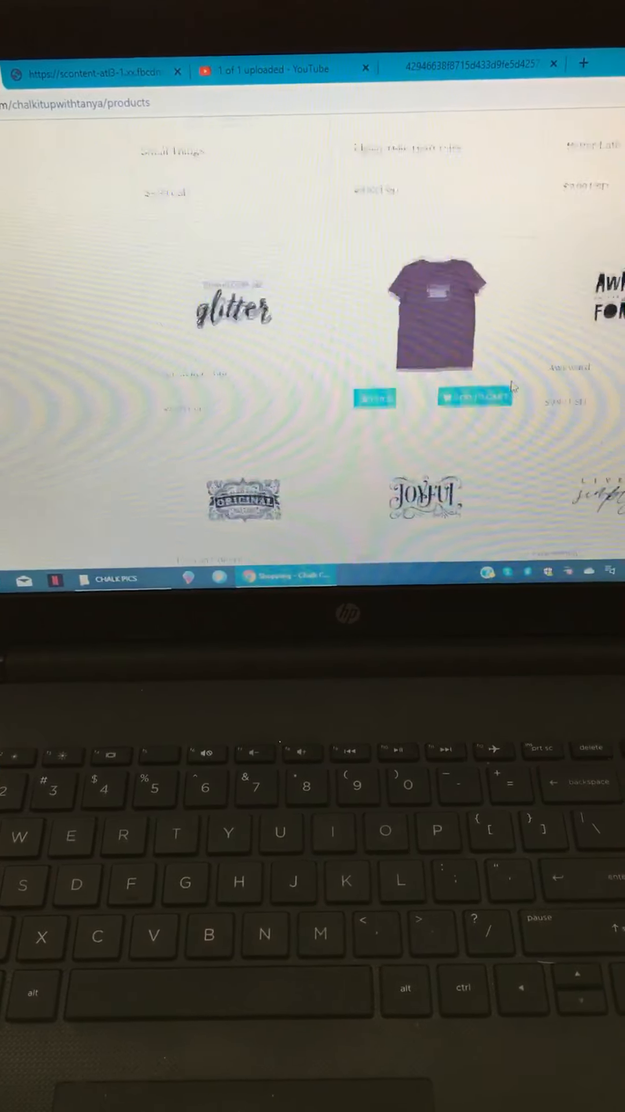
pyautogui.scroll(-3)
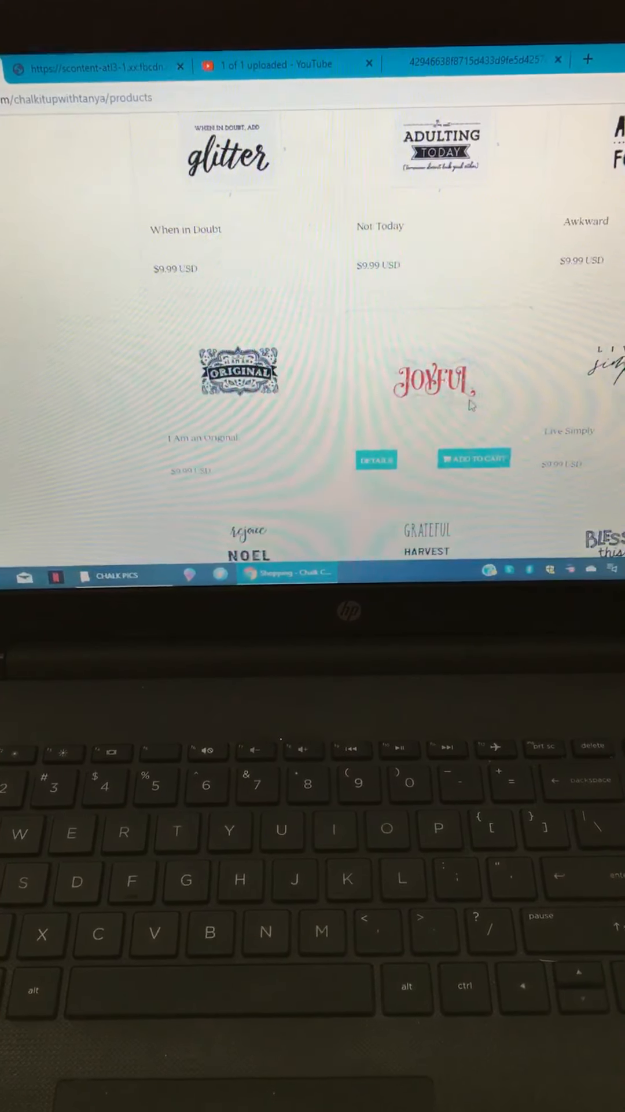
pyautogui.scroll(-3)
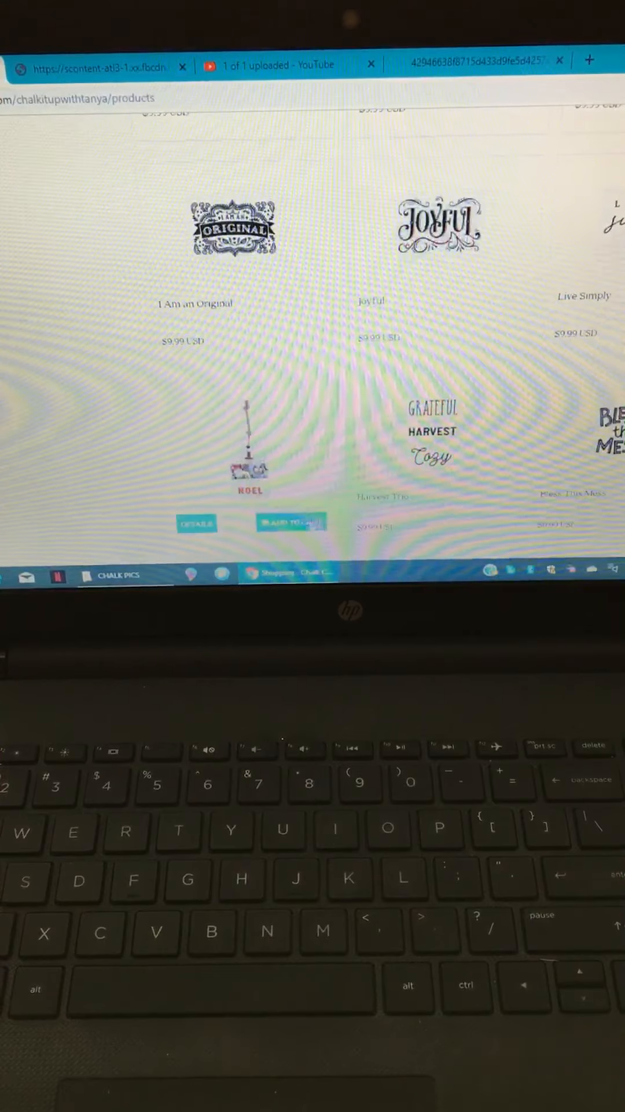
pyautogui.scroll(-3)
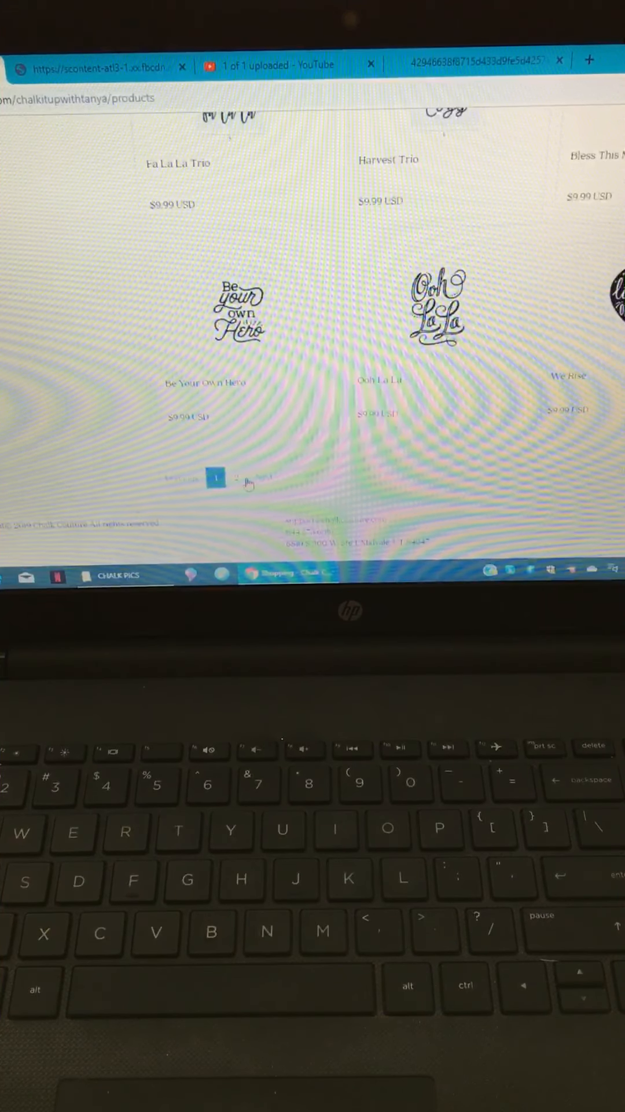
pyautogui.scroll(3)
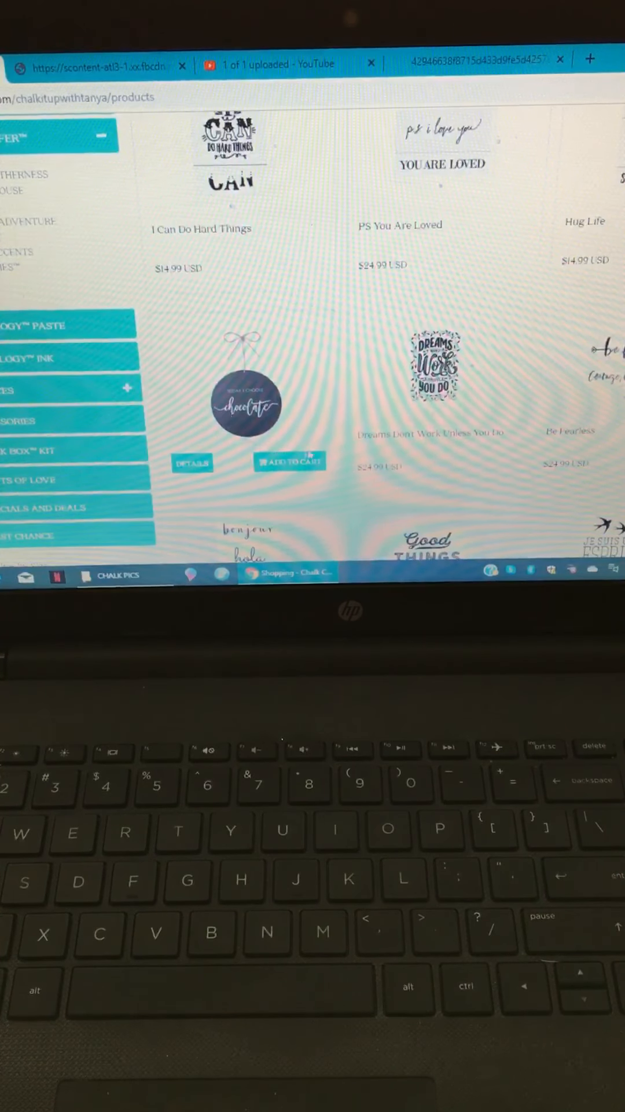
pyautogui.scroll(-3)
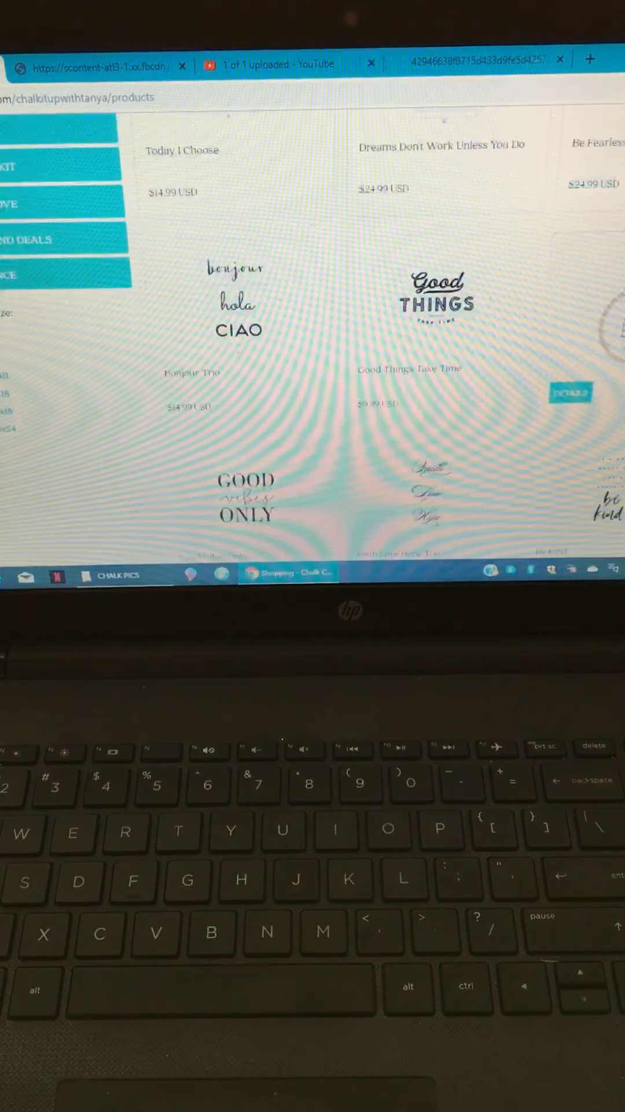
pyautogui.scroll(-3)
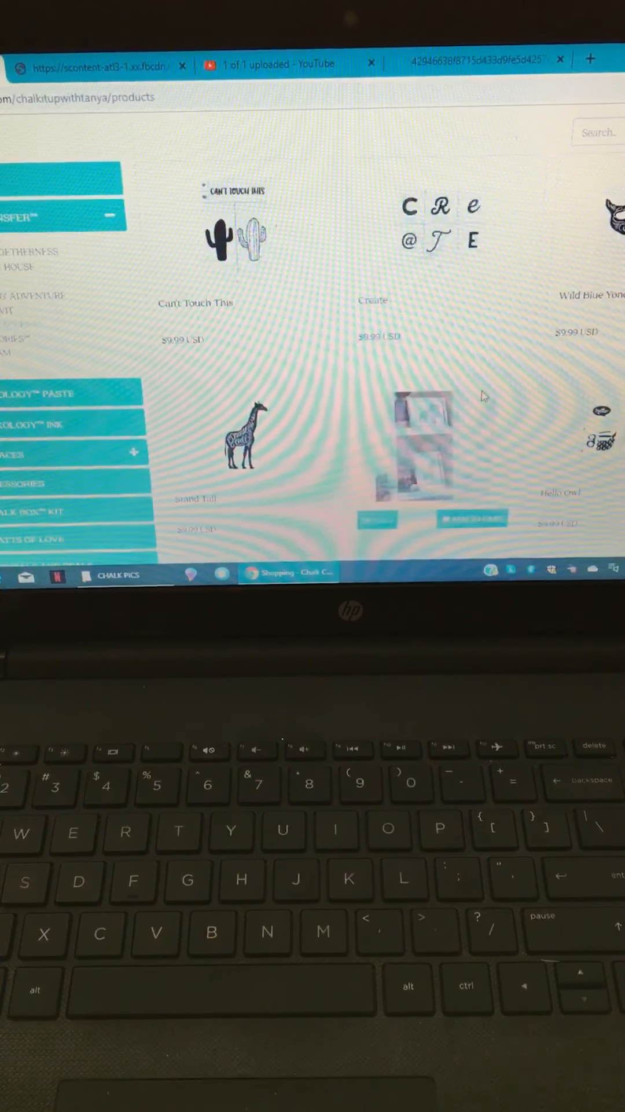
# Step: Scroll from Can't Touch This past Oval Wreath and Garden Garlands to the Buffalo Plaid patterns
pyautogui.scroll(-3)
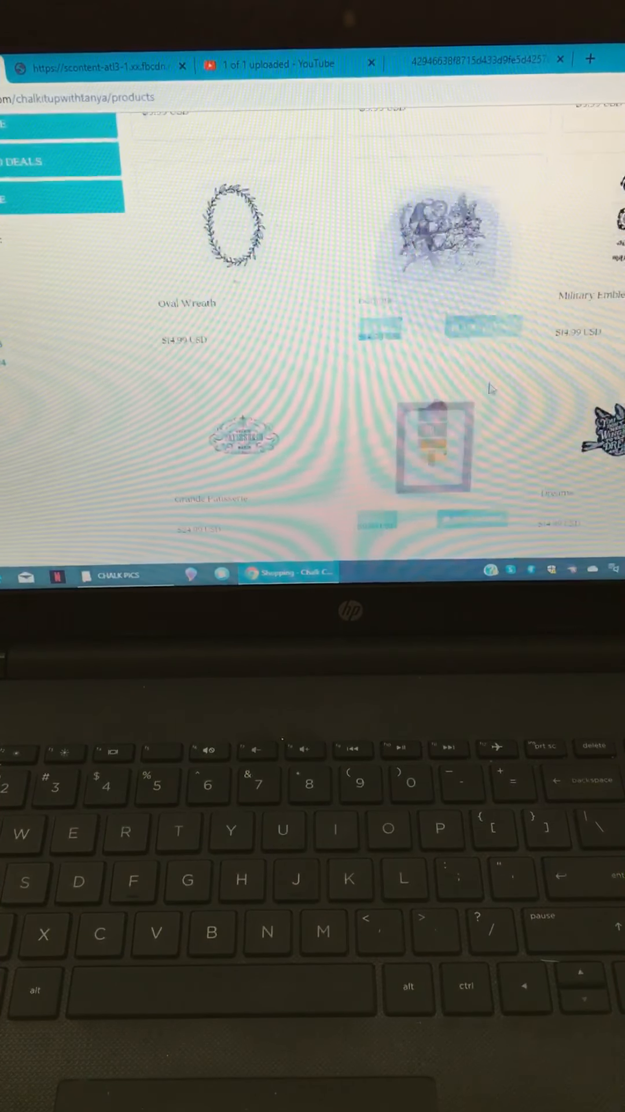
pyautogui.scroll(-3)
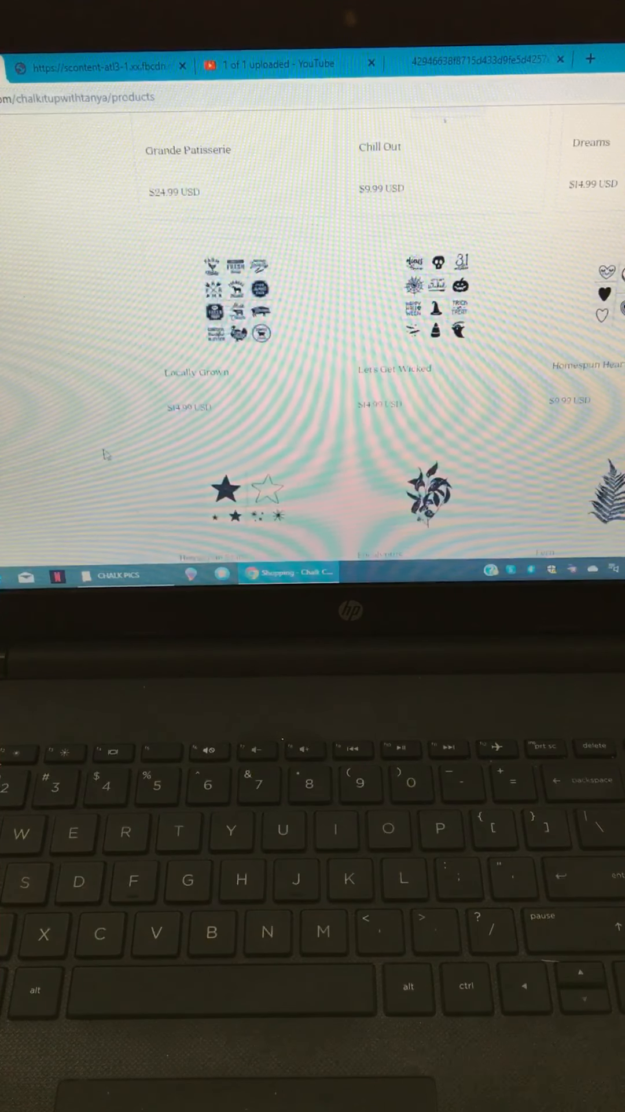
pyautogui.scroll(-3)
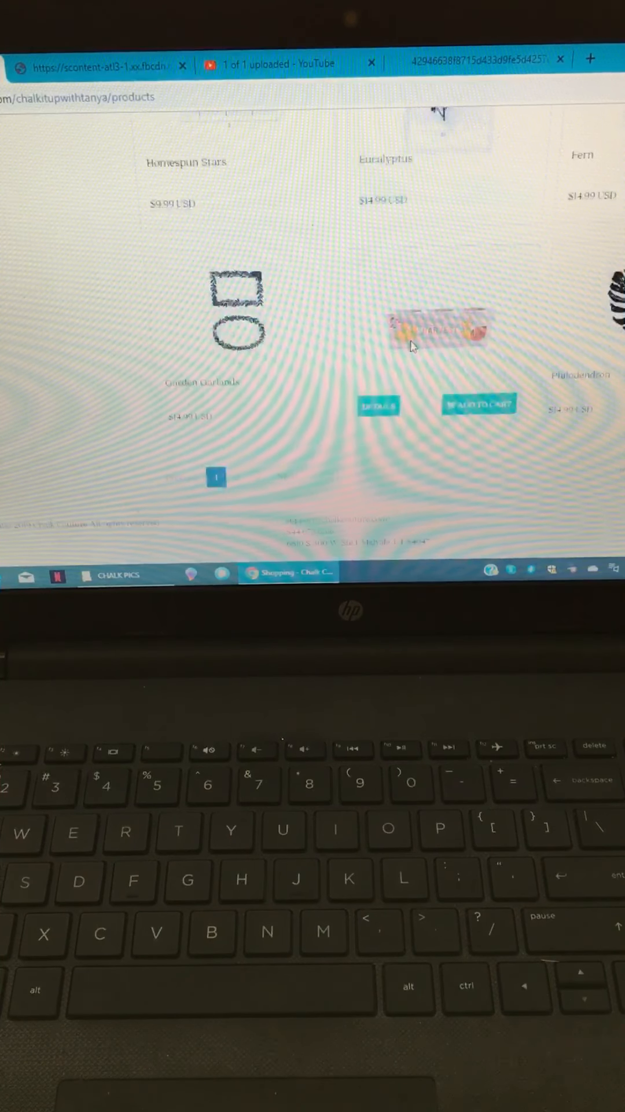
pyautogui.scroll(3)
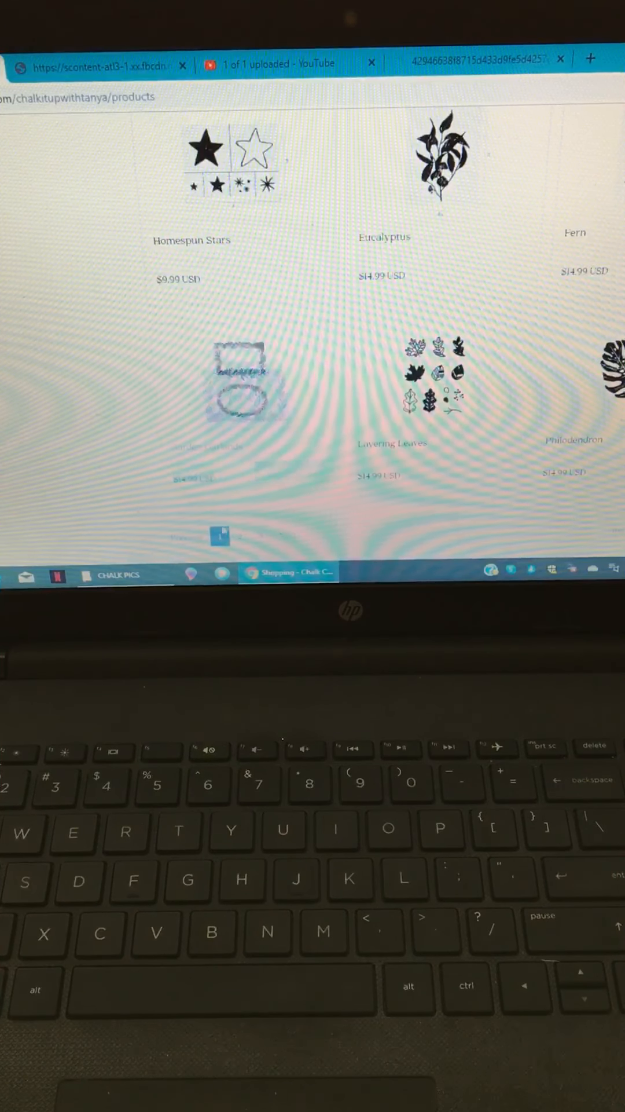
pyautogui.scroll(3)
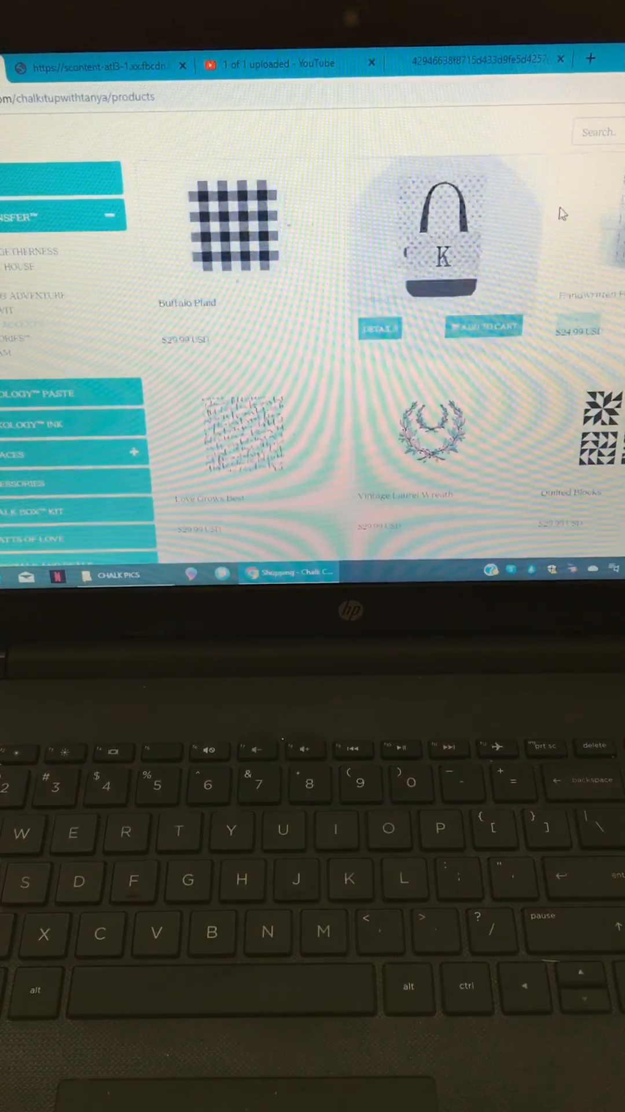
pyautogui.scroll(-3)
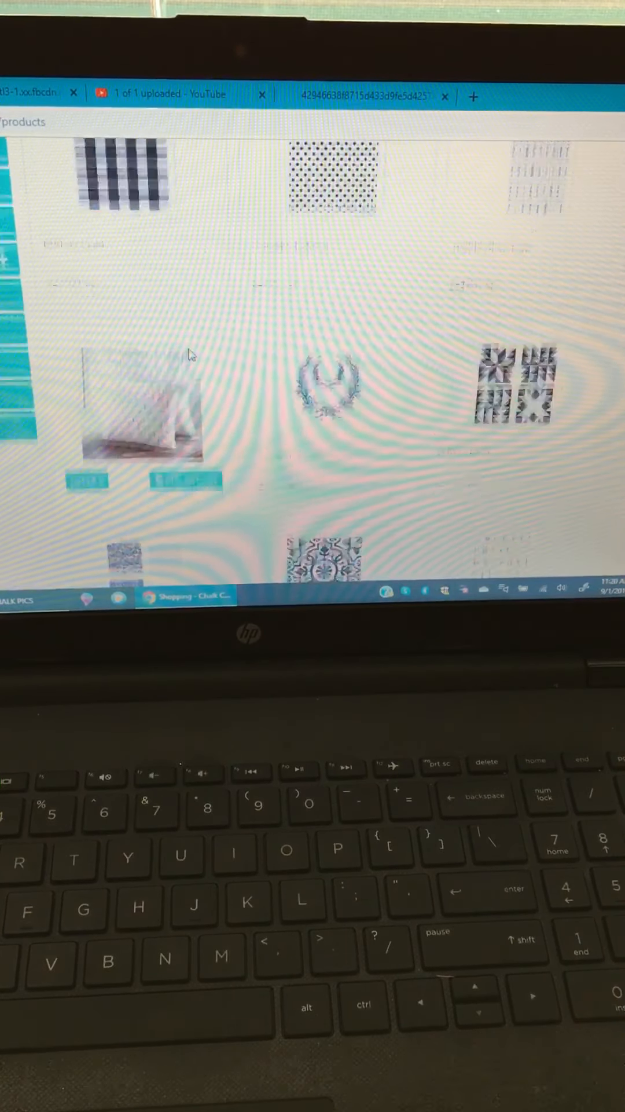
# Step: Scroll the pattern grid through Snowflake Dozen, Christmas Tree Patterns and Marrakesh, then back up
pyautogui.scroll(-3)
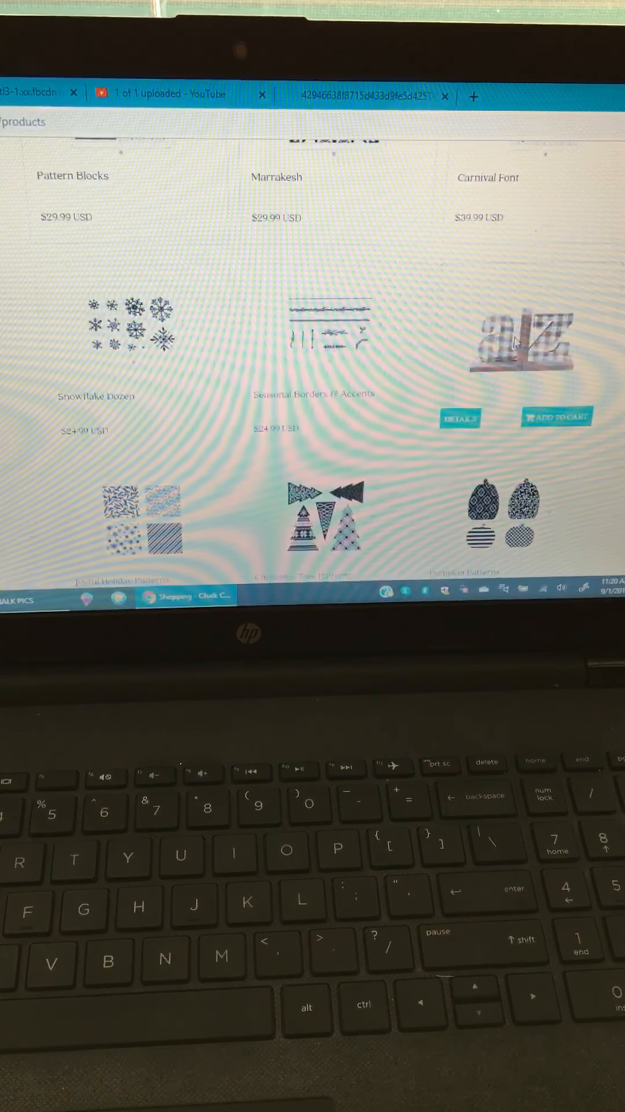
pyautogui.scroll(-3)
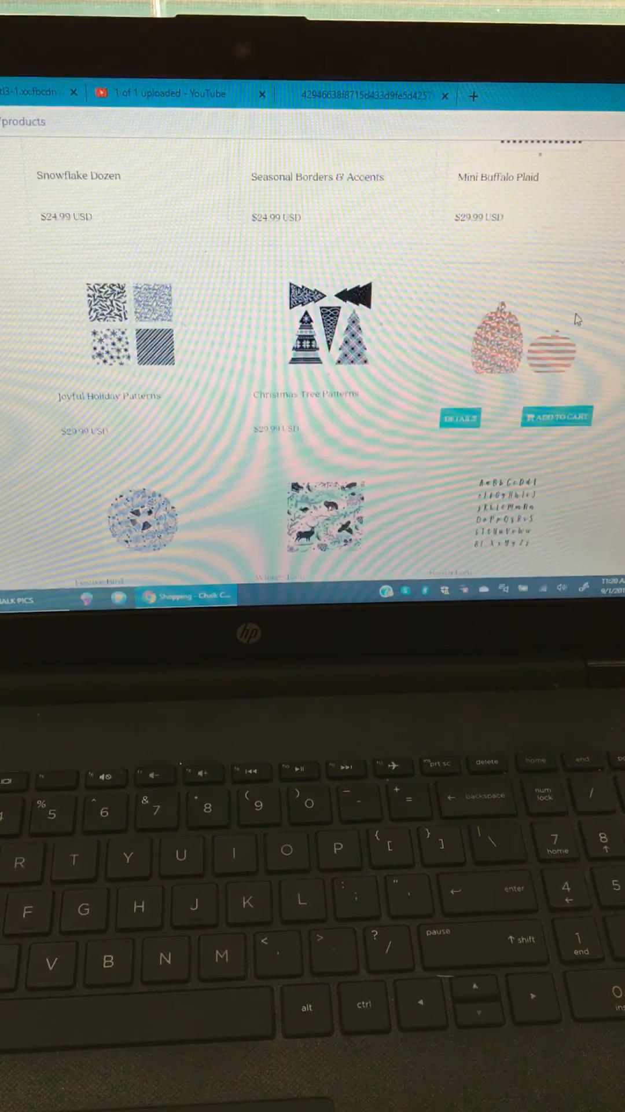
pyautogui.scroll(-3)
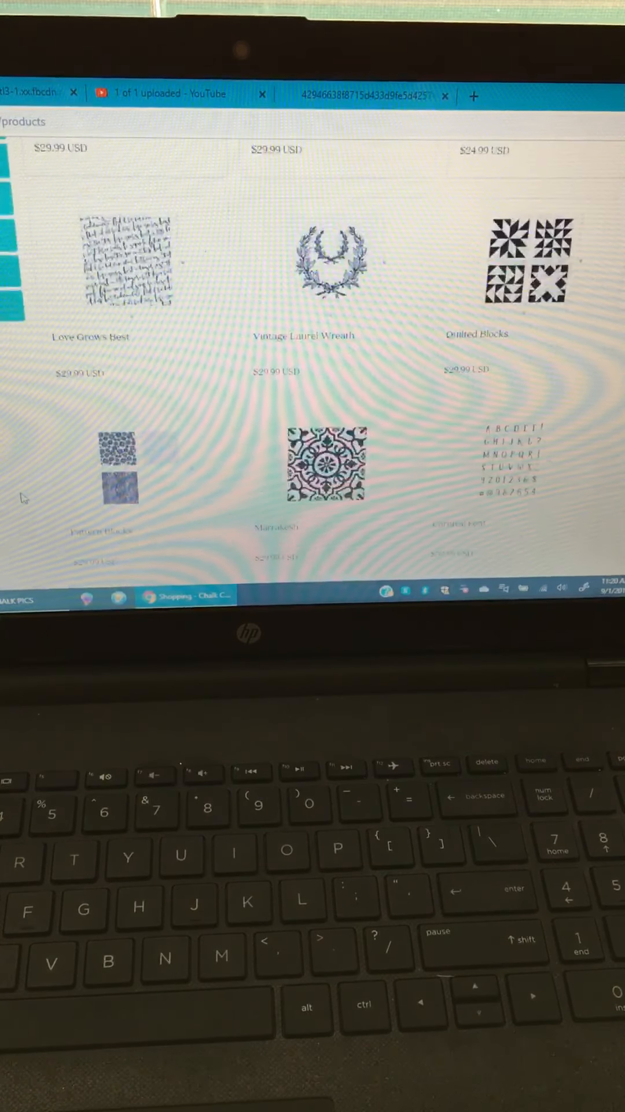
pyautogui.scroll(3)
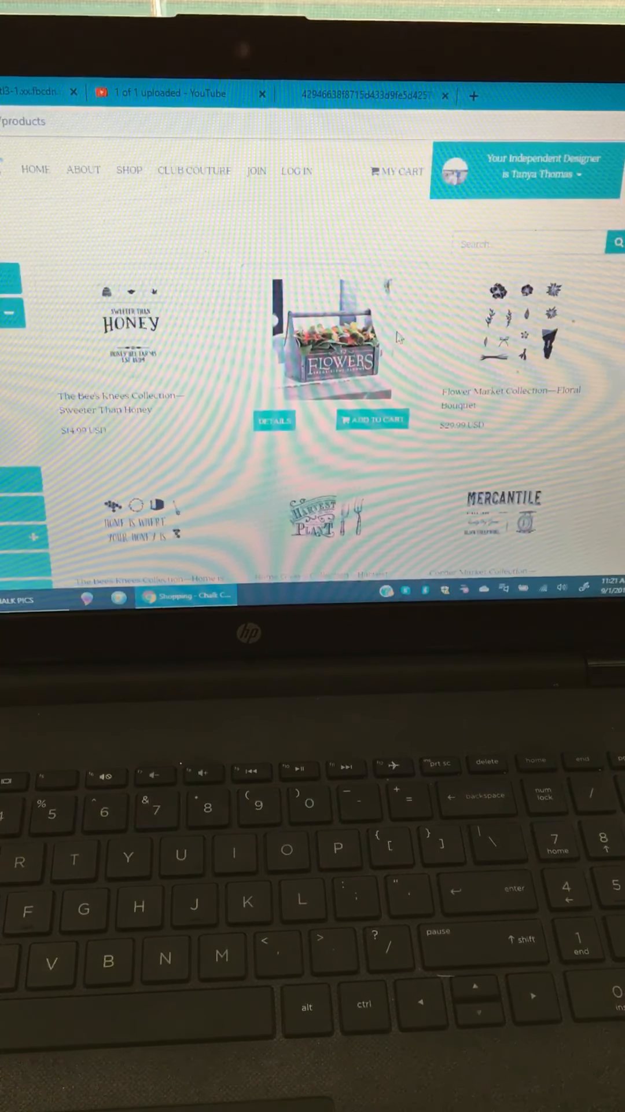
pyautogui.moveTo(326, 395)
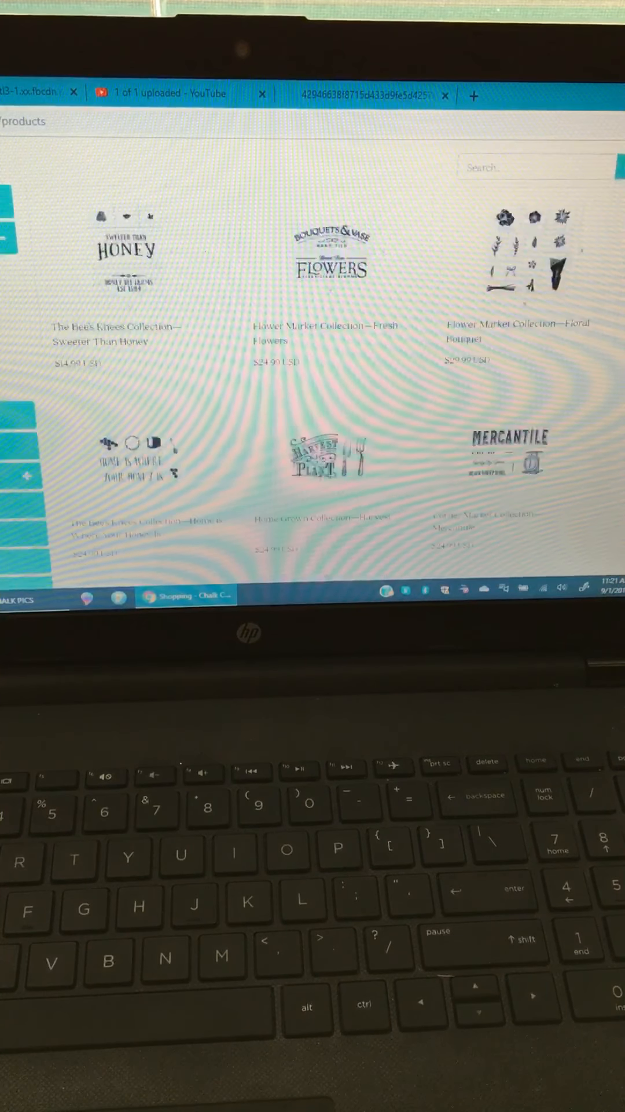
# Step: Scroll the $24.99 collections from The Bee's Knees past Home Grown and Corner Market
pyautogui.scroll(-3)
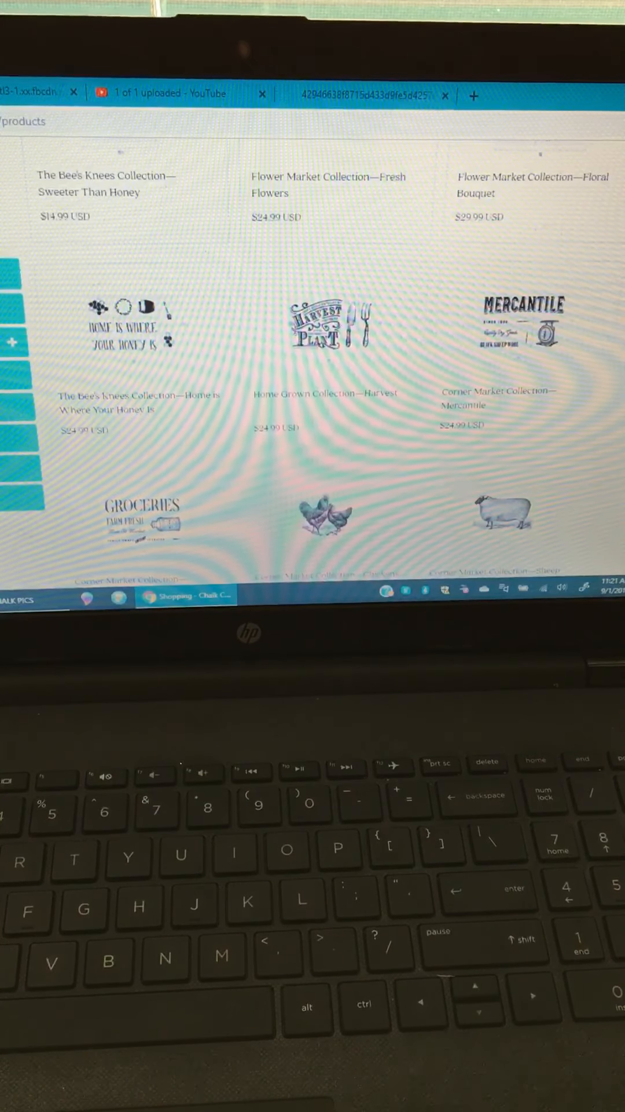
pyautogui.scroll(-3)
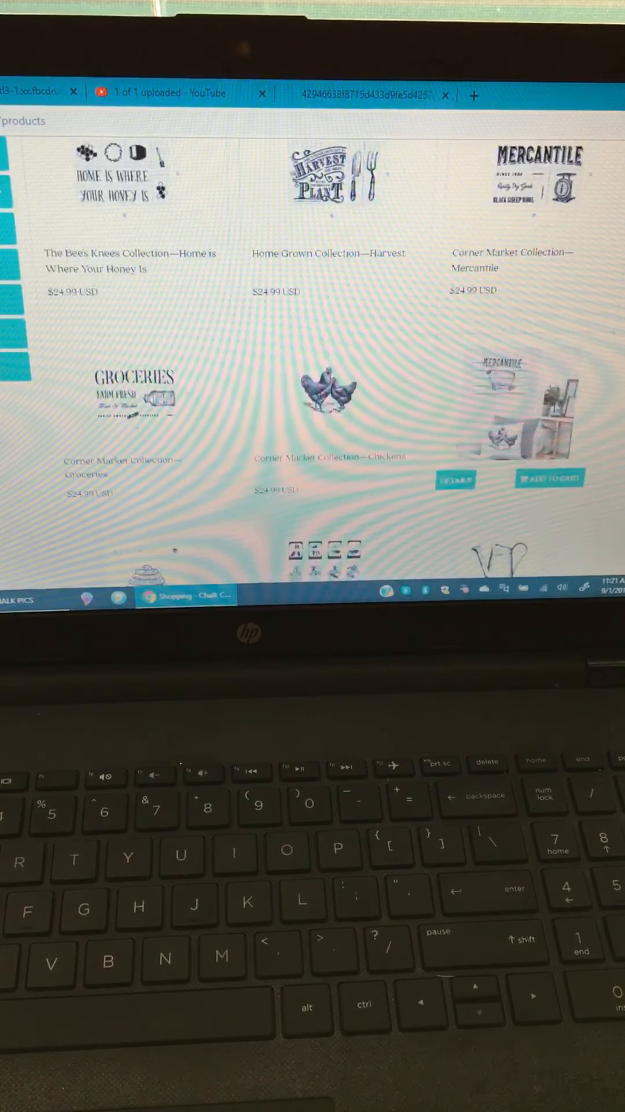
pyautogui.scroll(-3)
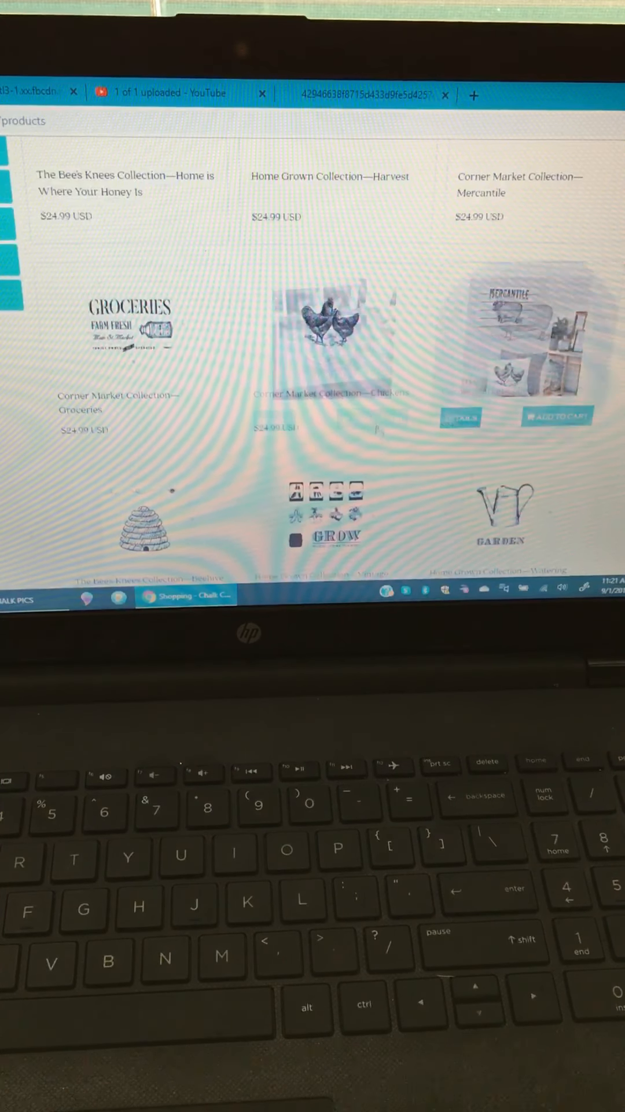
pyautogui.scroll(-3)
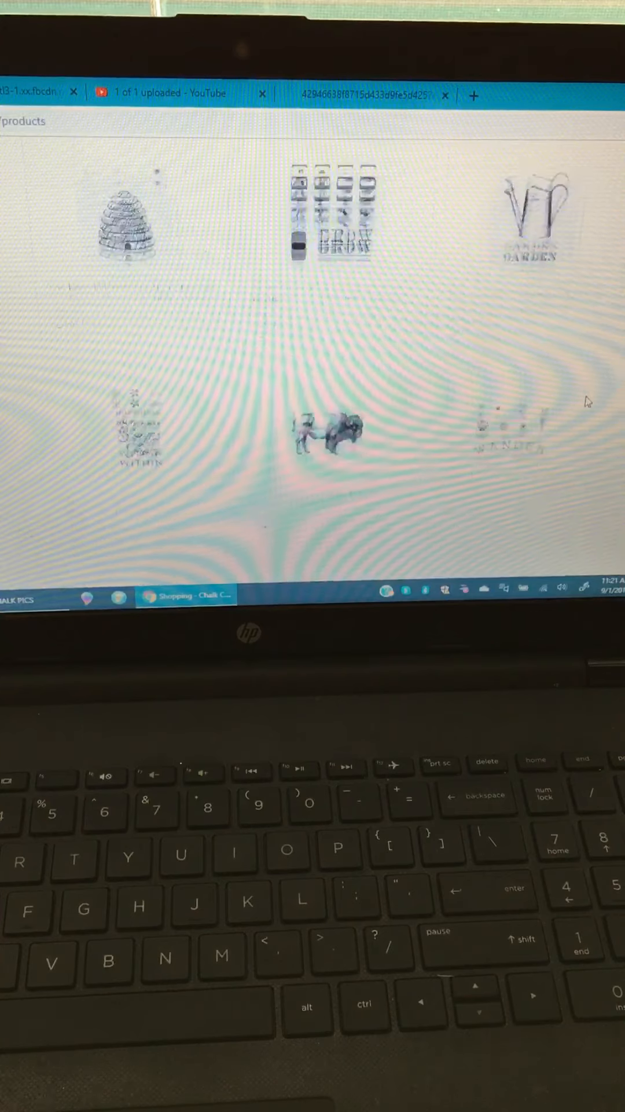
pyautogui.scroll(-3)
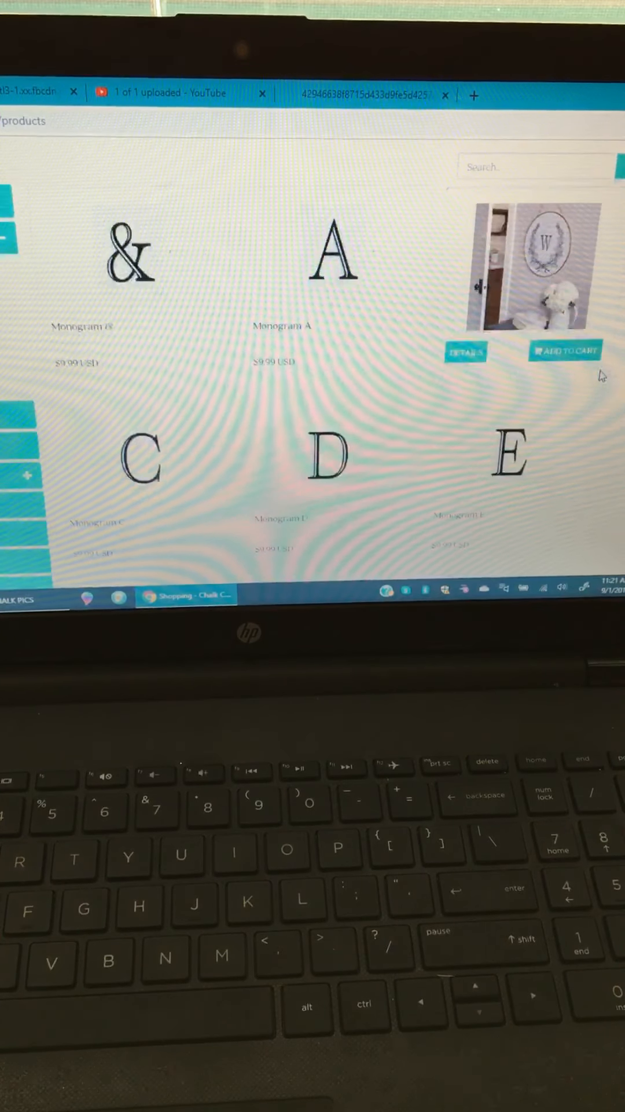
# Step: Scroll through the $9.99 monogram stencils from & to Z, reaching the Chalkology Paste listing
pyautogui.scroll(-3)
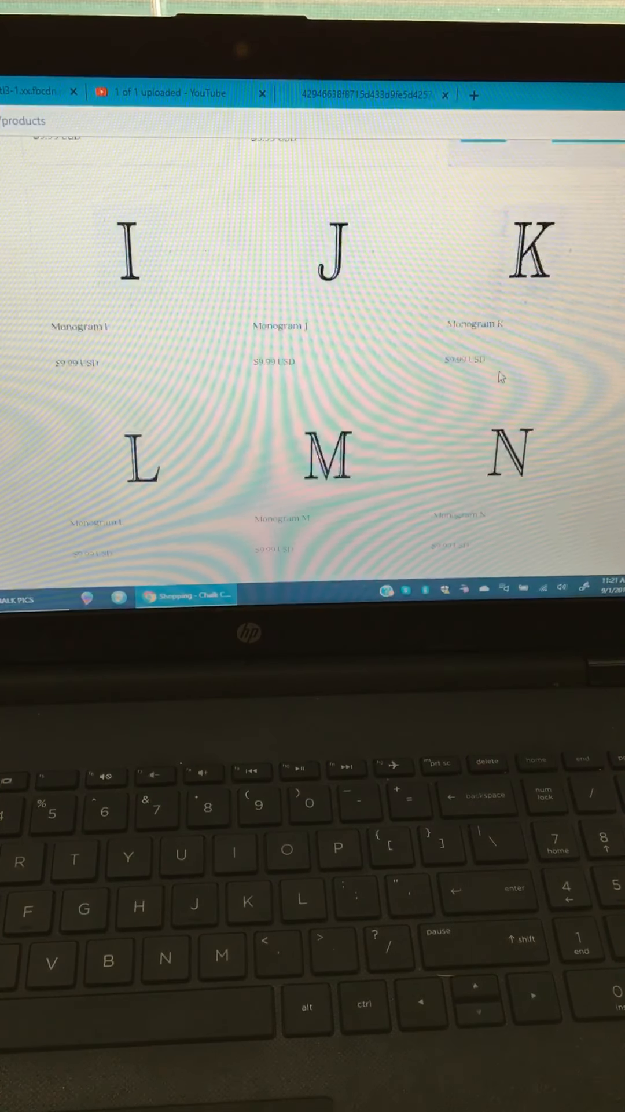
pyautogui.scroll(-3)
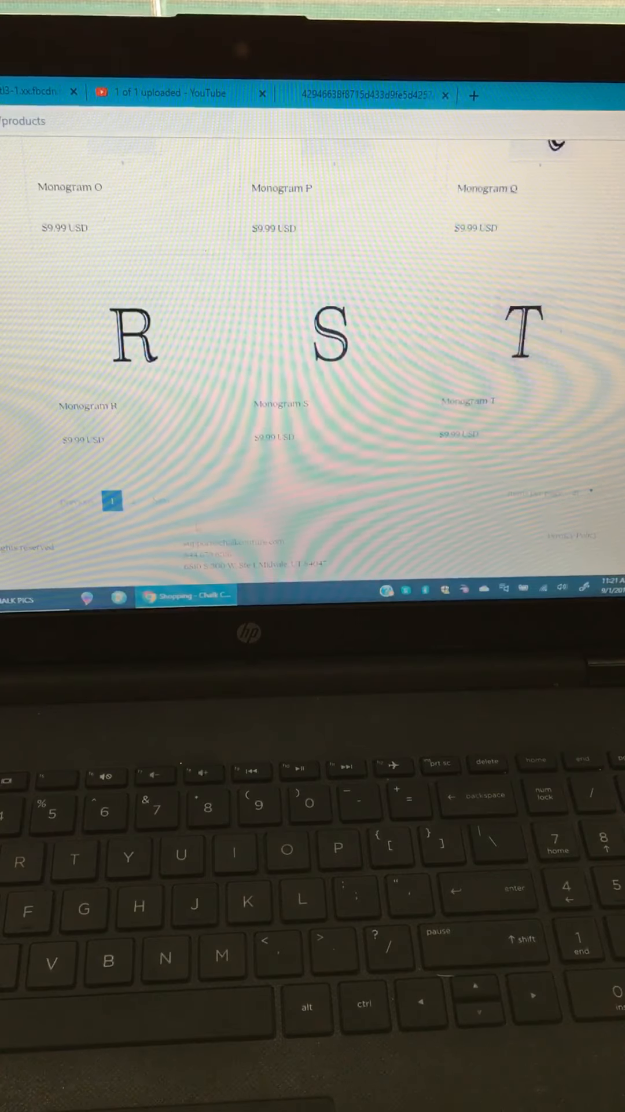
pyautogui.scroll(-3)
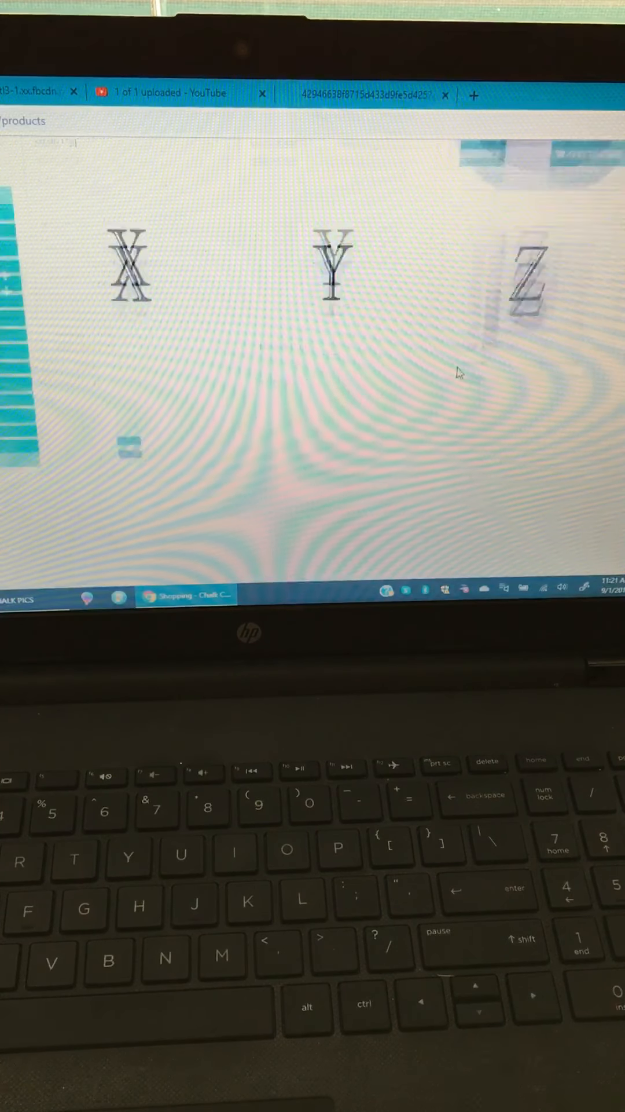
pyautogui.scroll(3)
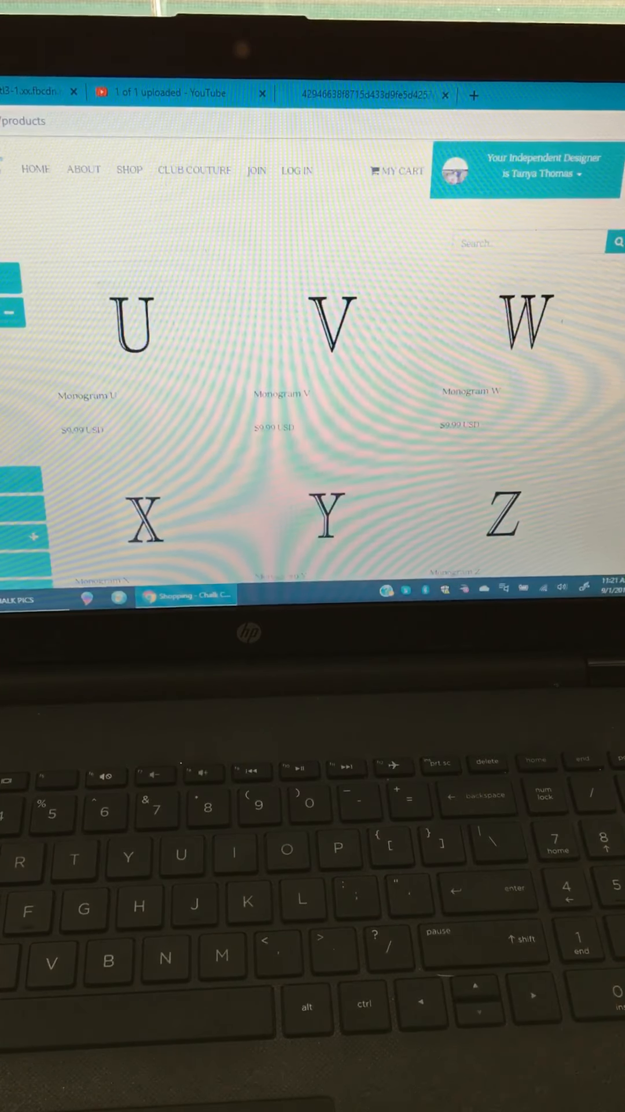
pyautogui.scroll(-3)
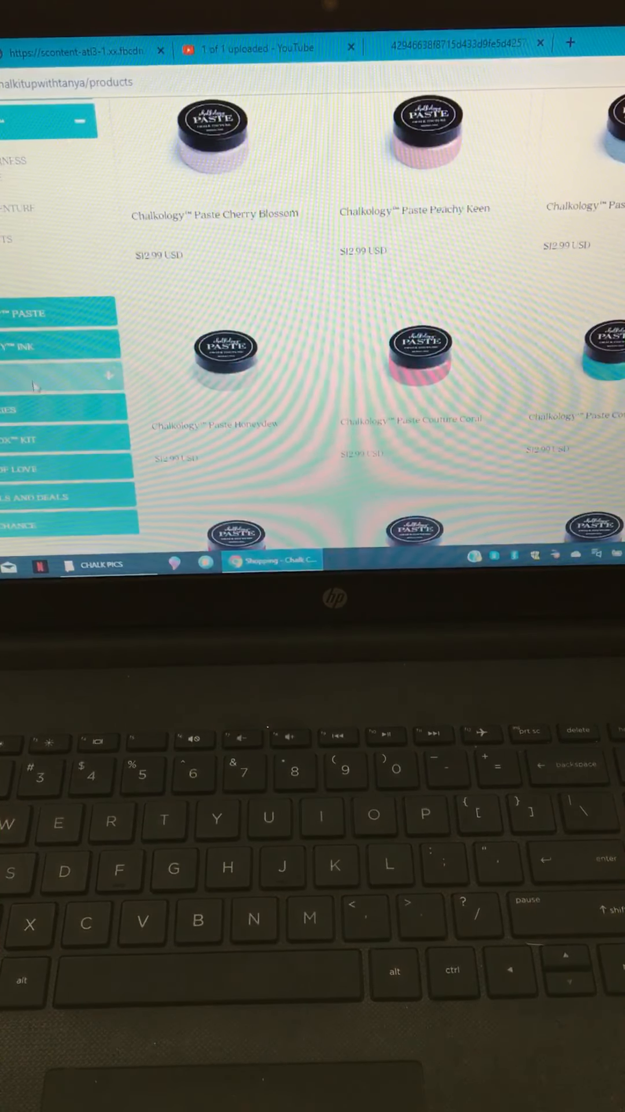
# Step: Switch to Chalkology Ink and view the $13.99 Candy Apple, Regal, Bumblebee and Couture Coral inks
pyautogui.scroll(-3)
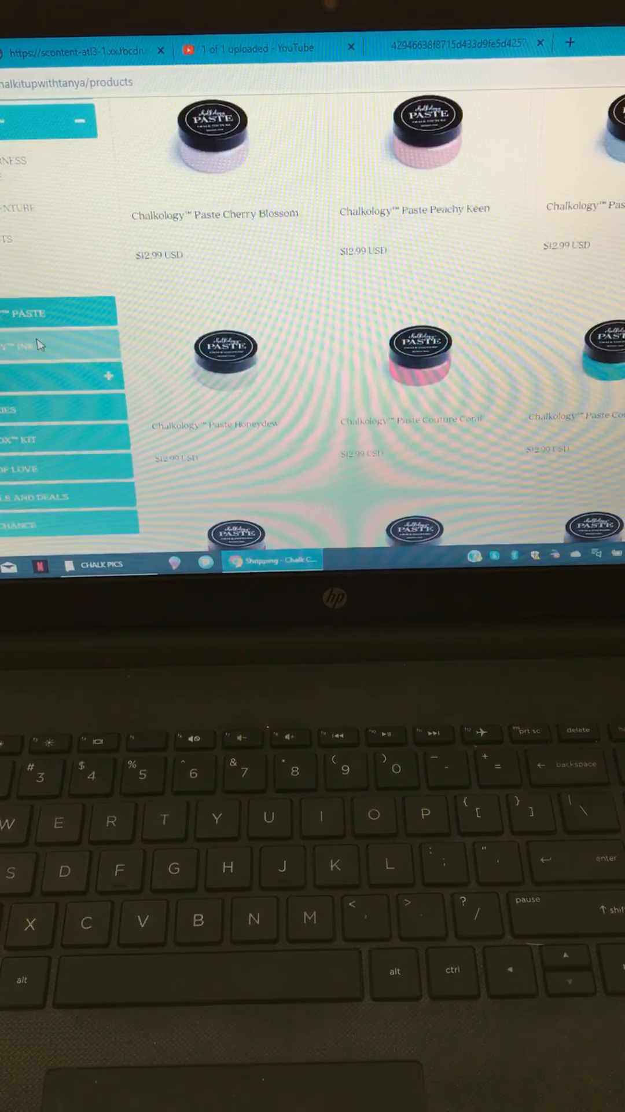
pyautogui.click(28, 346)
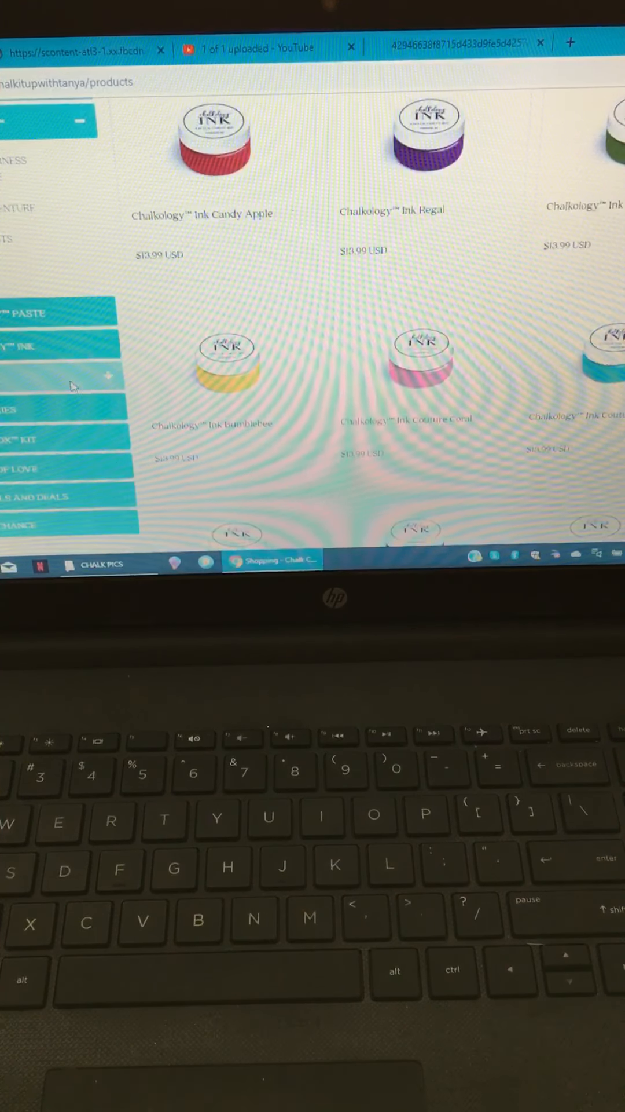
pyautogui.scroll(-3)
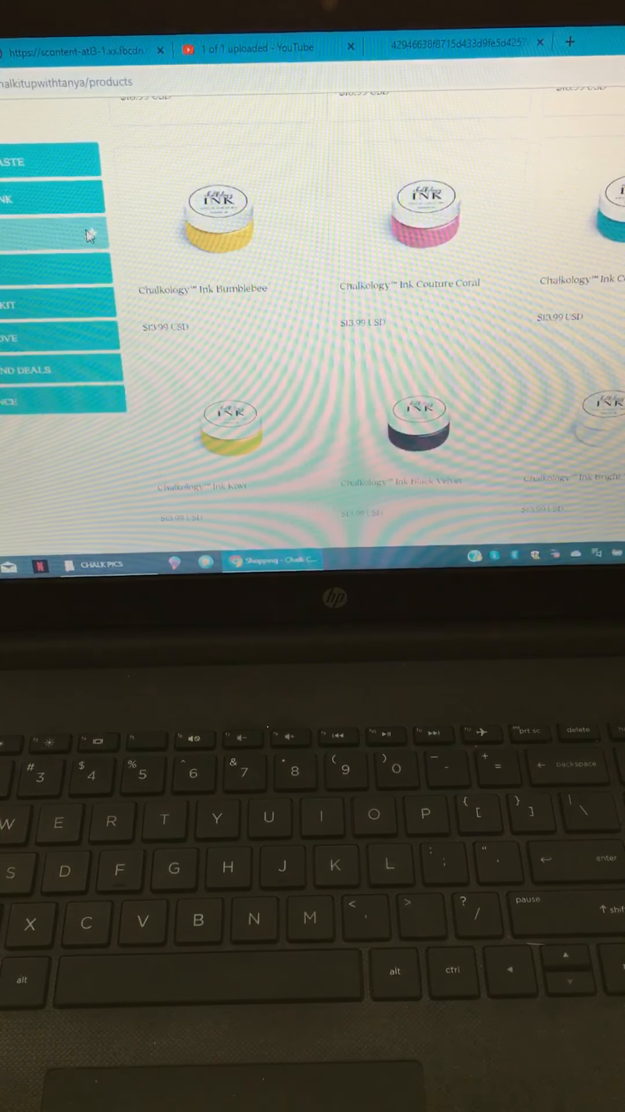
pyautogui.scroll(3)
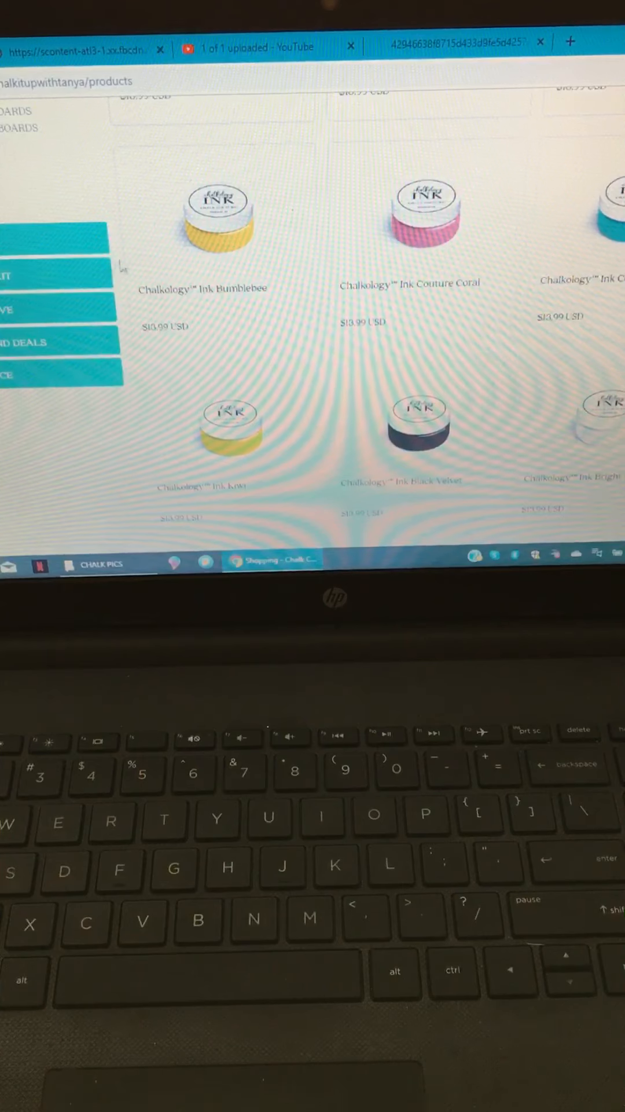
pyautogui.scroll(3)
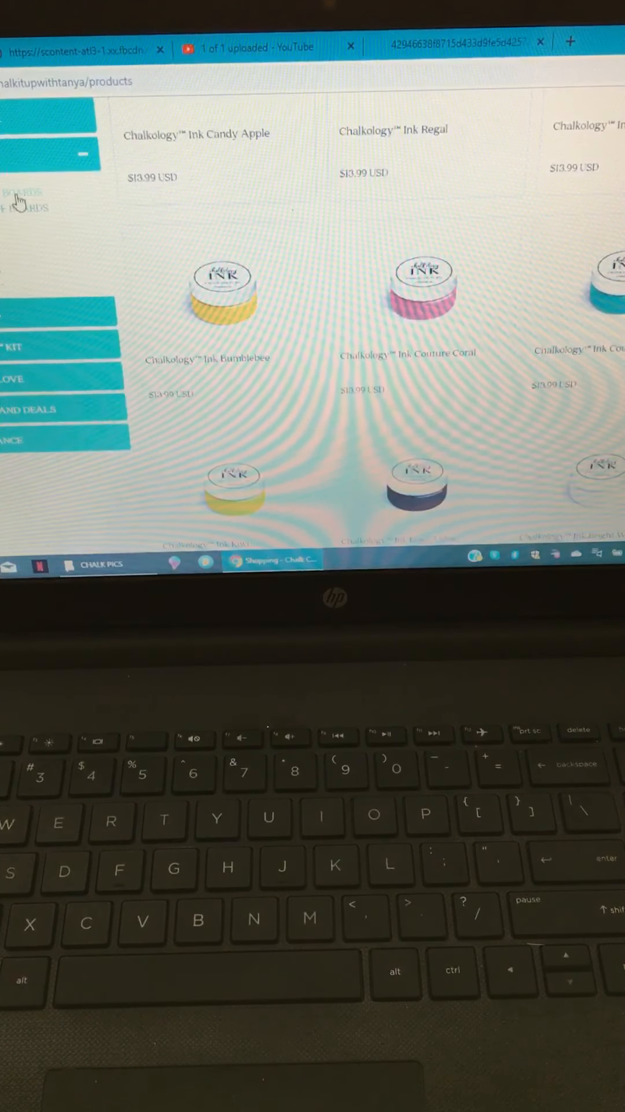
# Step: Scroll the boards listing past Couture Boutique frames, box frames, pillow covers, banners and reclaimed pallets
pyautogui.scroll(-3)
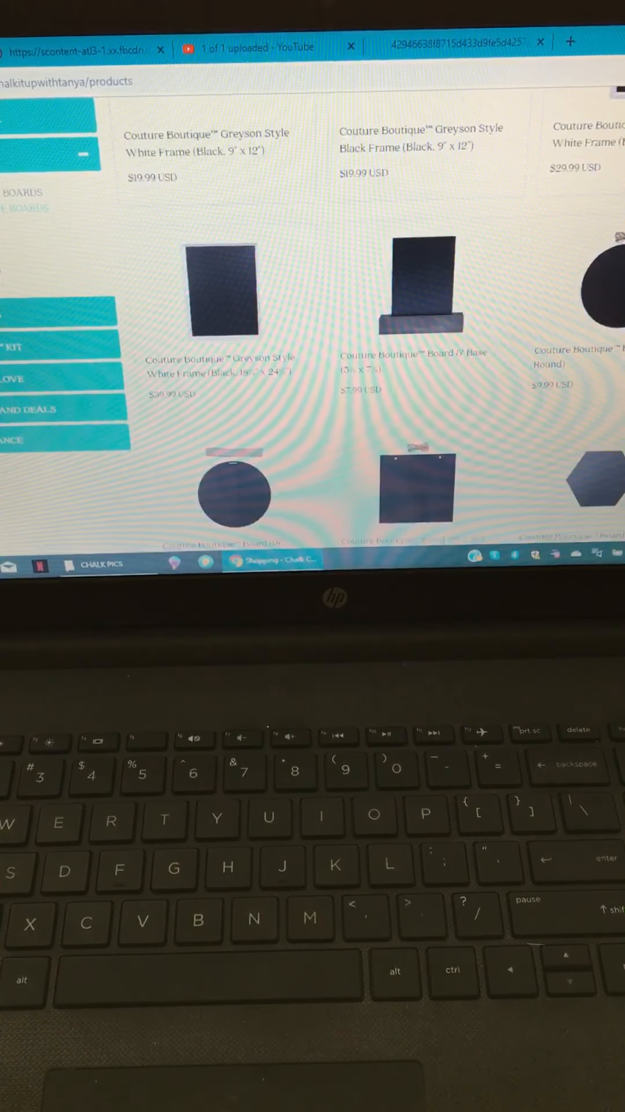
pyautogui.scroll(-3)
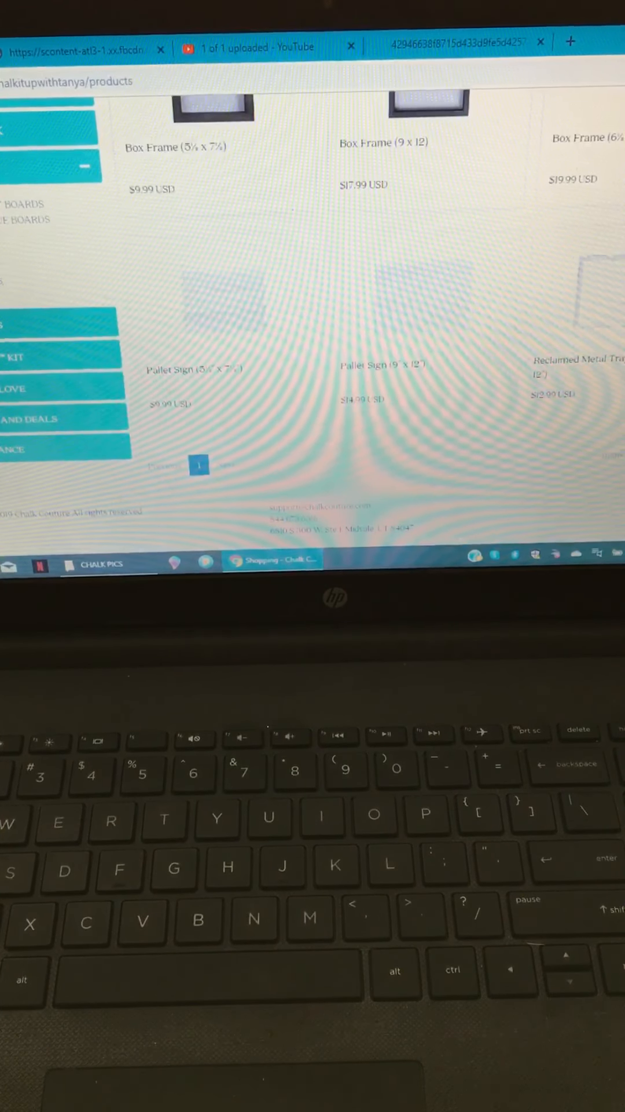
pyautogui.scroll(3)
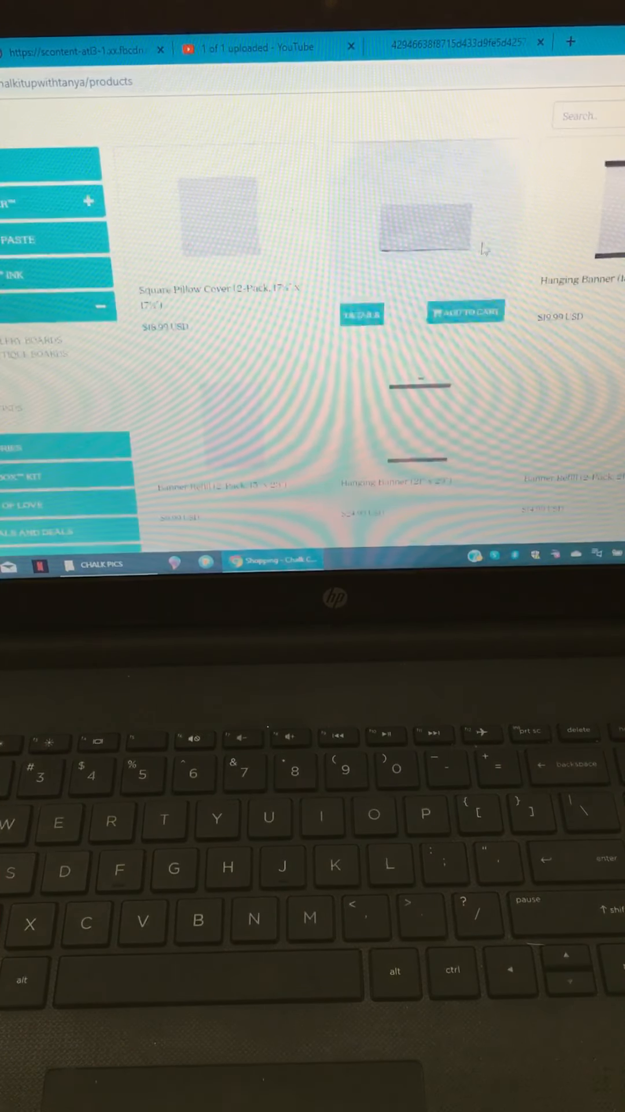
pyautogui.scroll(-3)
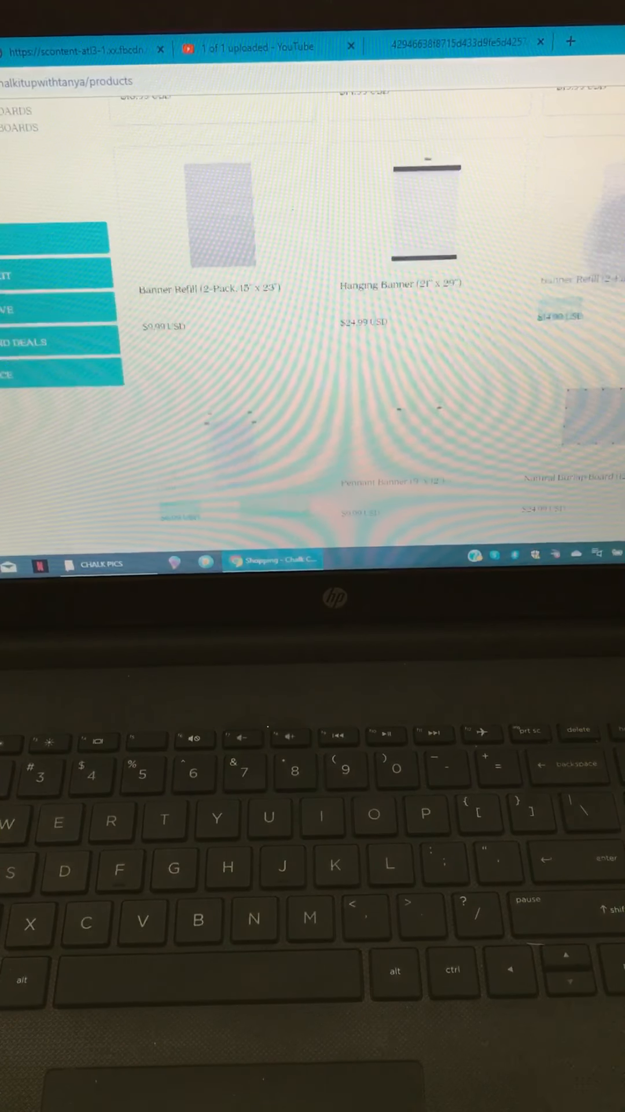
pyautogui.scroll(3)
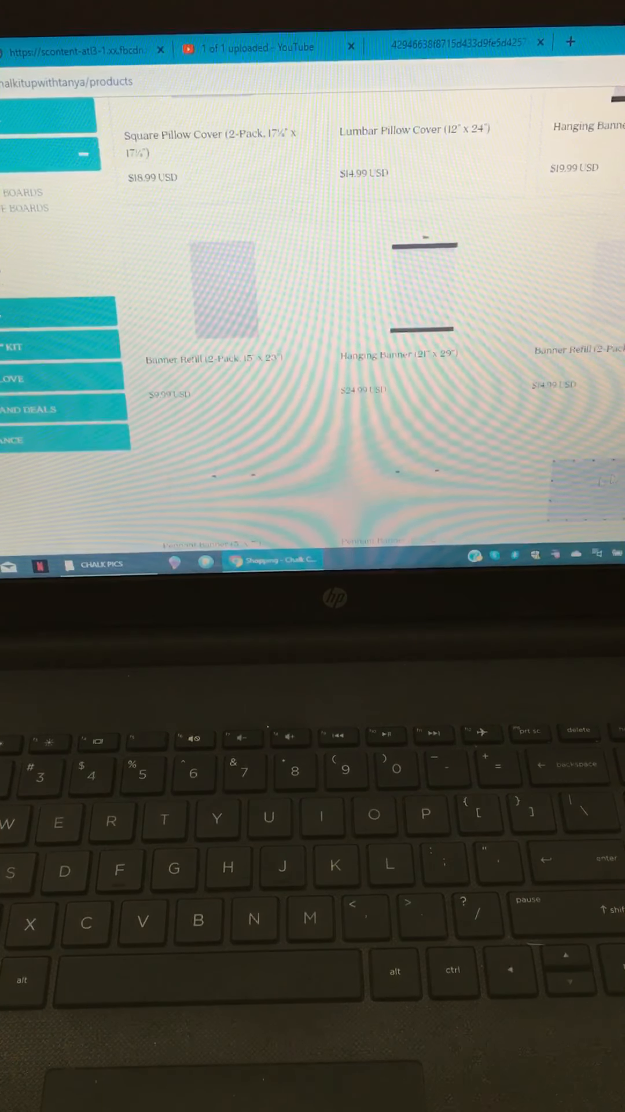
pyautogui.scroll(-3)
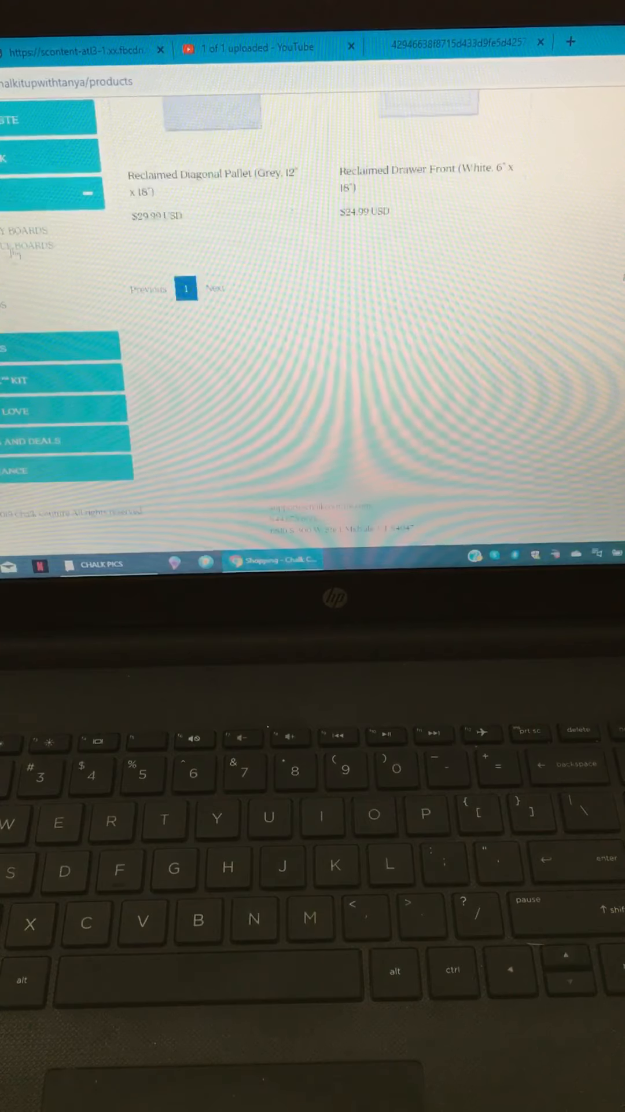
pyautogui.scroll(3)
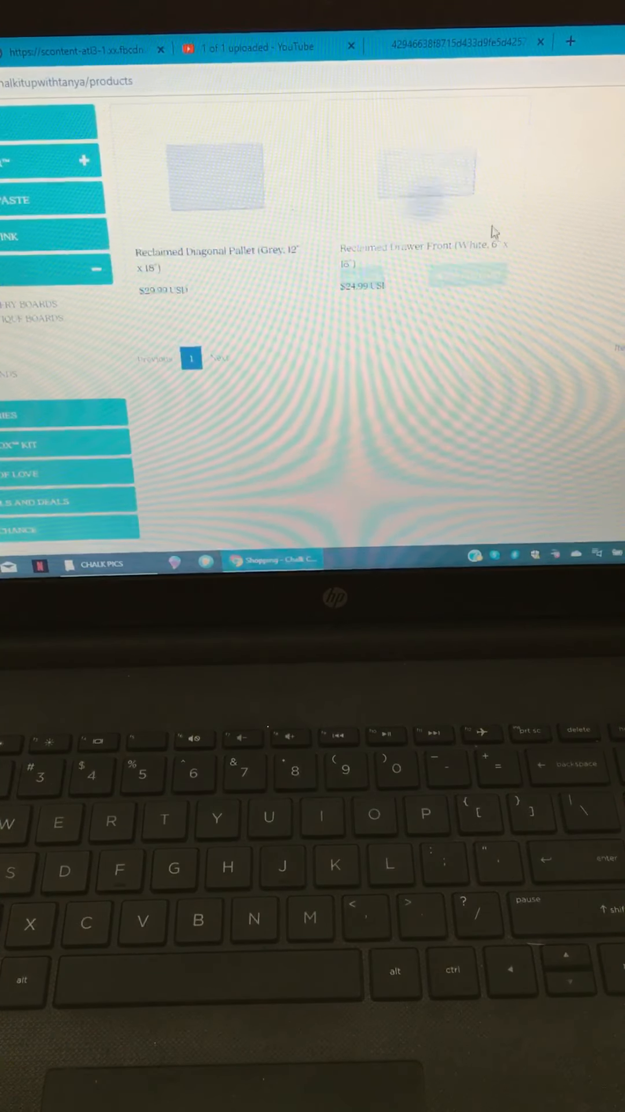
pyautogui.scroll(3)
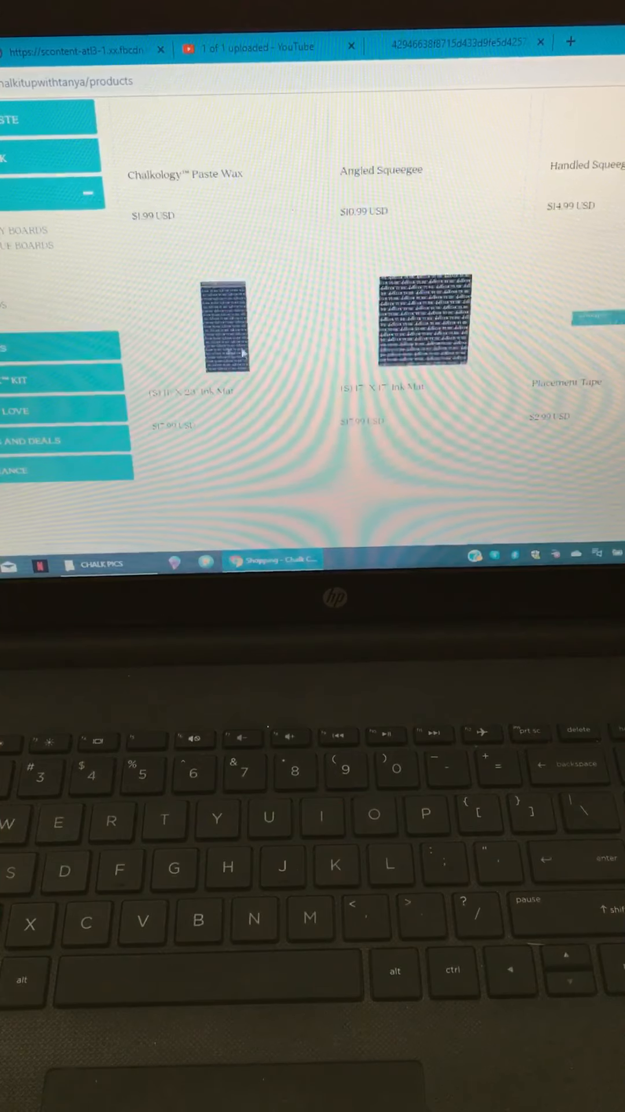
# Step: Scroll the tools grid past Paste Wax, squeegees, ink mats, Multi-Tool, stir sticks and transfer tote
pyautogui.scroll(3)
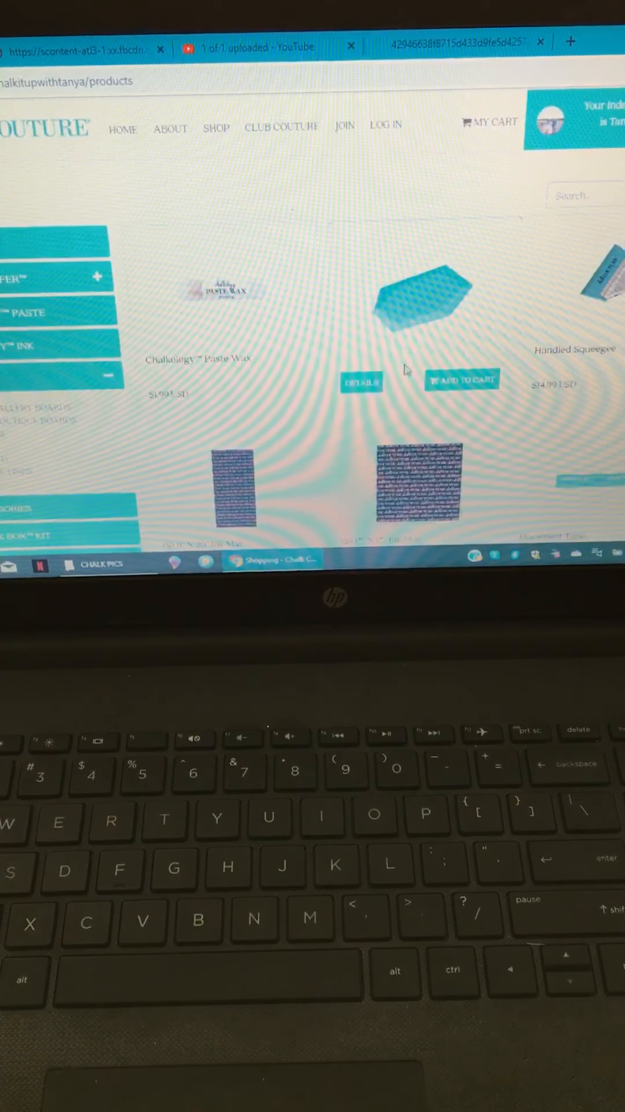
pyautogui.scroll(-3)
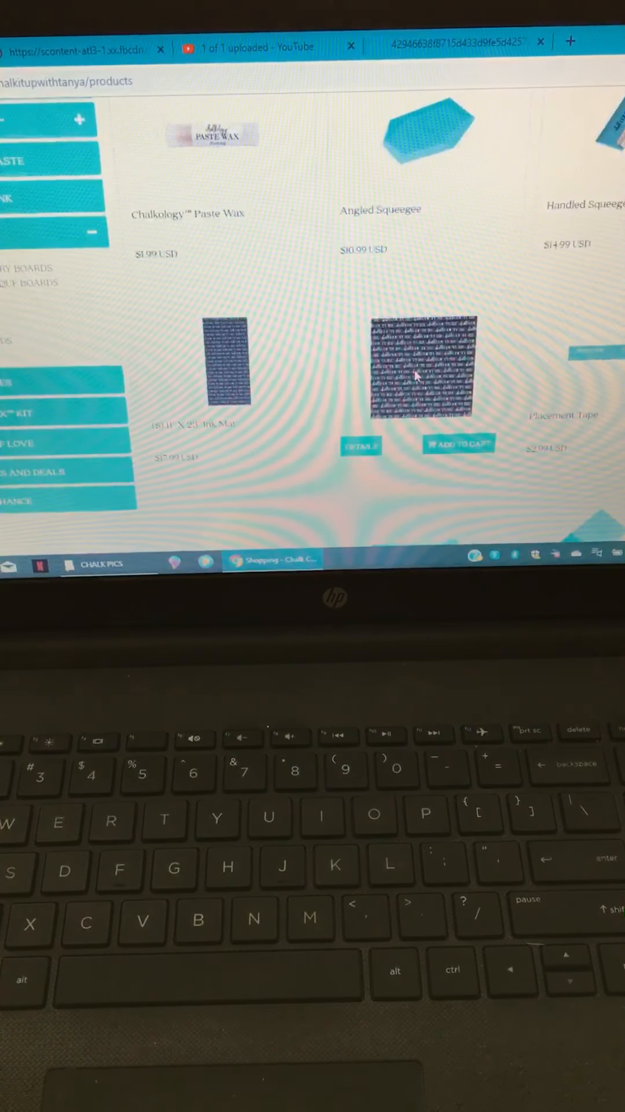
pyautogui.scroll(-3)
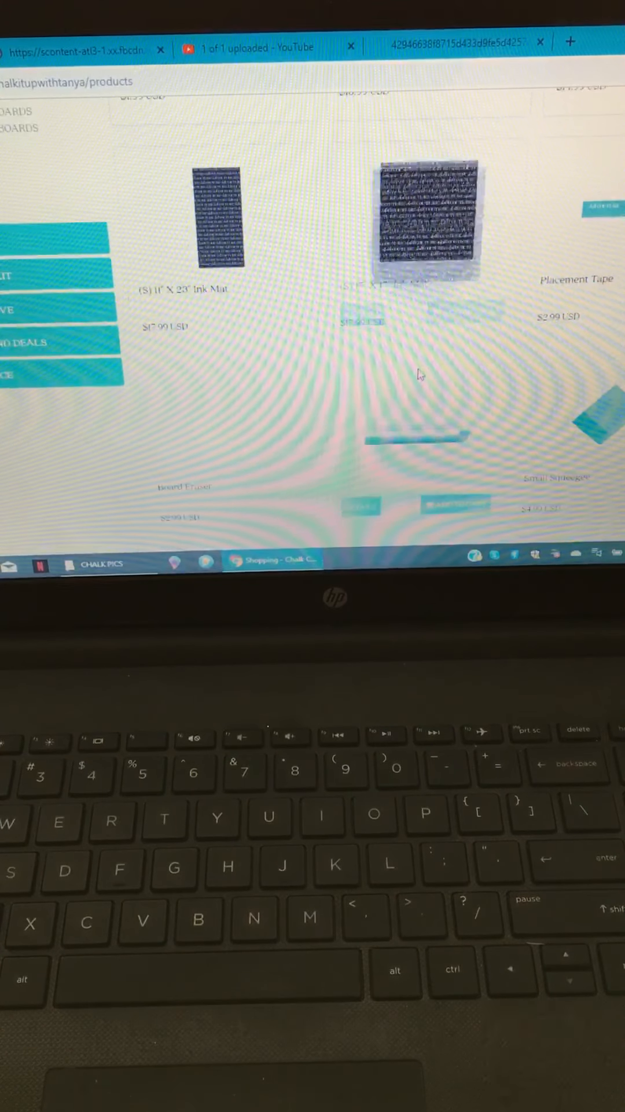
pyautogui.scroll(-3)
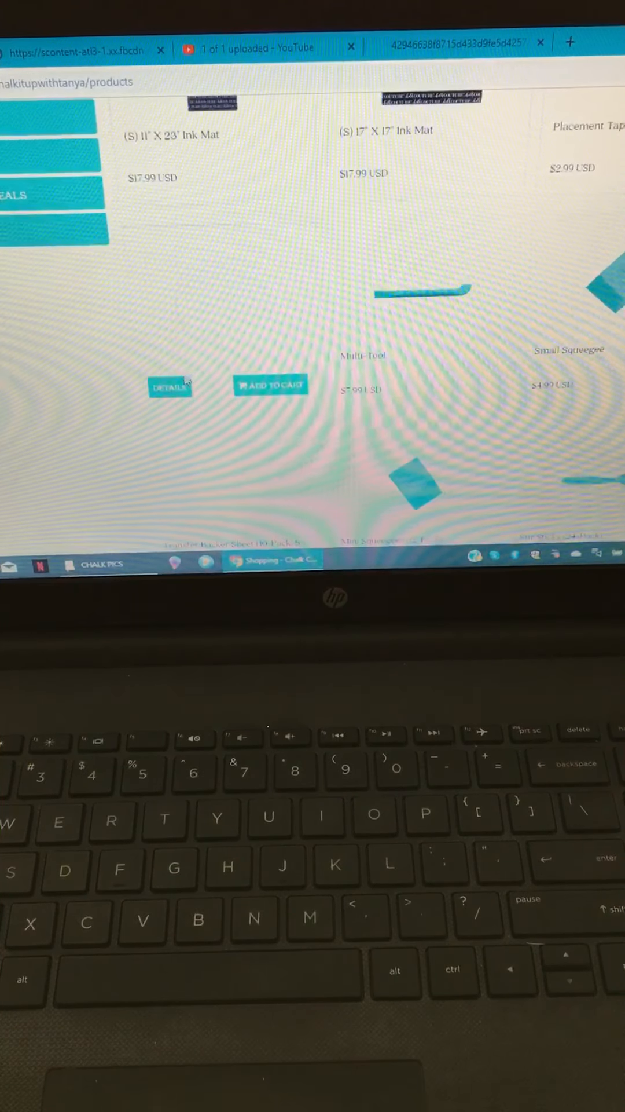
pyautogui.scroll(-3)
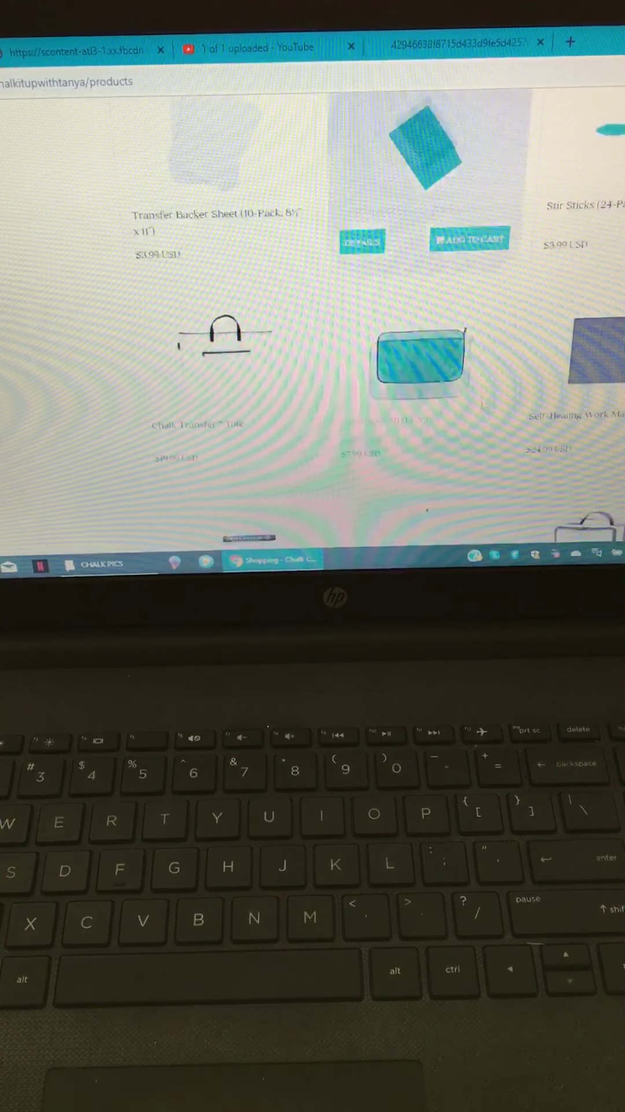
pyautogui.scroll(-3)
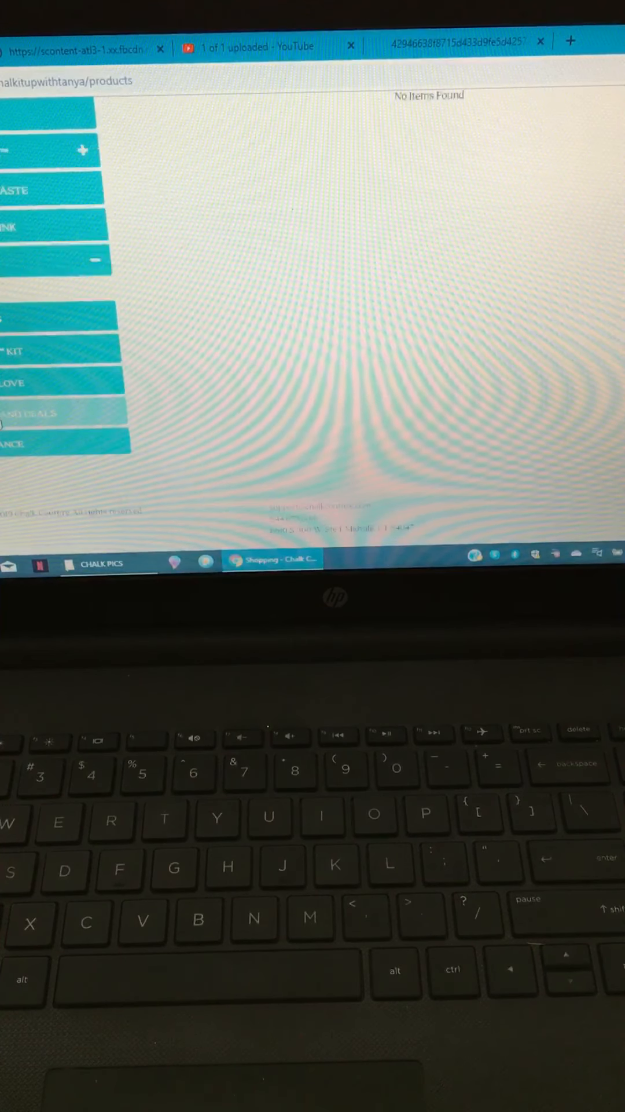
# Step: Scroll back to the top of the empty No Items Found category page
pyautogui.scroll(3)
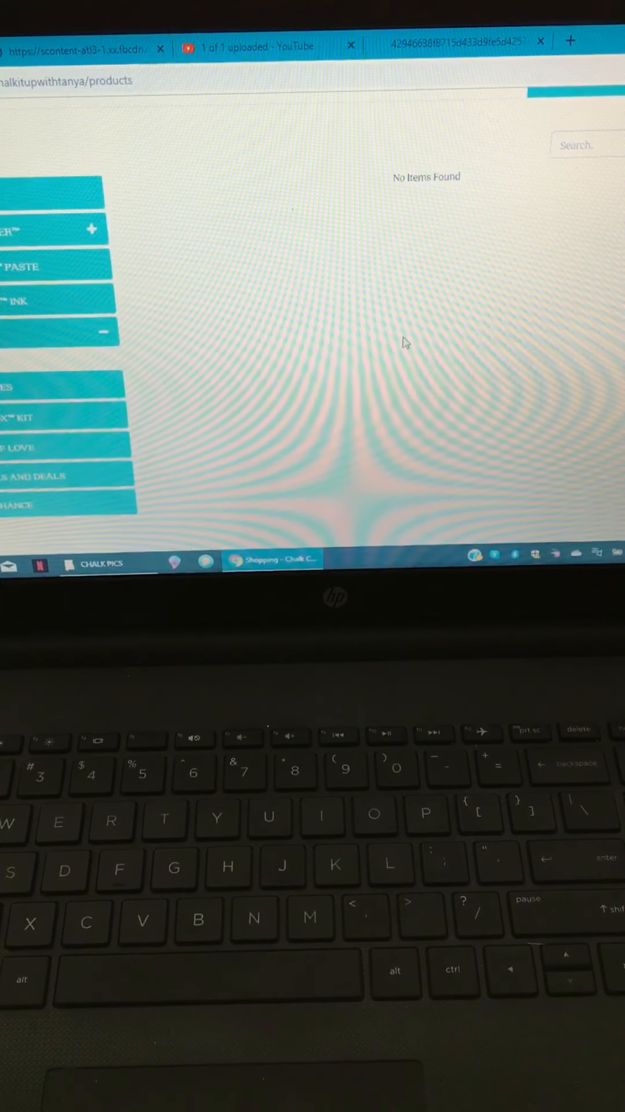
pyautogui.moveTo(436, 370)
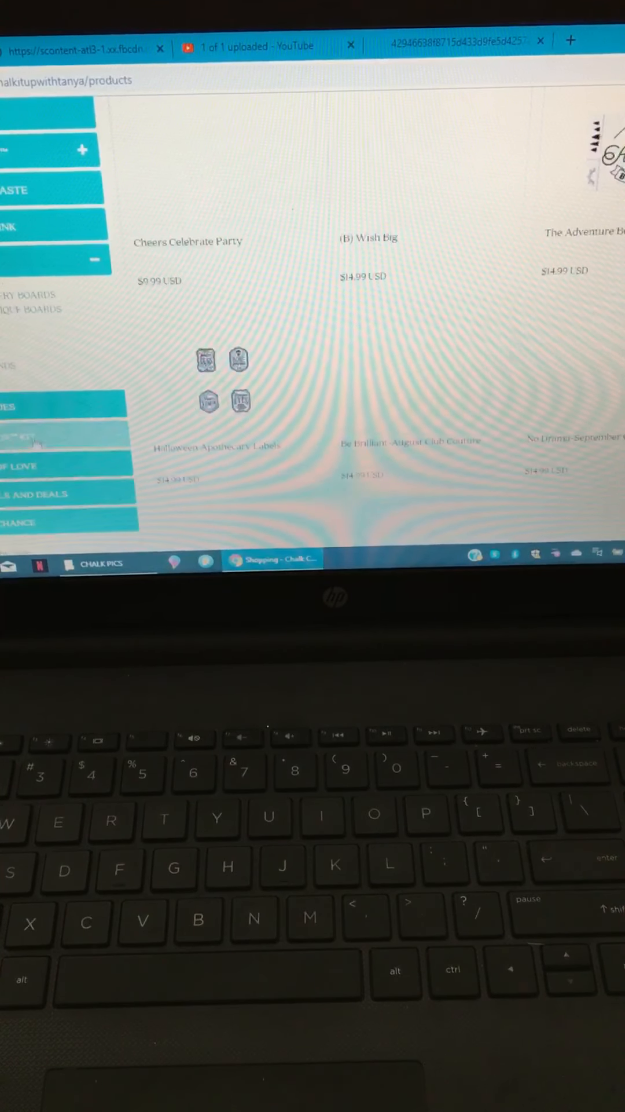
# Step: Browse the Shop grid from Cheers Celebrate Party to Butterfly, then page 2's Wild Berry paste singles
pyautogui.scroll(3)
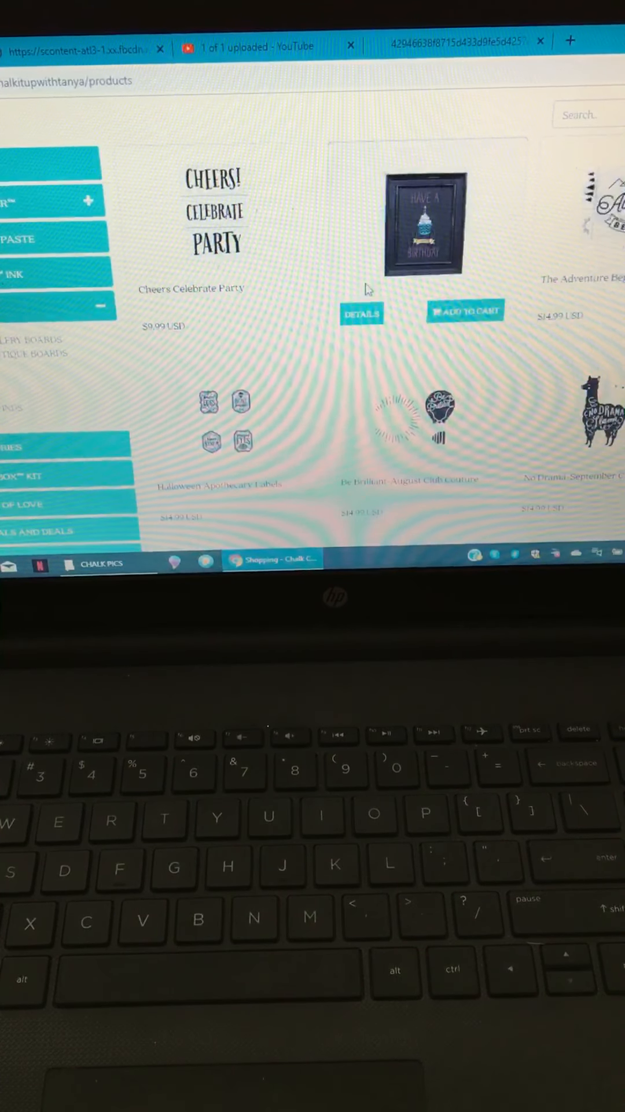
pyautogui.scroll(-3)
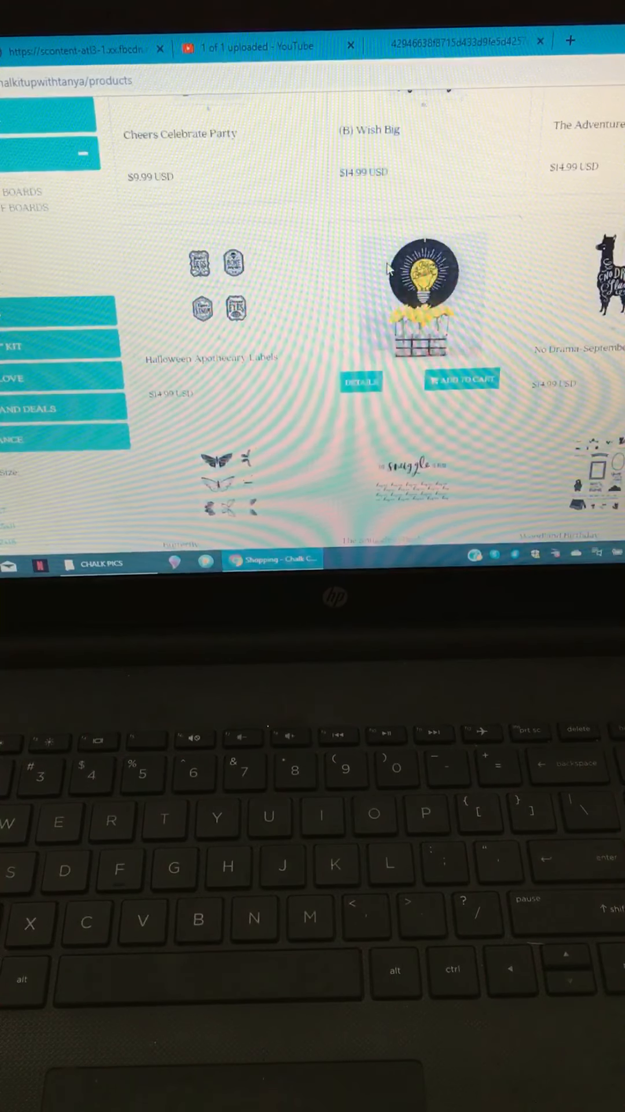
pyautogui.scroll(-3)
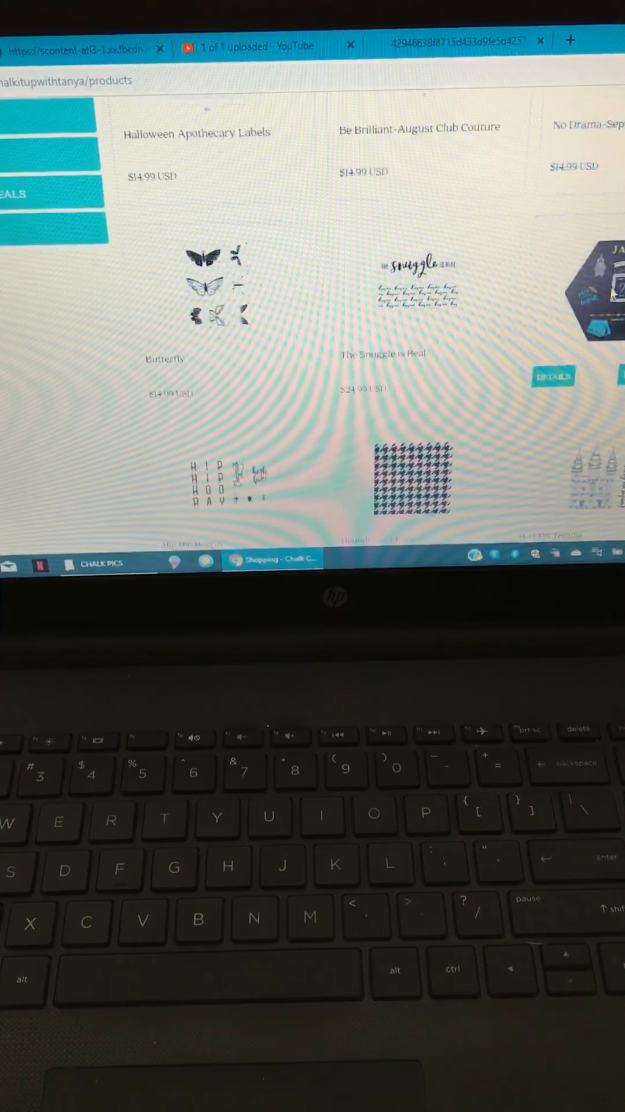
pyautogui.scroll(-3)
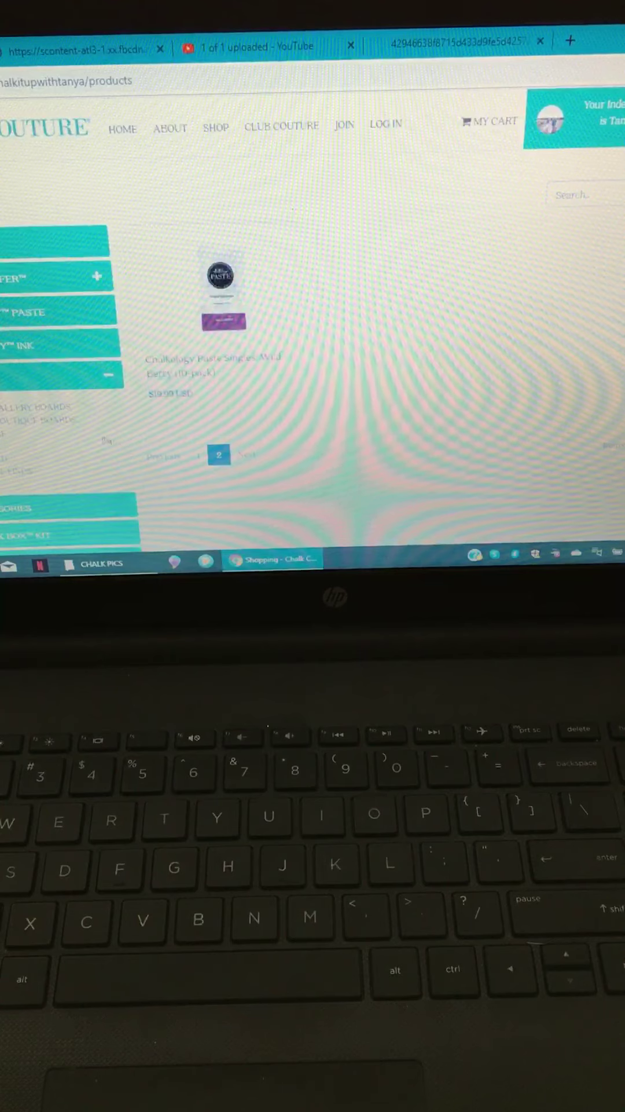
pyautogui.scroll(-3)
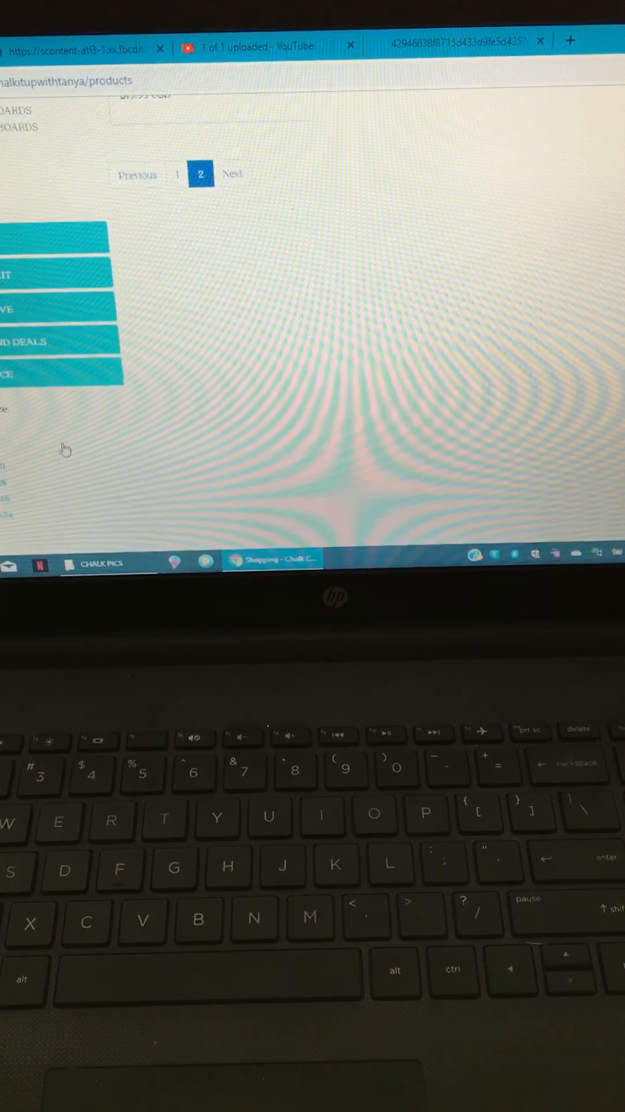
pyautogui.scroll(3)
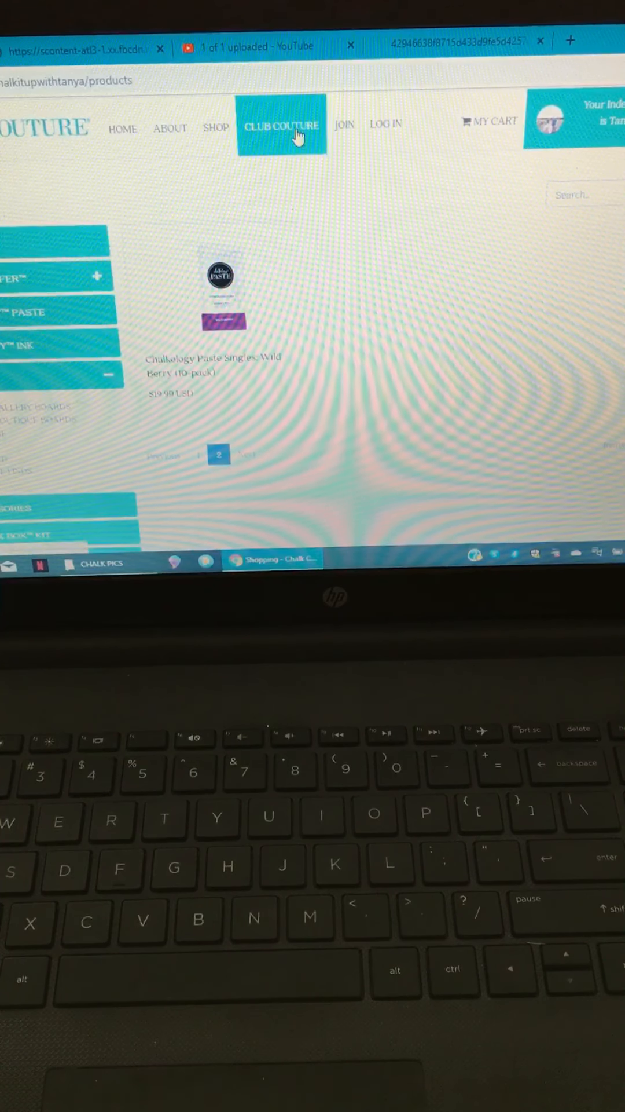
# Step: Open CLUB COUTURE and read its monthly subscription price and add-to-cart offer
pyautogui.click(282, 123)
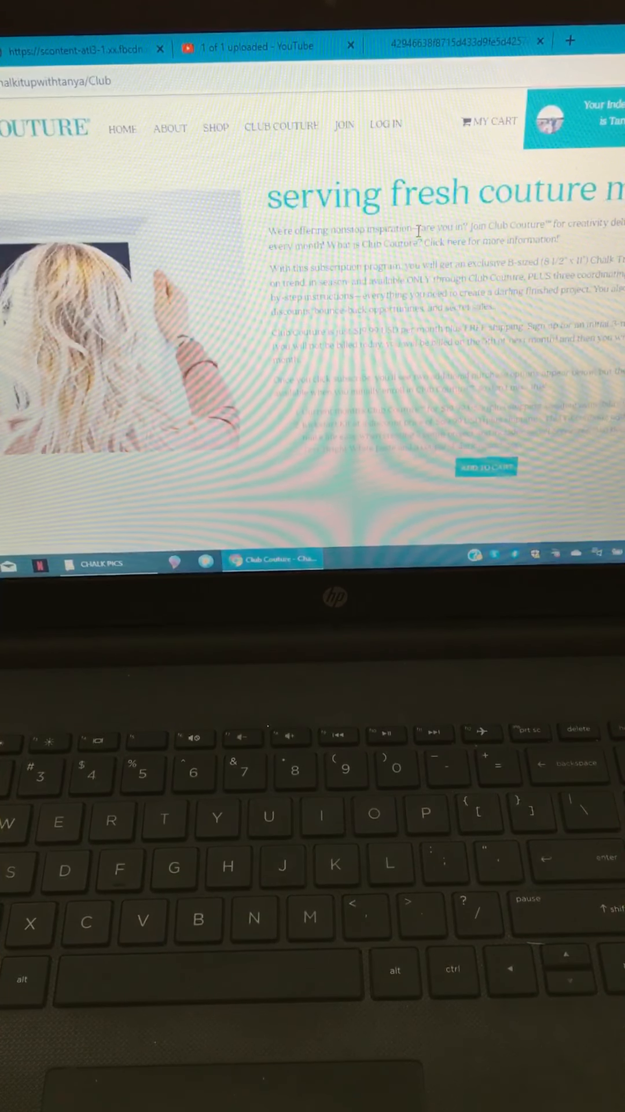
pyautogui.scroll(-3)
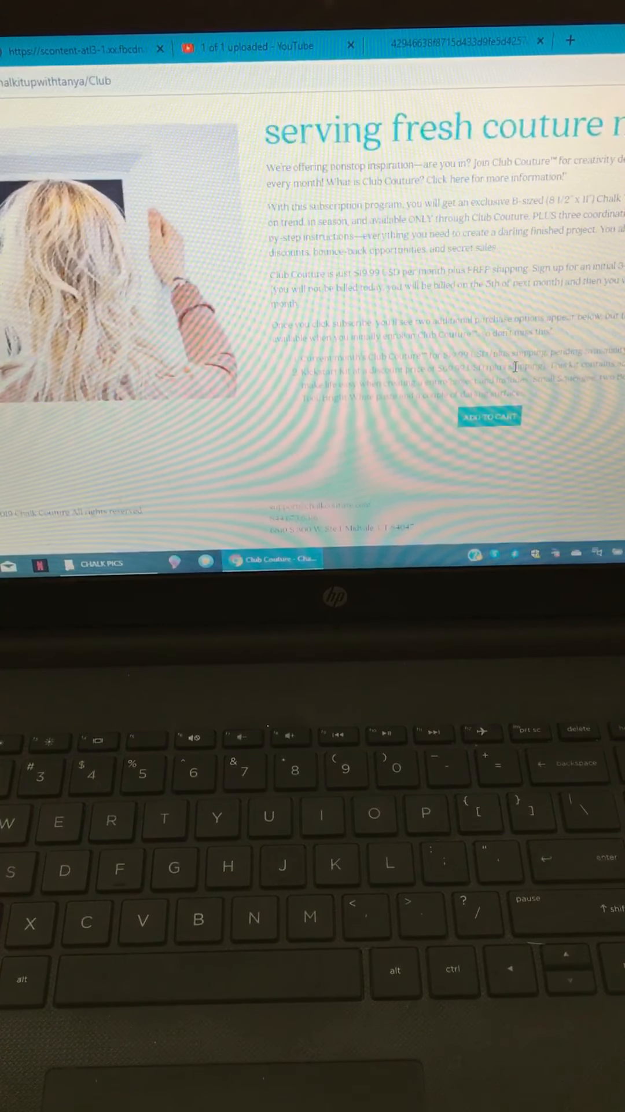
pyautogui.scroll(3)
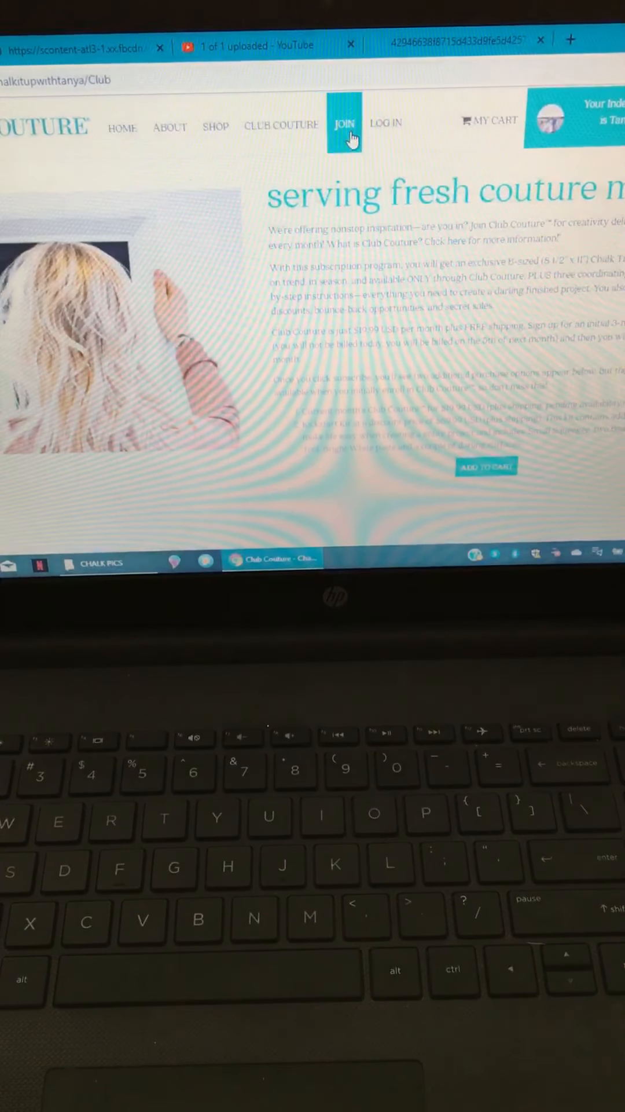
# Step: Open the JOIN page, review the $99.00 starter kit contents, and add it to the order
pyautogui.click(345, 127)
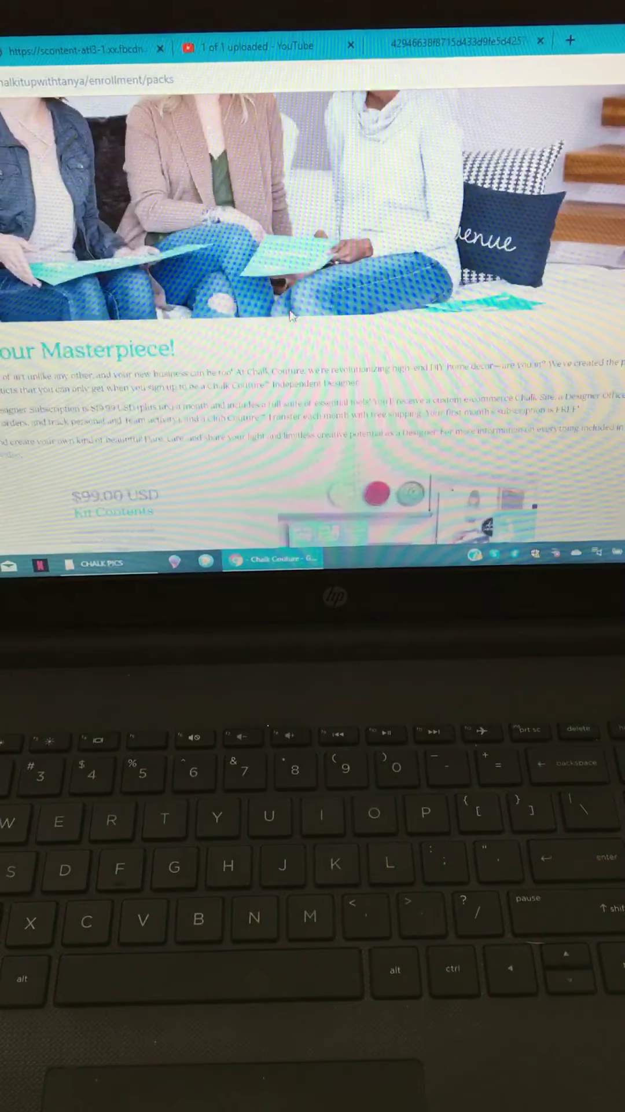
pyautogui.scroll(-3)
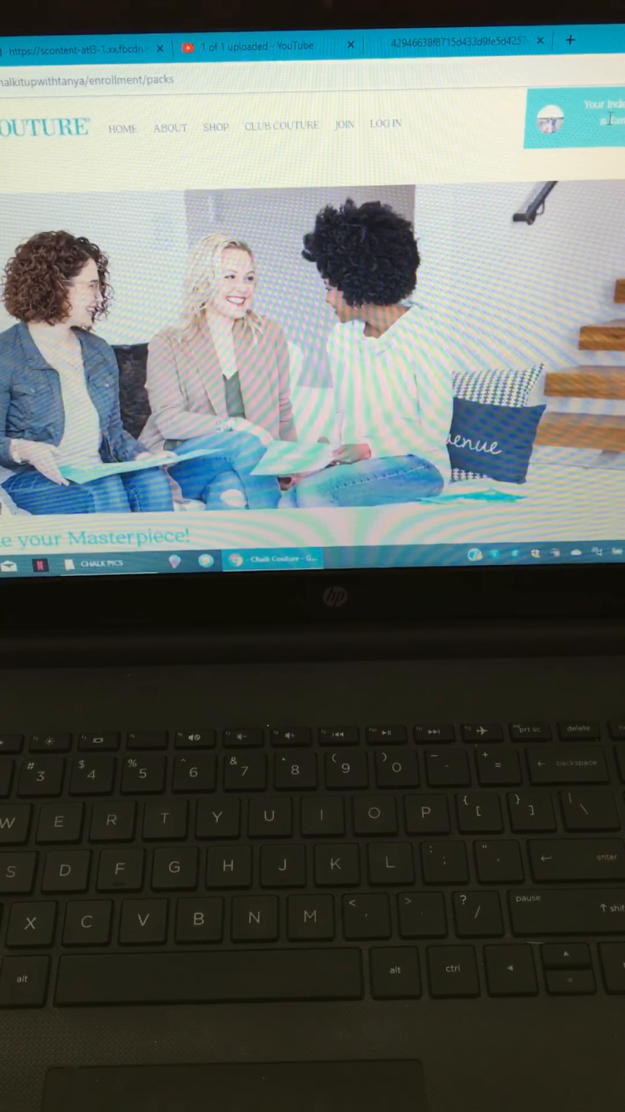
pyautogui.scroll(-3)
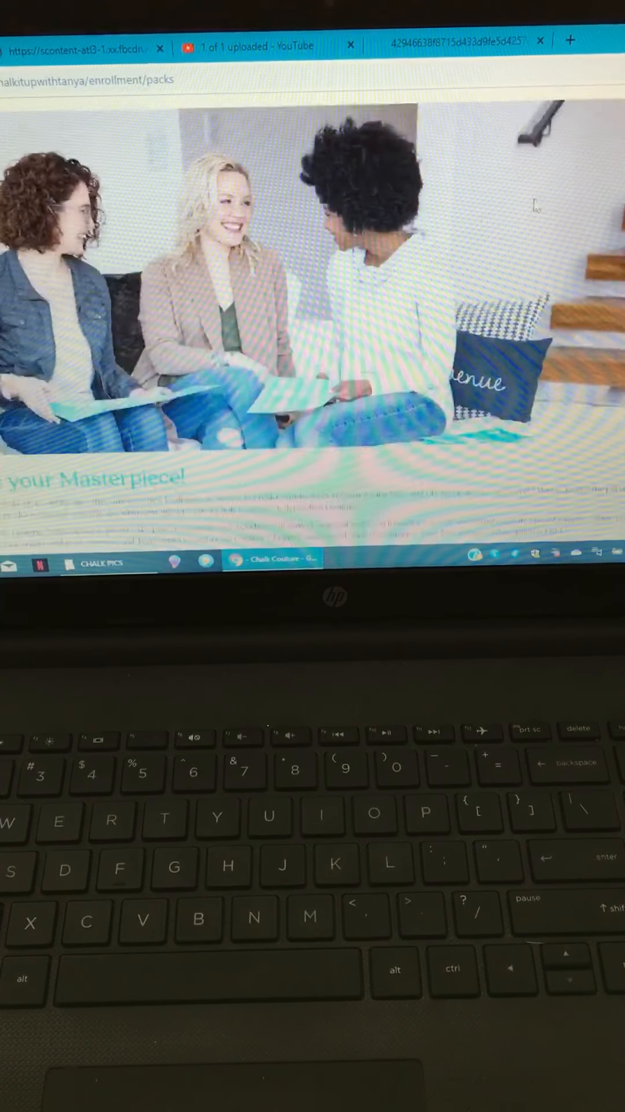
pyautogui.scroll(3)
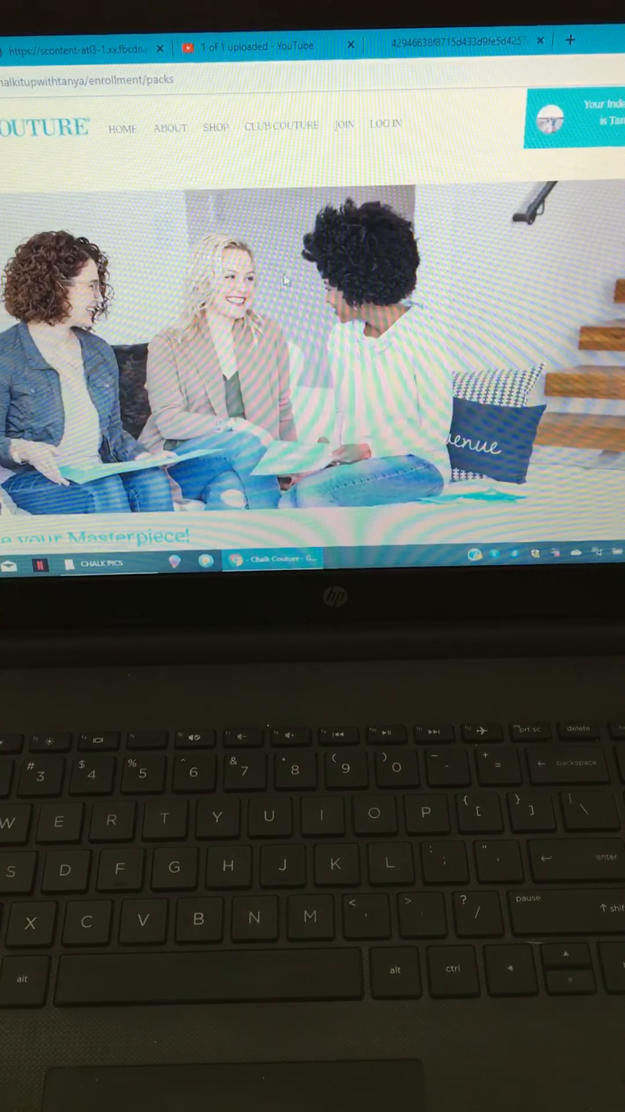
pyautogui.scroll(-3)
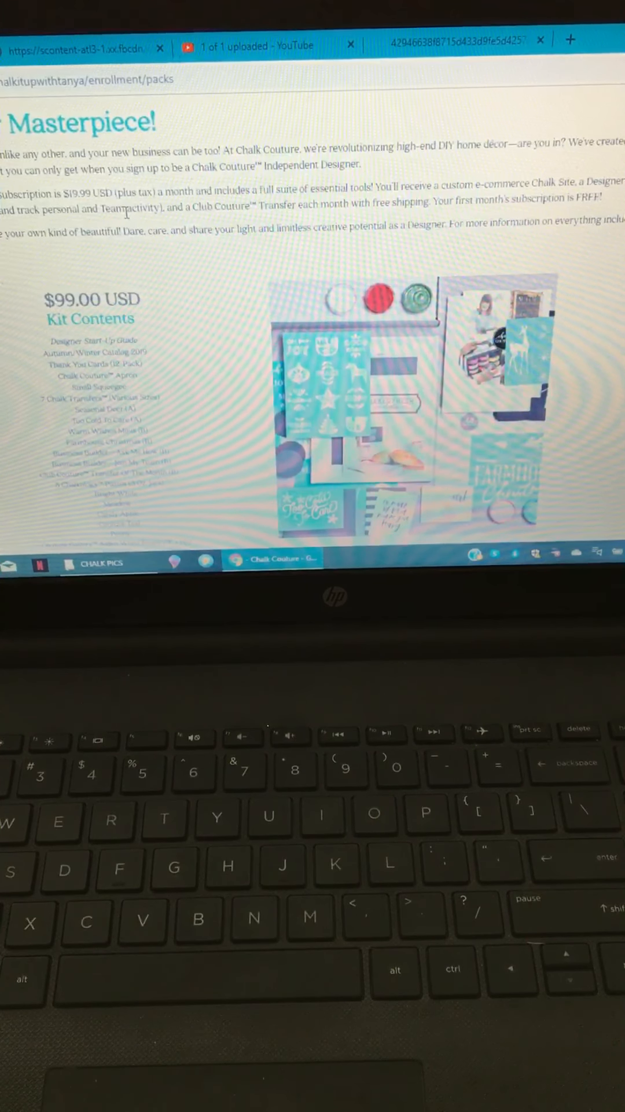
pyautogui.scroll(-3)
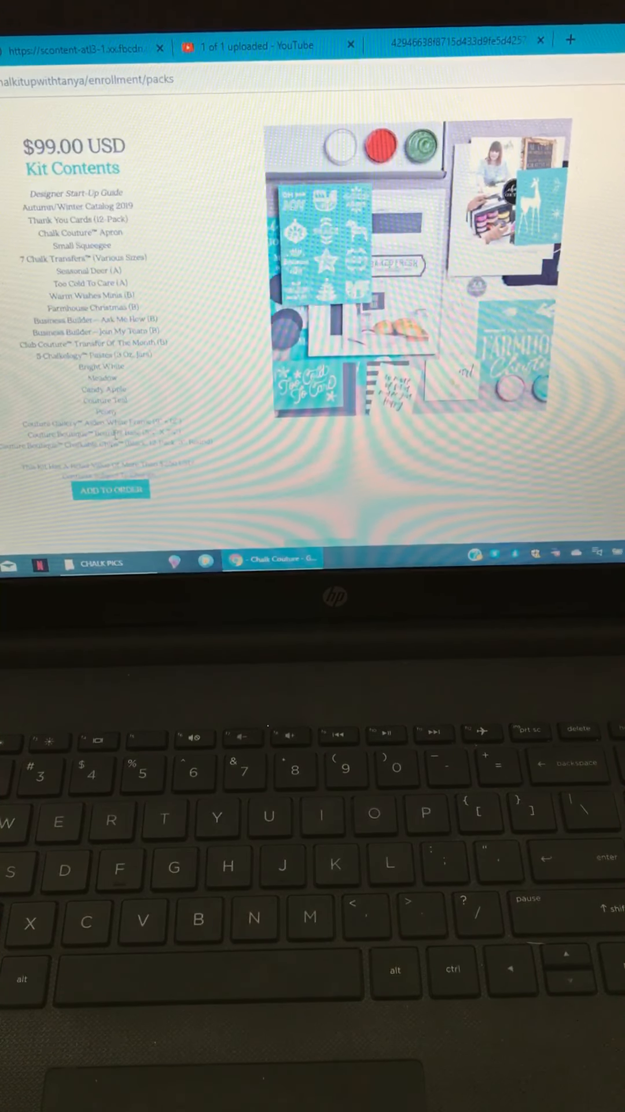
pyautogui.scroll(-3)
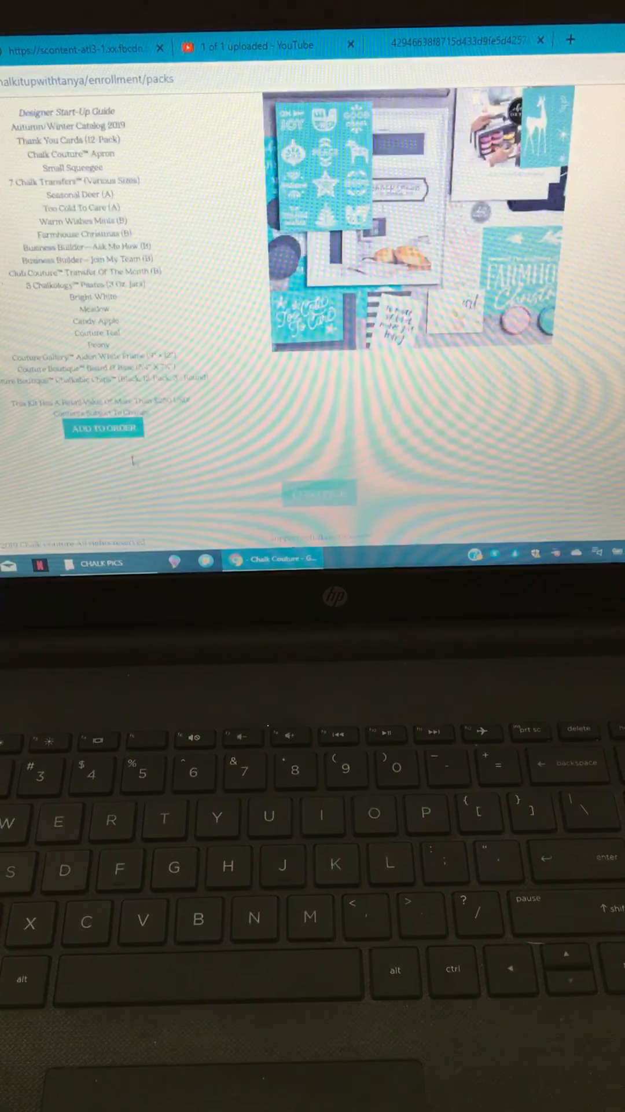
pyautogui.click(104, 428)
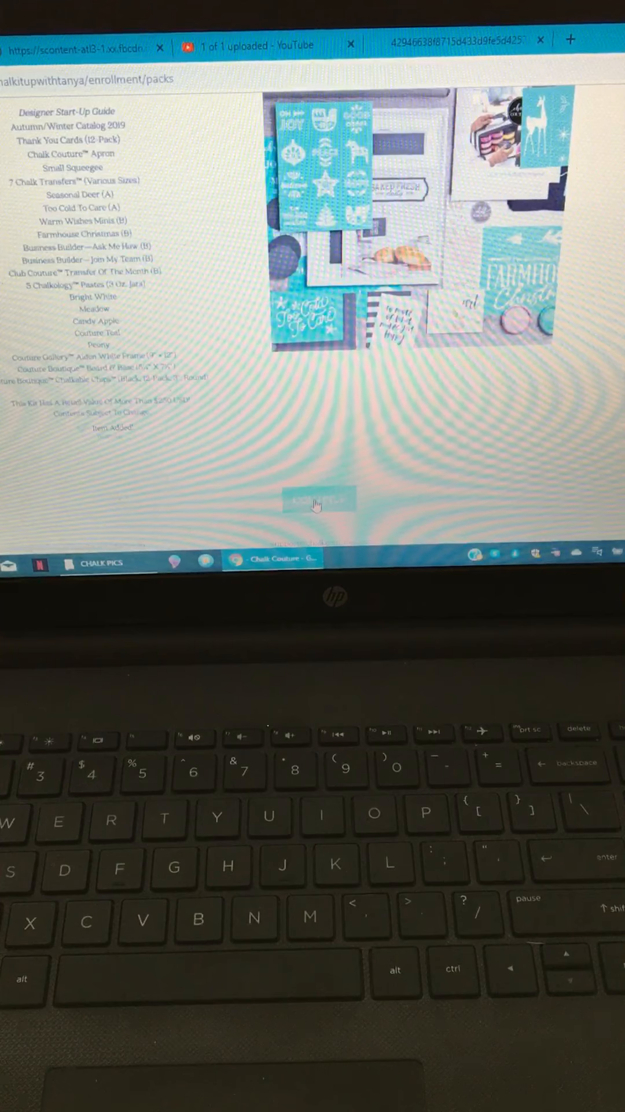
# Step: Continue to the enrollee form and review the Autumn Winter 2019 kit and Designer Subscription summary
pyautogui.click(318, 500)
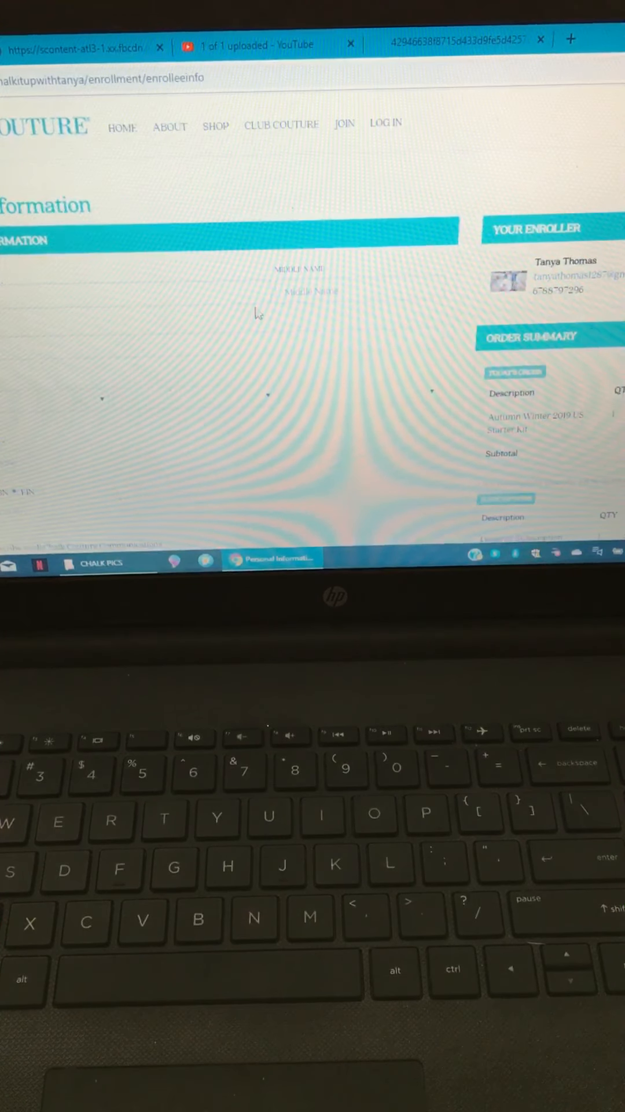
pyautogui.scroll(-3)
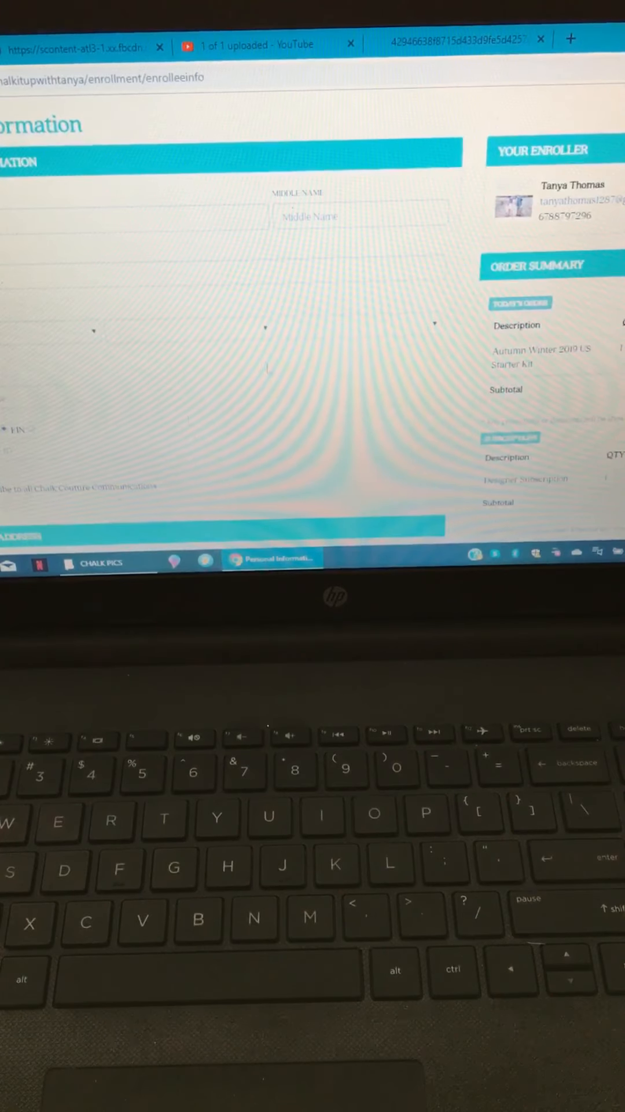
pyautogui.scroll(-3)
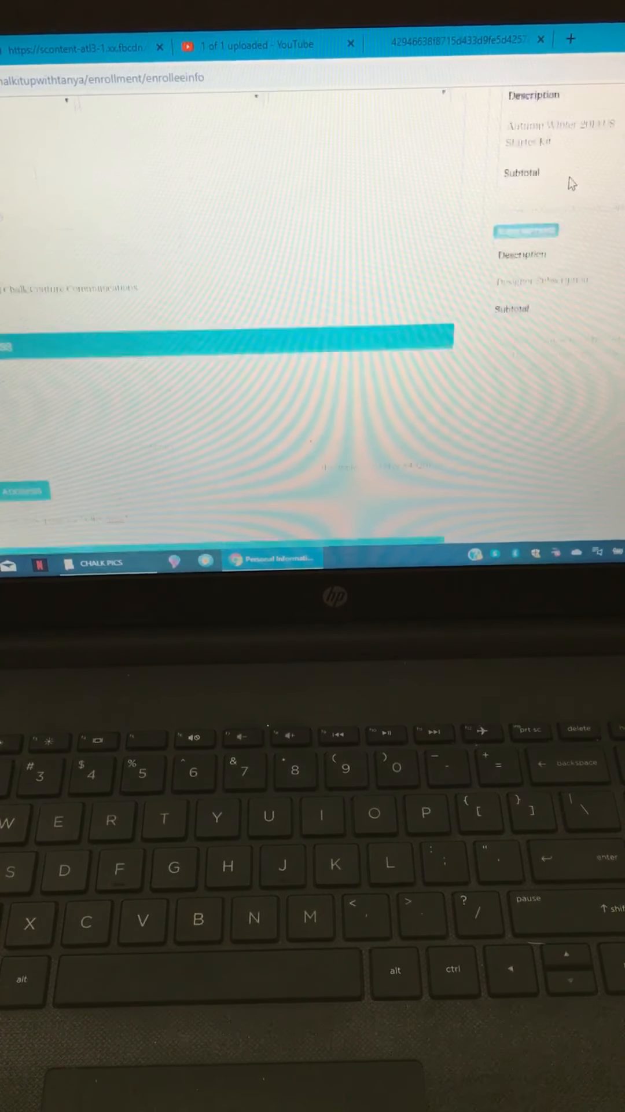
pyautogui.scroll(3)
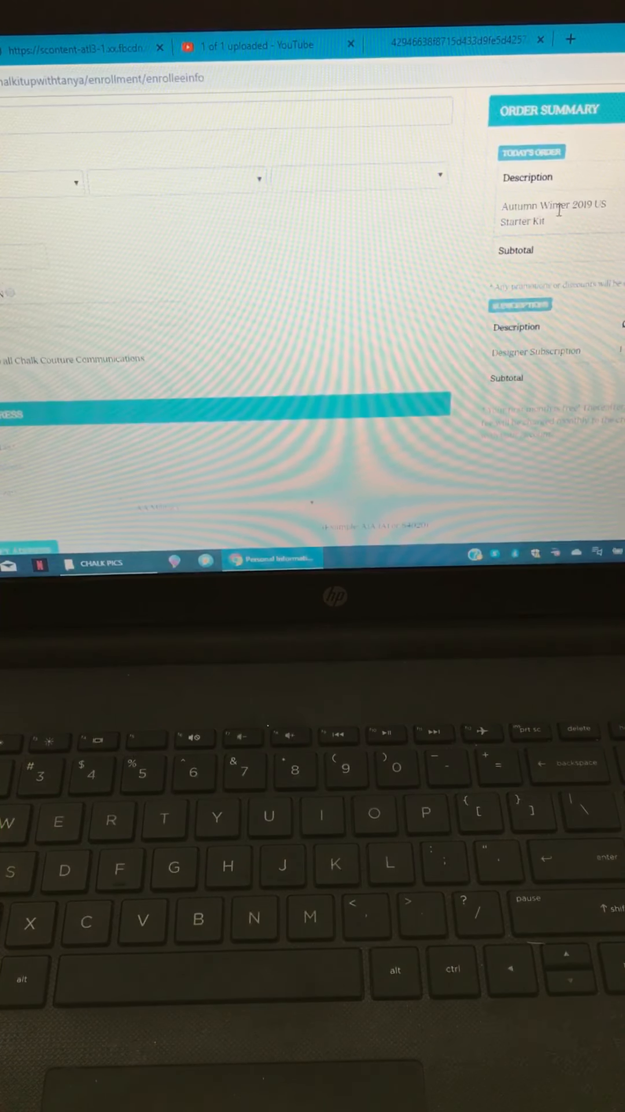
pyautogui.scroll(-3)
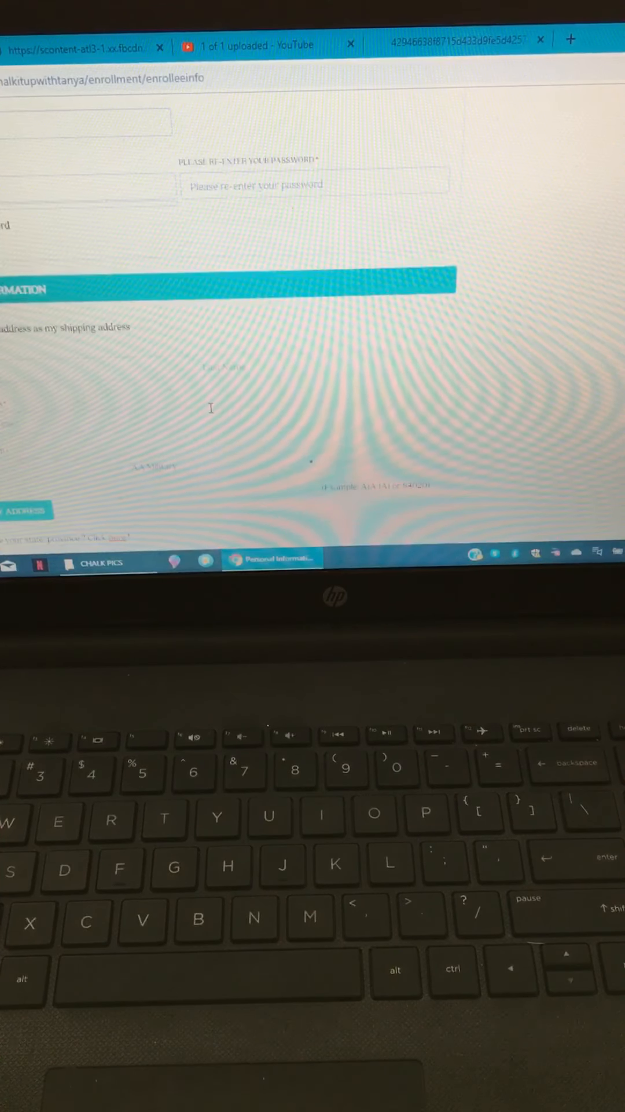
pyautogui.scroll(-3)
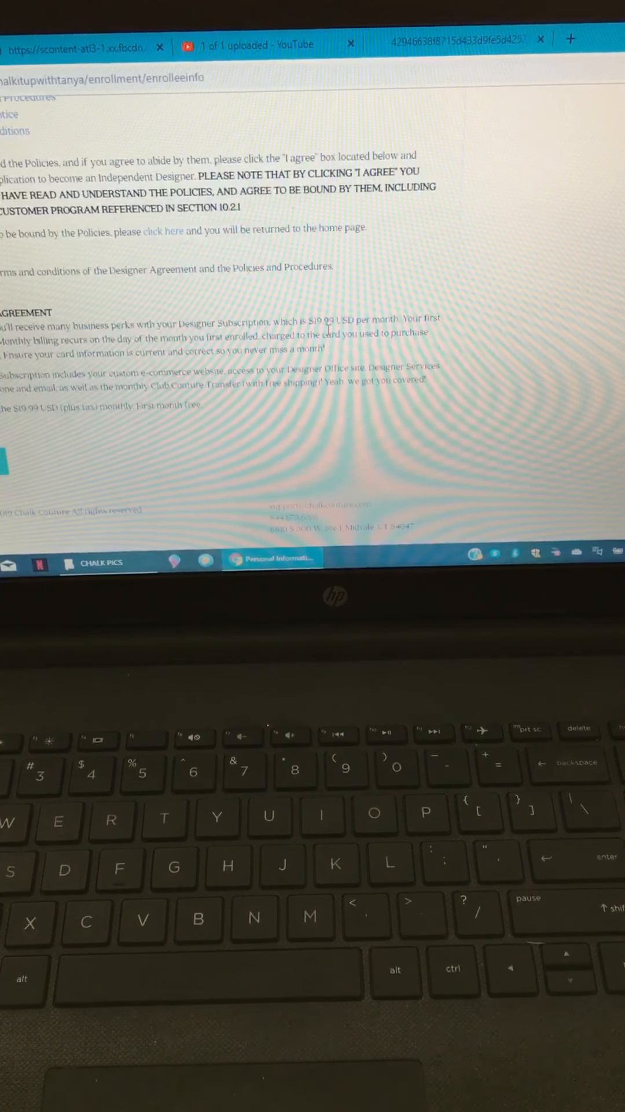
pyautogui.moveTo(358, 353)
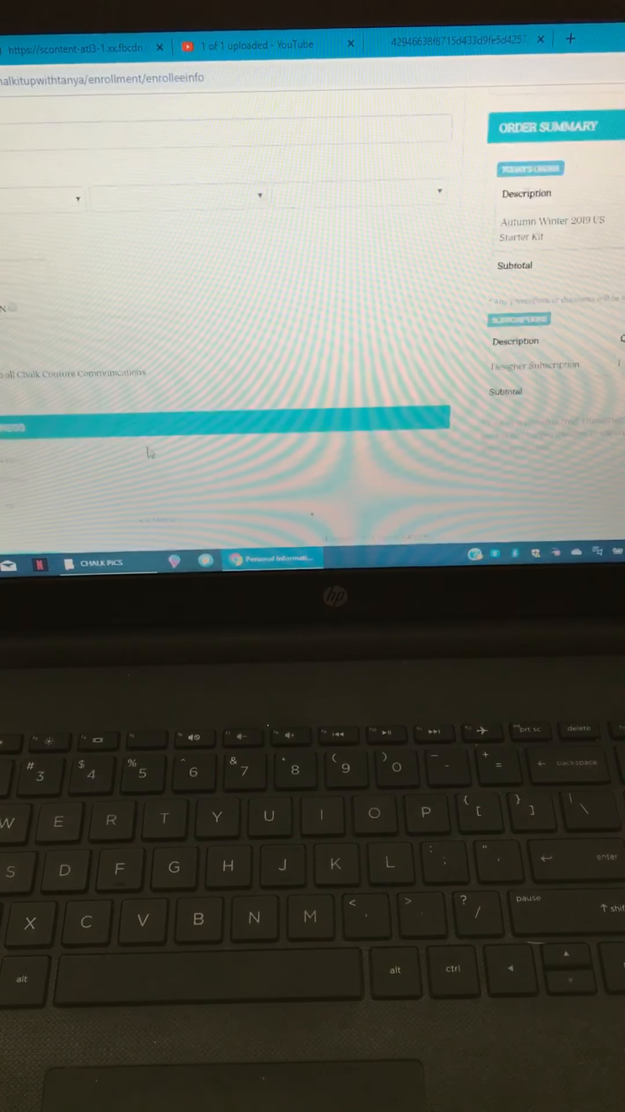
pyautogui.scroll(3)
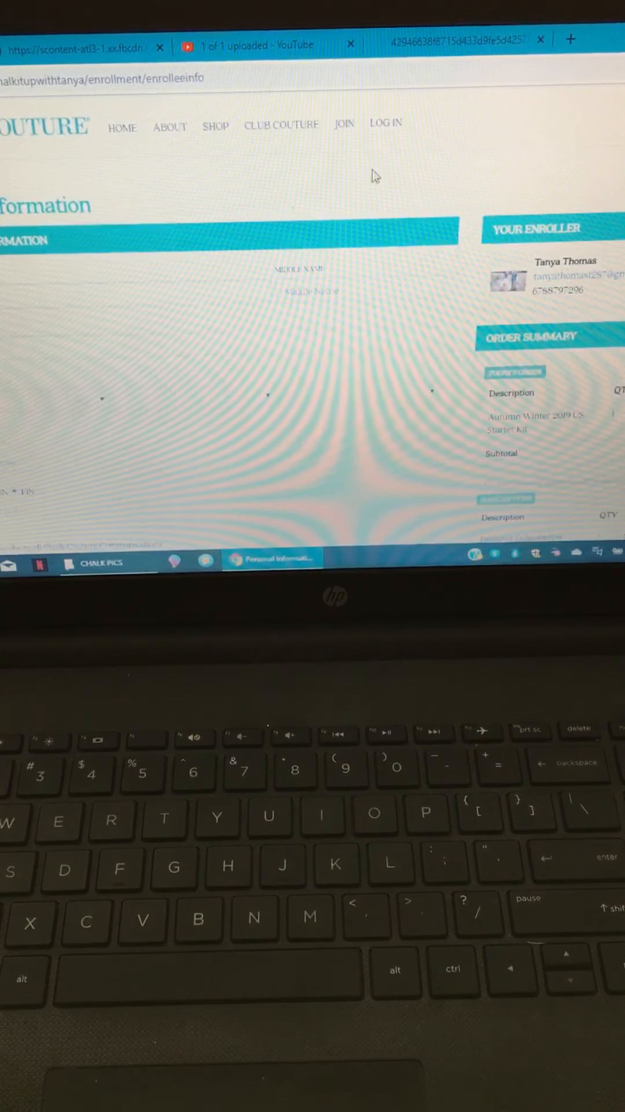
pyautogui.moveTo(386, 123)
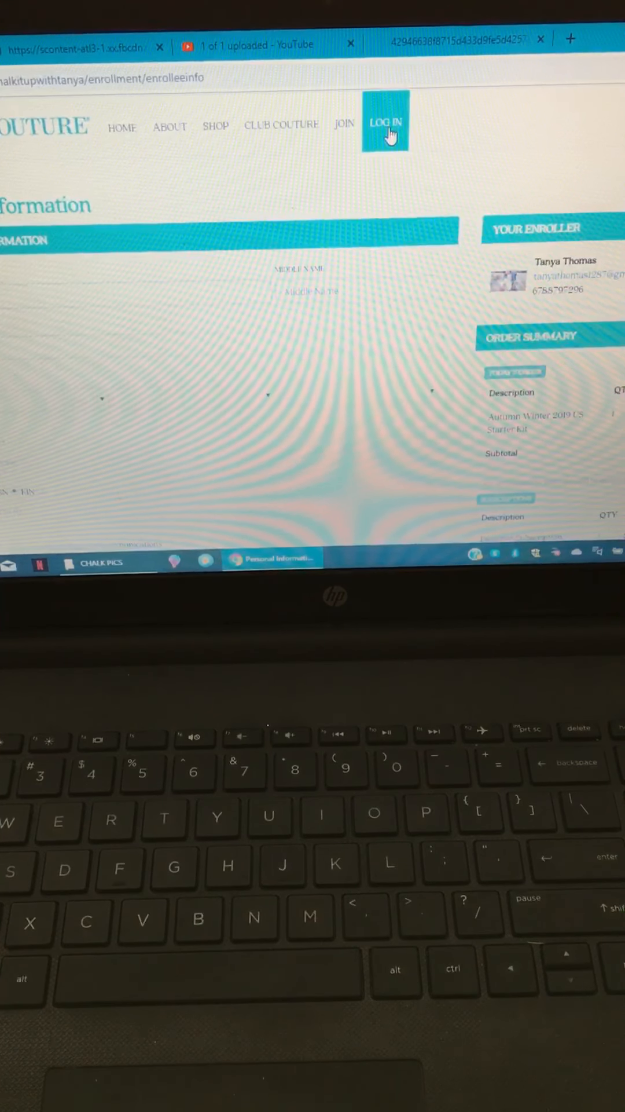
# Step: Go to the LOG IN page and focus its filled-in password field
pyautogui.click(385, 123)
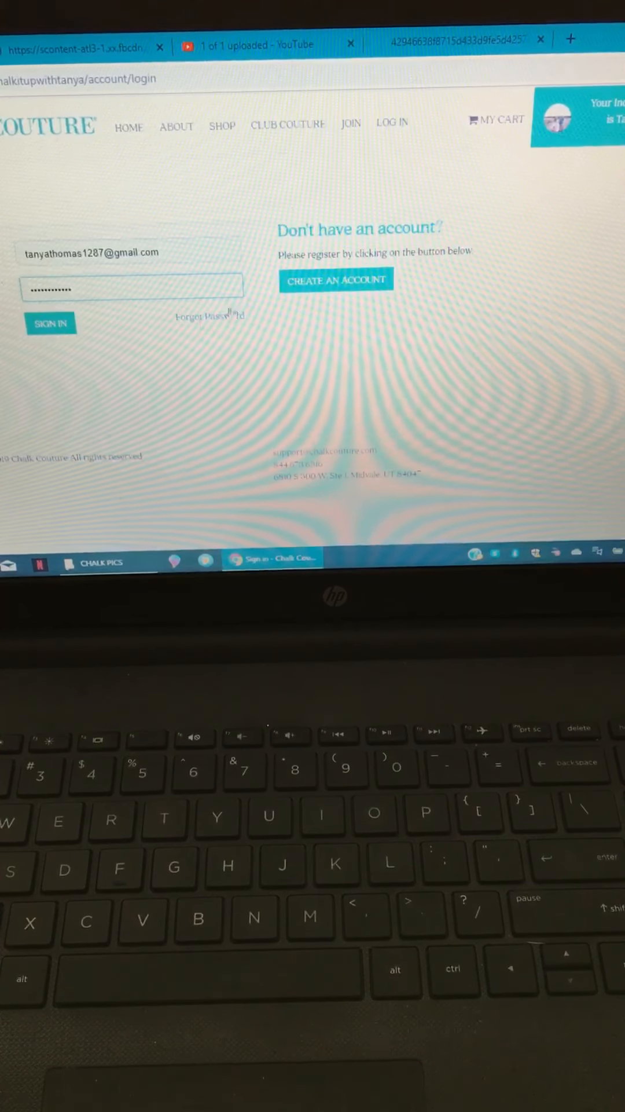
pyautogui.moveTo(543, 323)
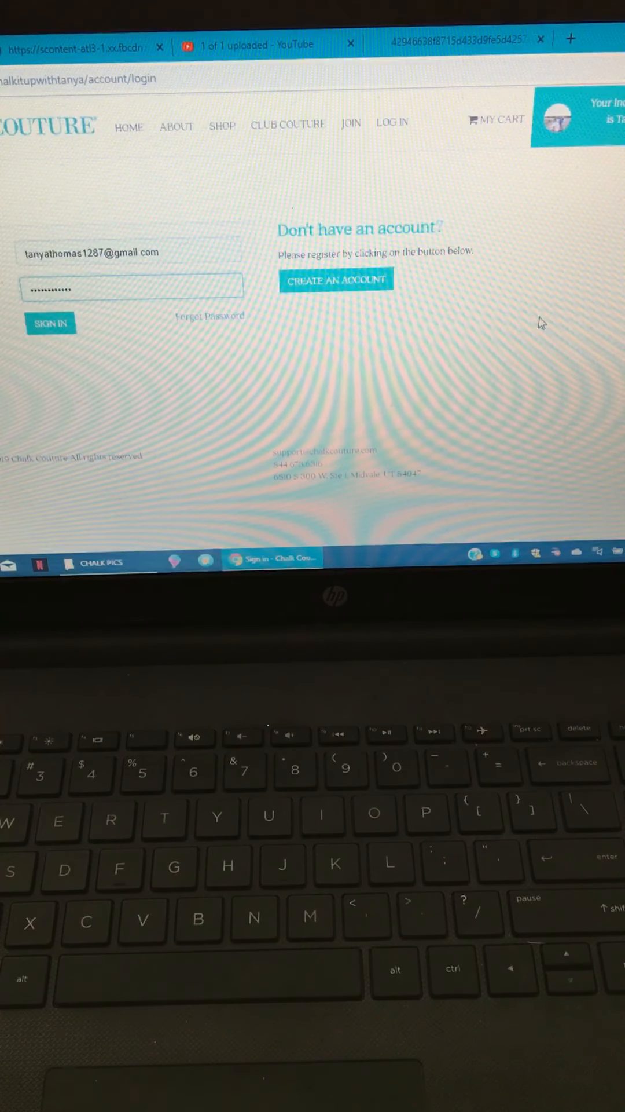
pyautogui.click(131, 288)
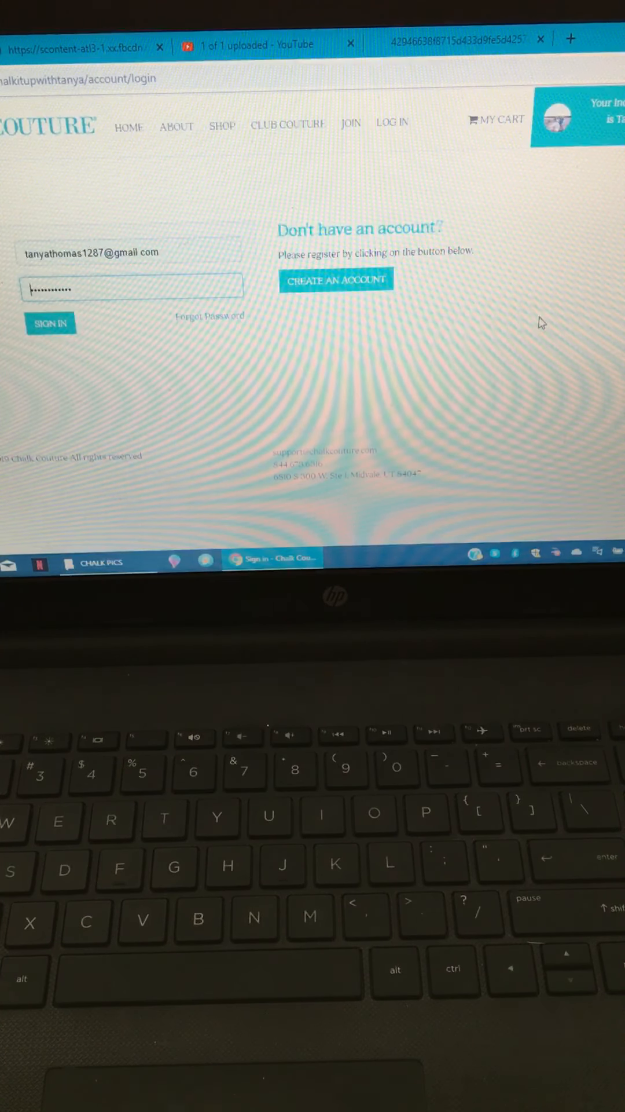